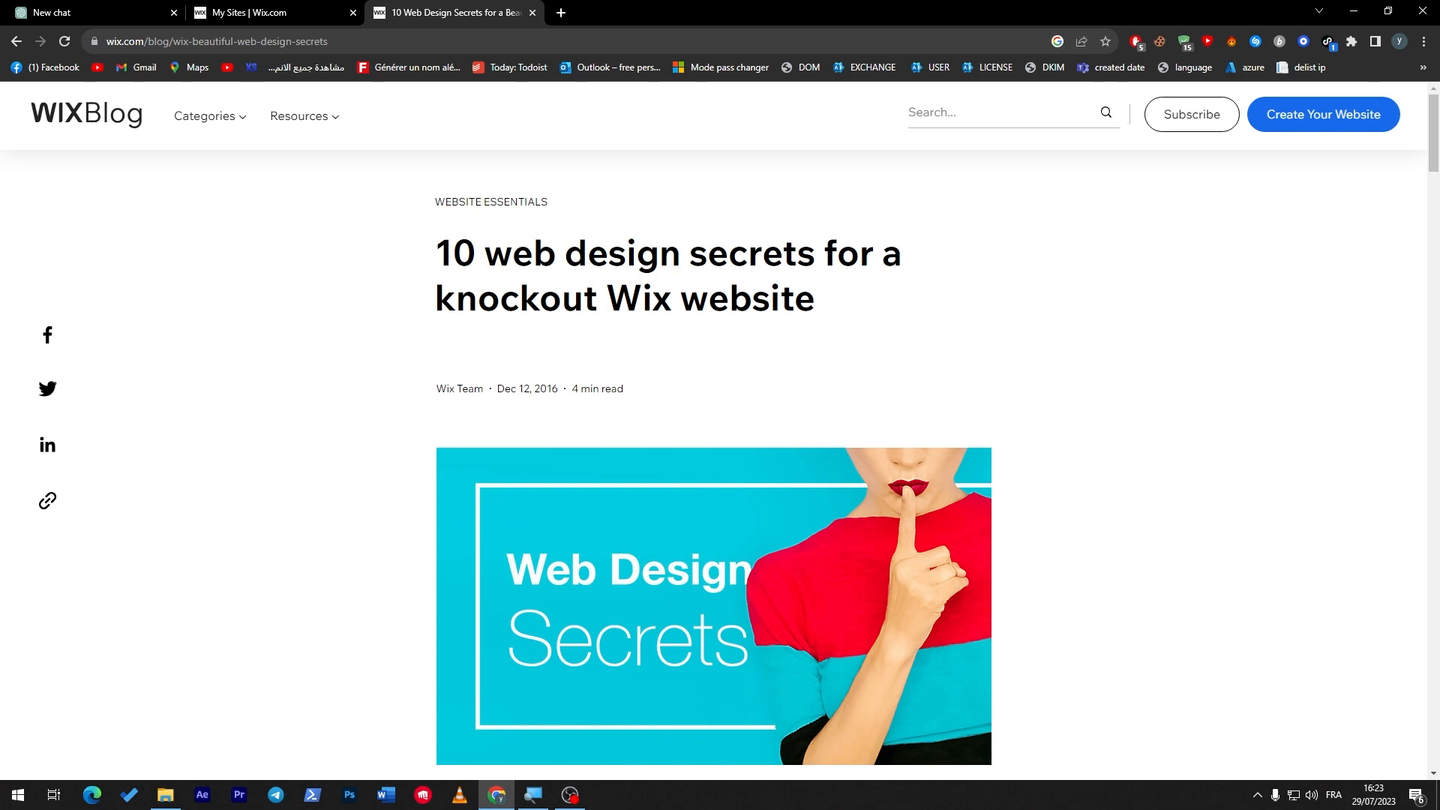
{"action": "mouse_move", "coordinate": [1343, 239]}
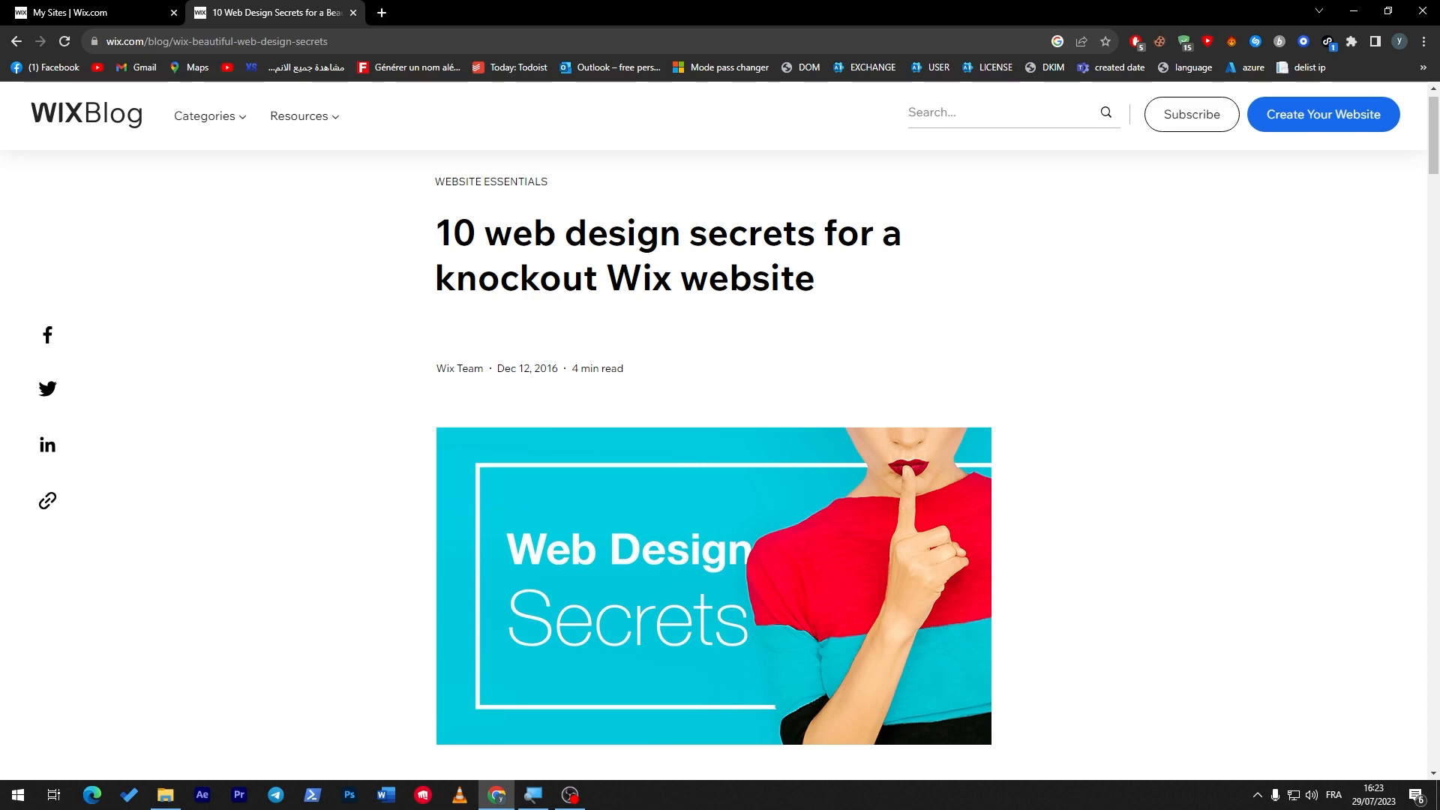
Step: Scroll through the '10 web design secrets' article and back to its first tips
{"action": "scroll", "scroll_direction": "down", "scroll_amount": 3}
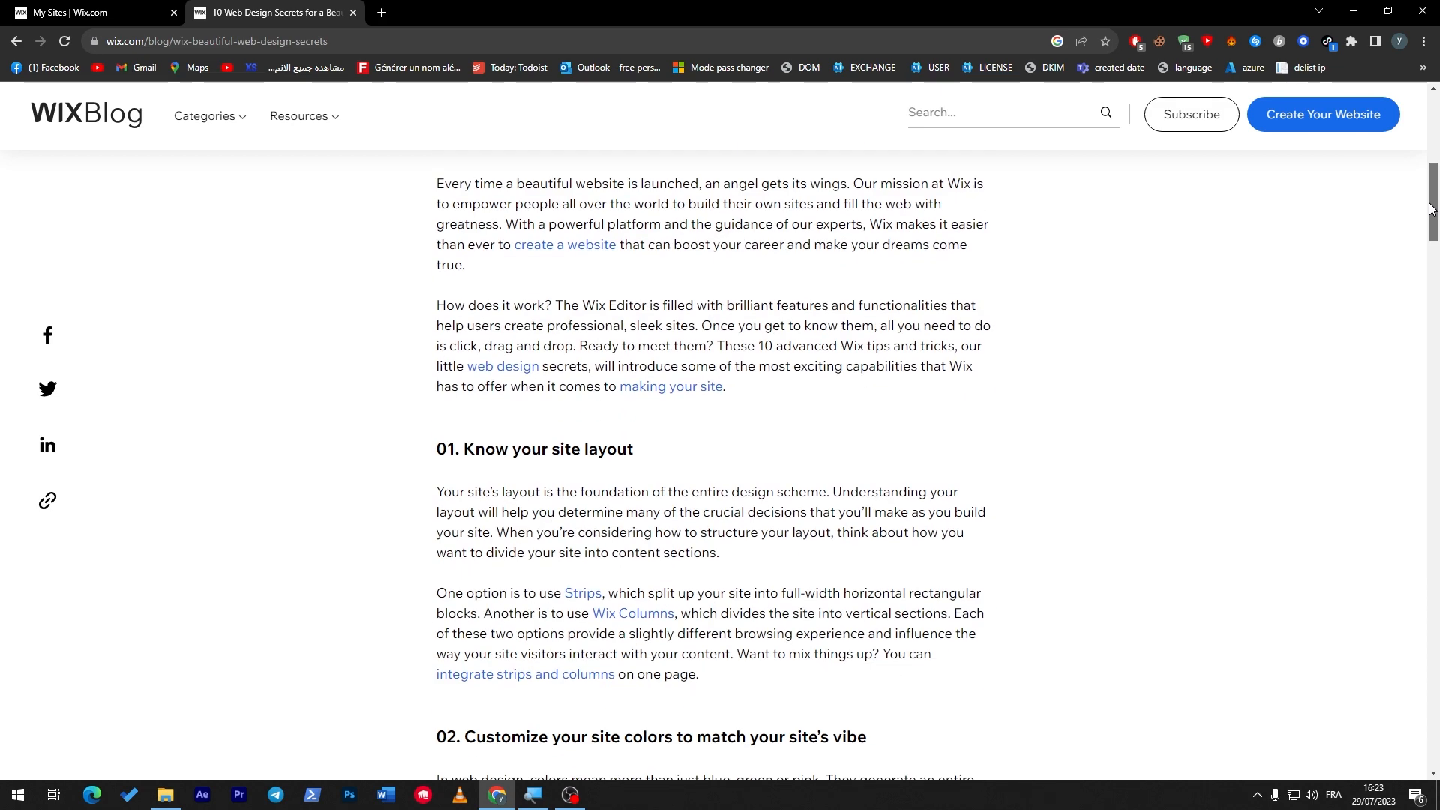
{"action": "scroll", "scroll_direction": "up", "scroll_amount": 3}
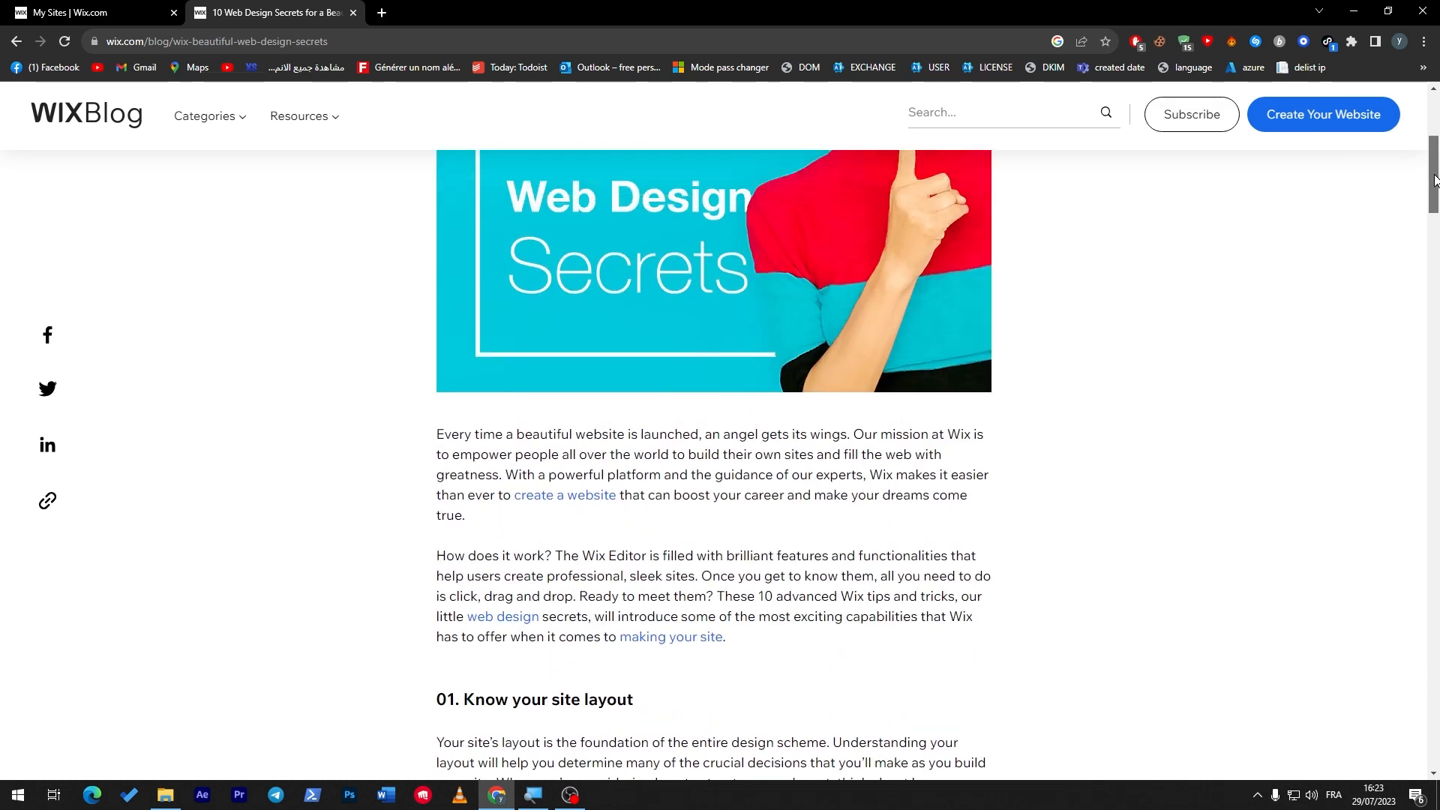
{"action": "scroll", "scroll_direction": "up", "scroll_amount": 3}
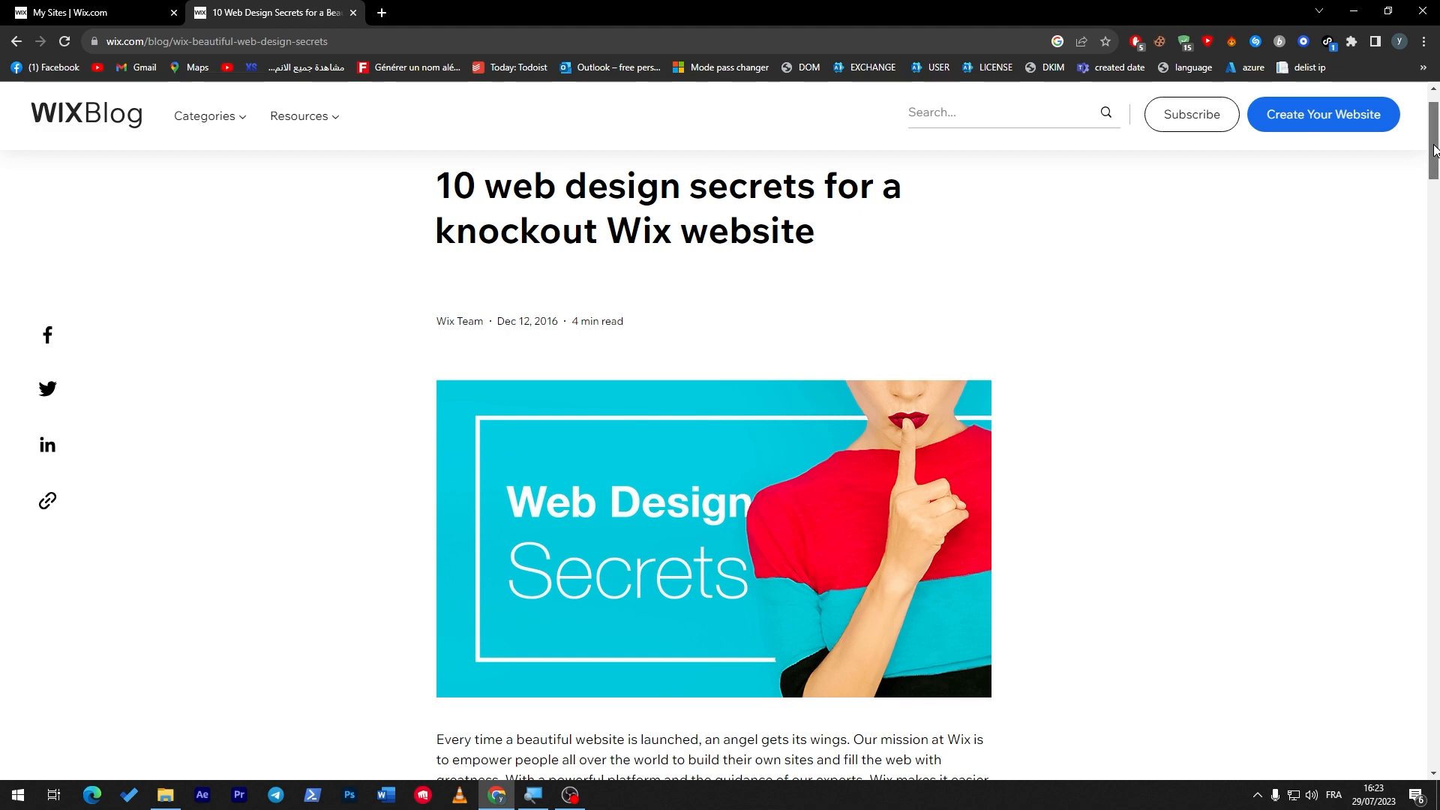
{"action": "scroll", "scroll_direction": "down", "scroll_amount": 3}
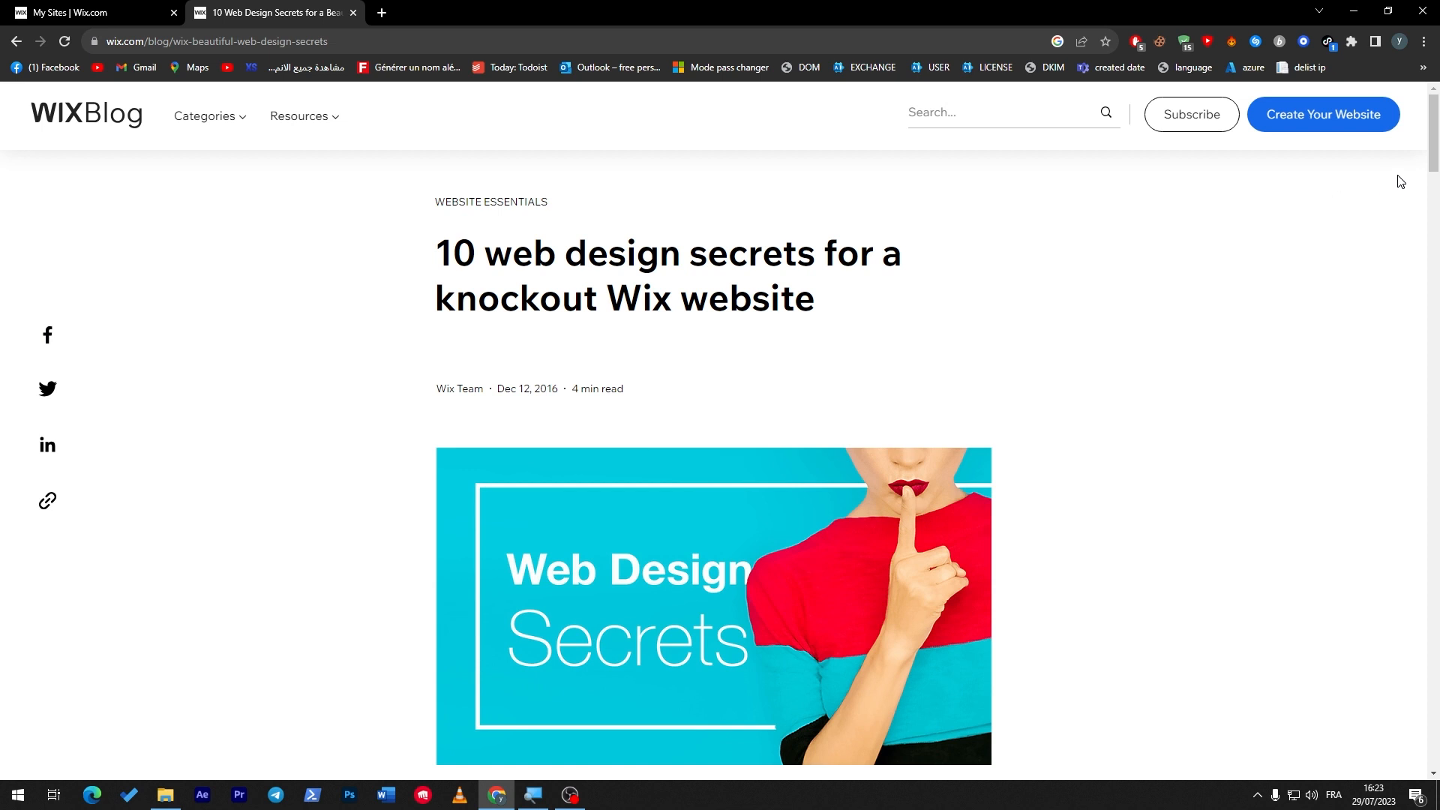
{"action": "mouse_move", "coordinate": [1298, 267]}
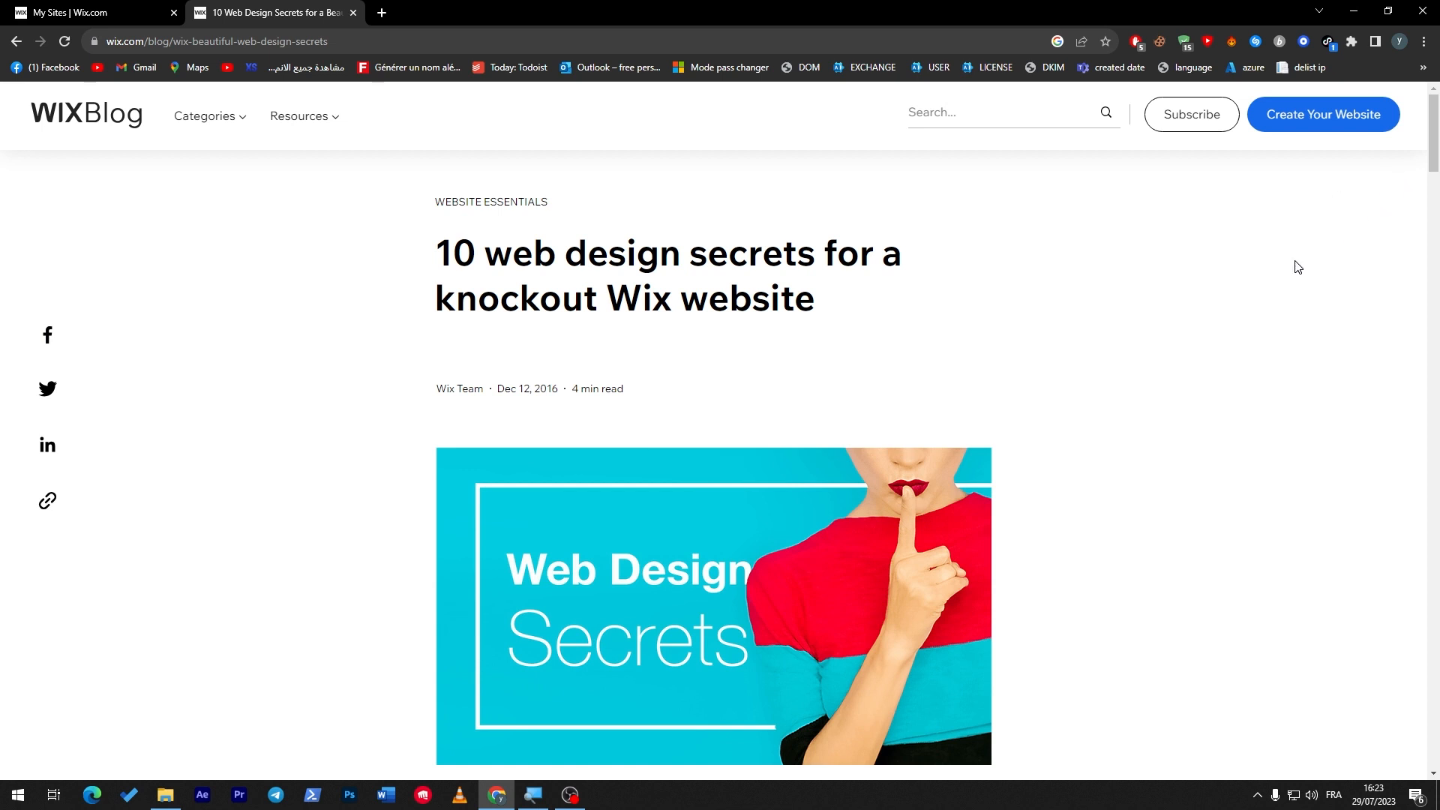
{"action": "mouse_move", "coordinate": [1429, 183]}
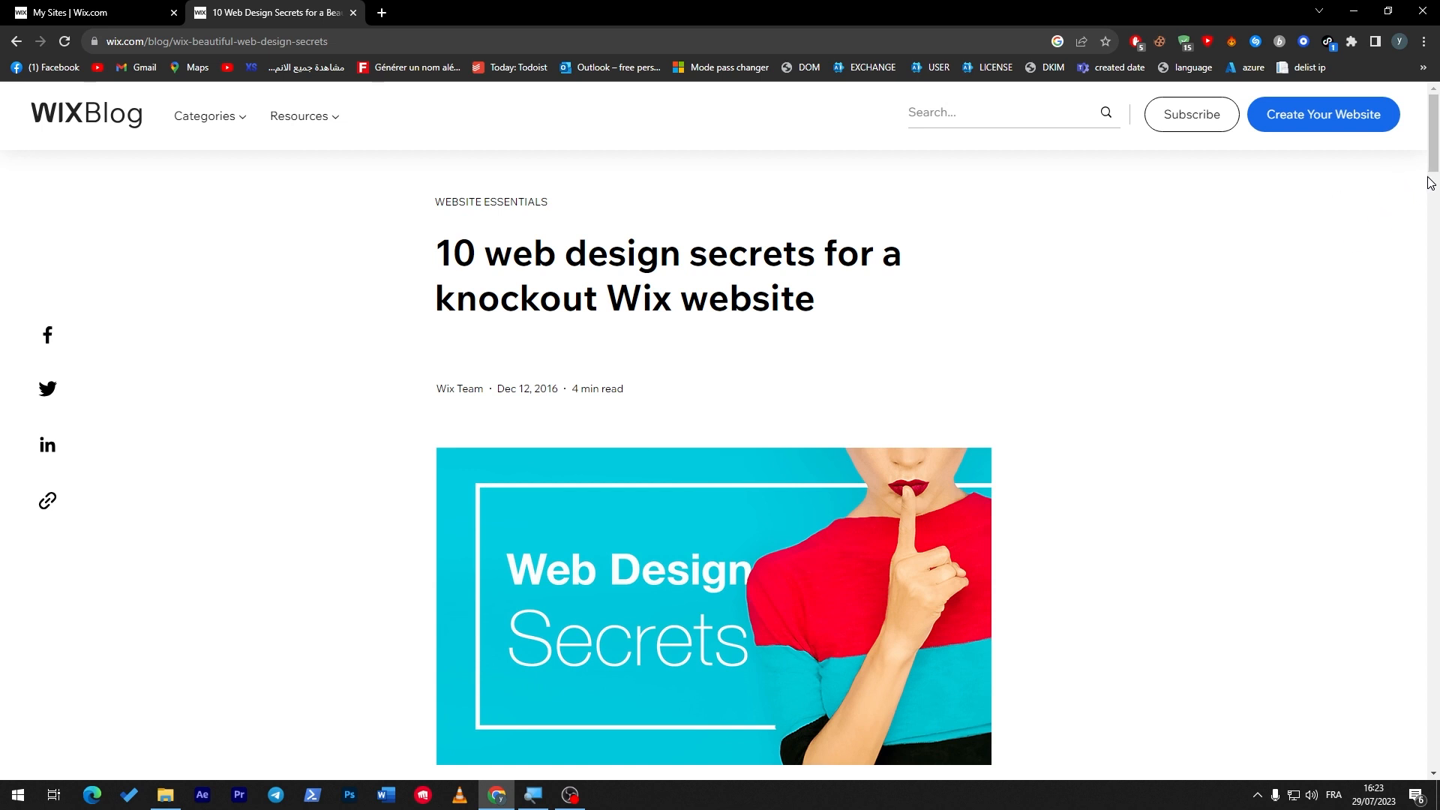
{"action": "scroll", "scroll_direction": "down", "scroll_amount": 3}
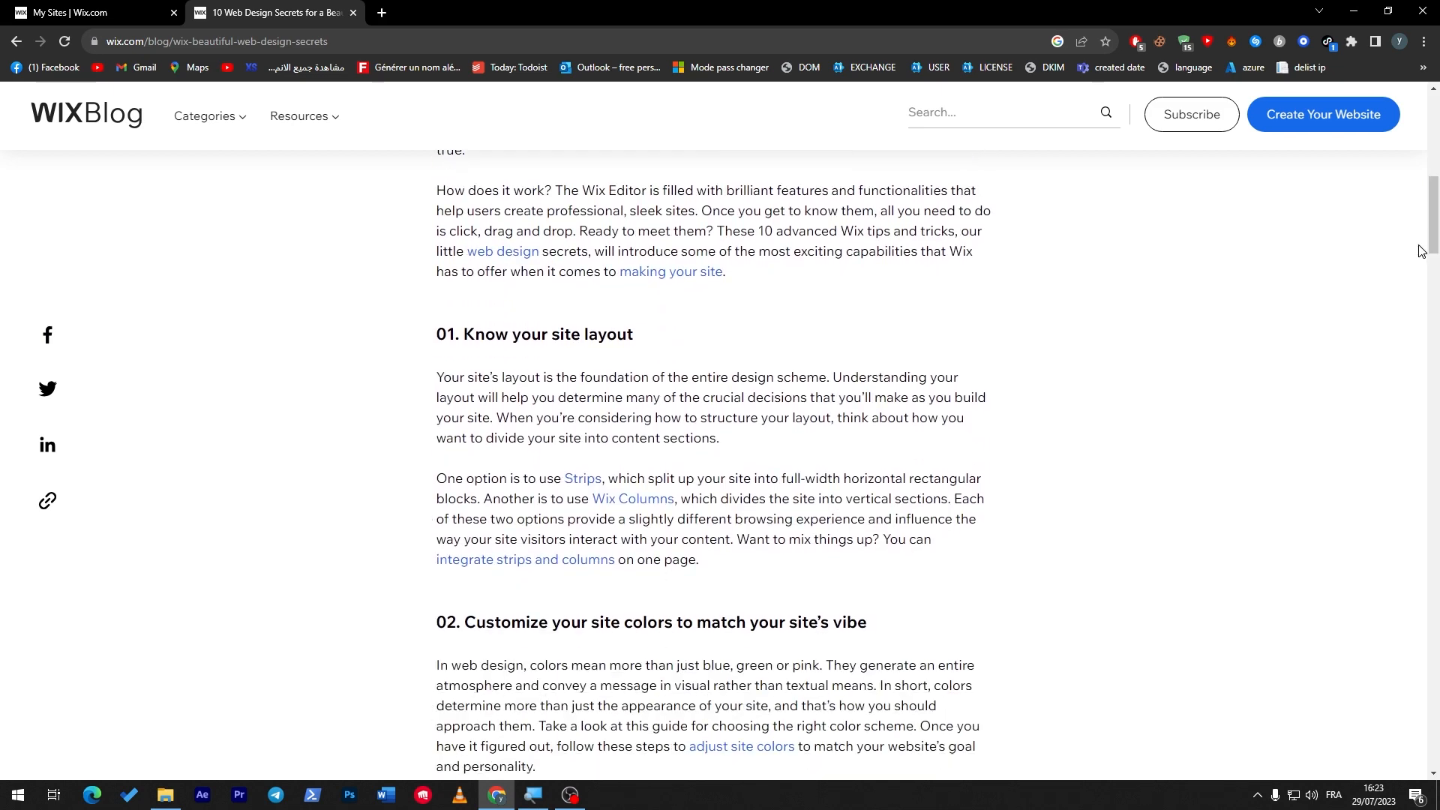
{"action": "mouse_move", "coordinate": [1422, 252]}
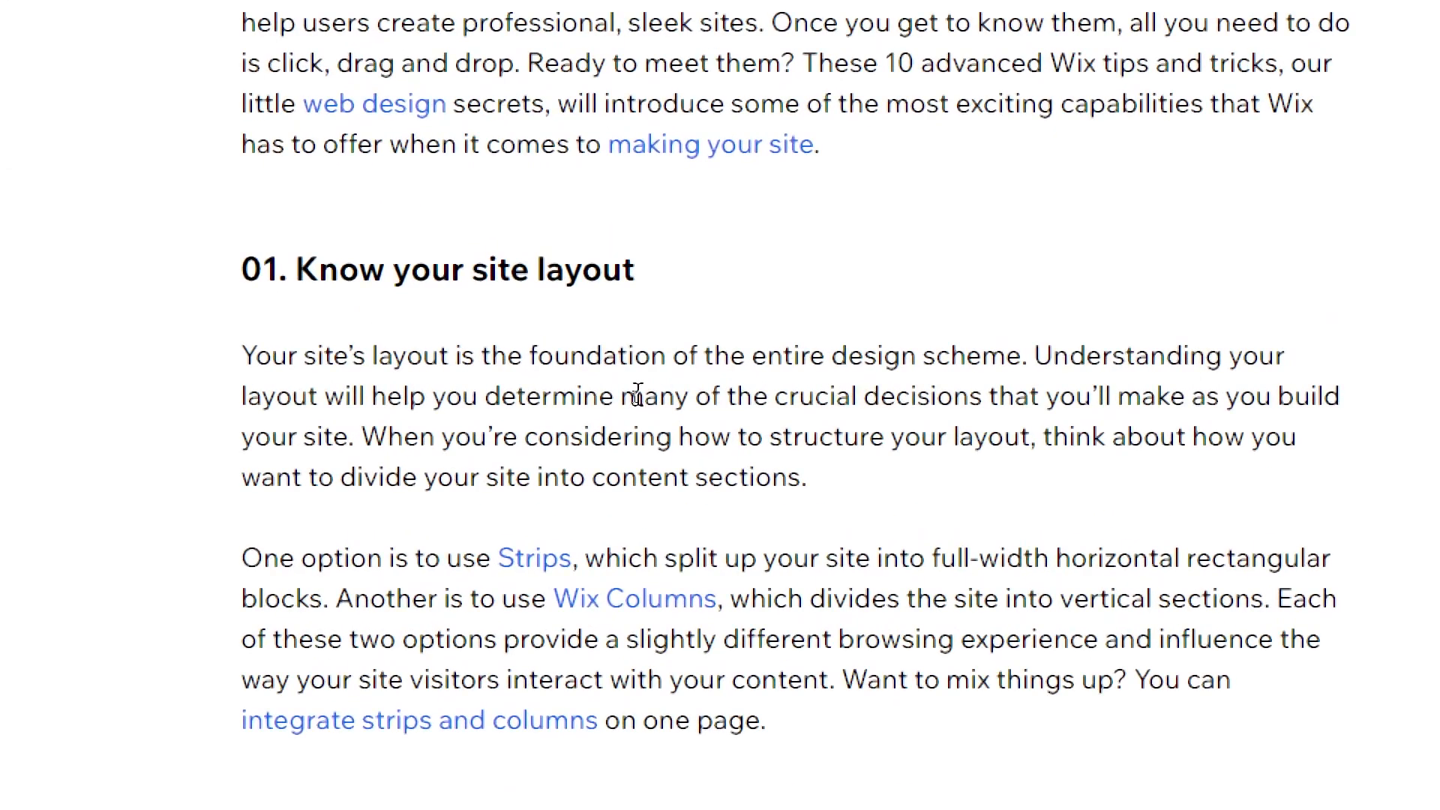
{"action": "double_click", "coordinate": [1032, 370]}
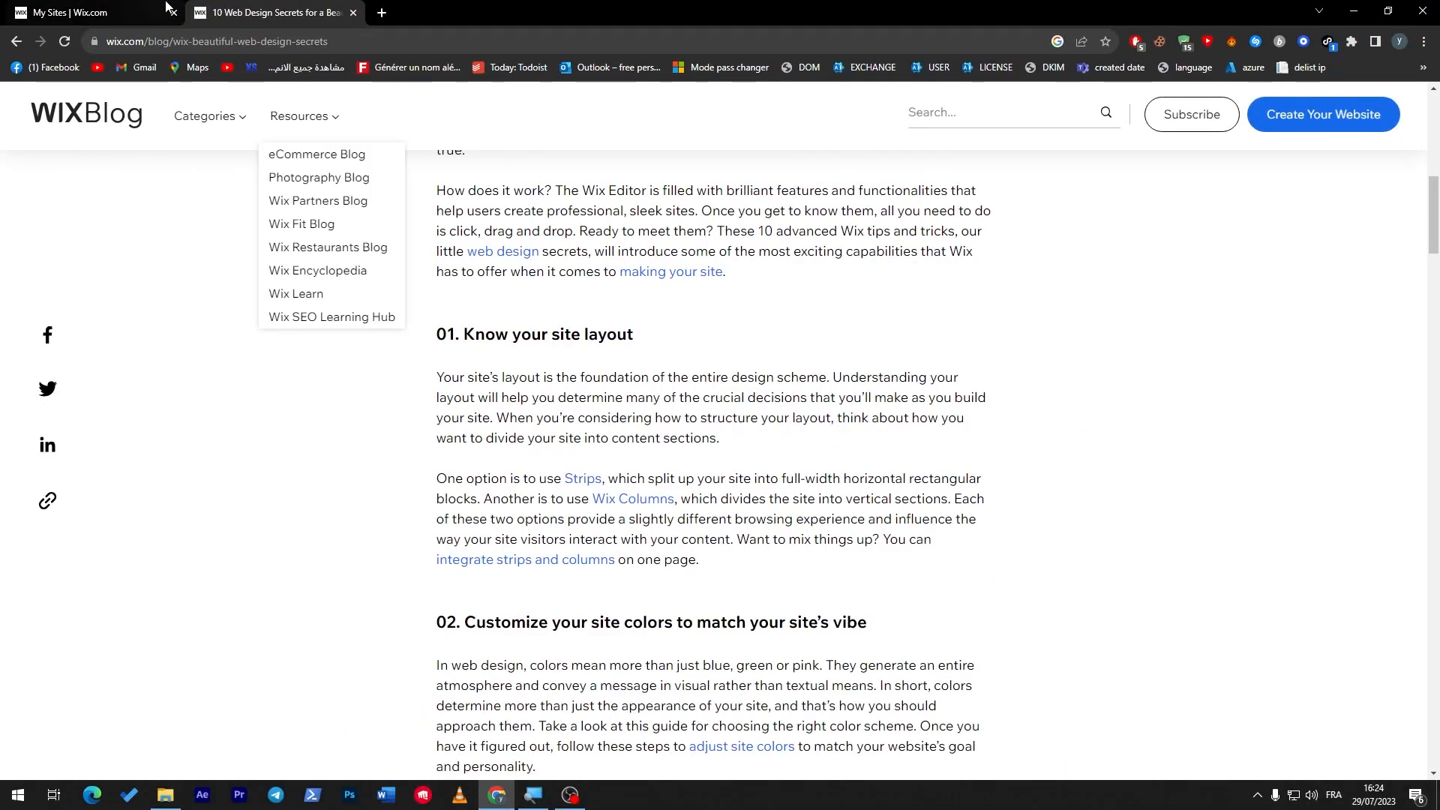
Step: Open the Newsletter Tutorial site from My Sites, then search Windows for Paint
{"action": "left_click", "coordinate": [69, 12]}
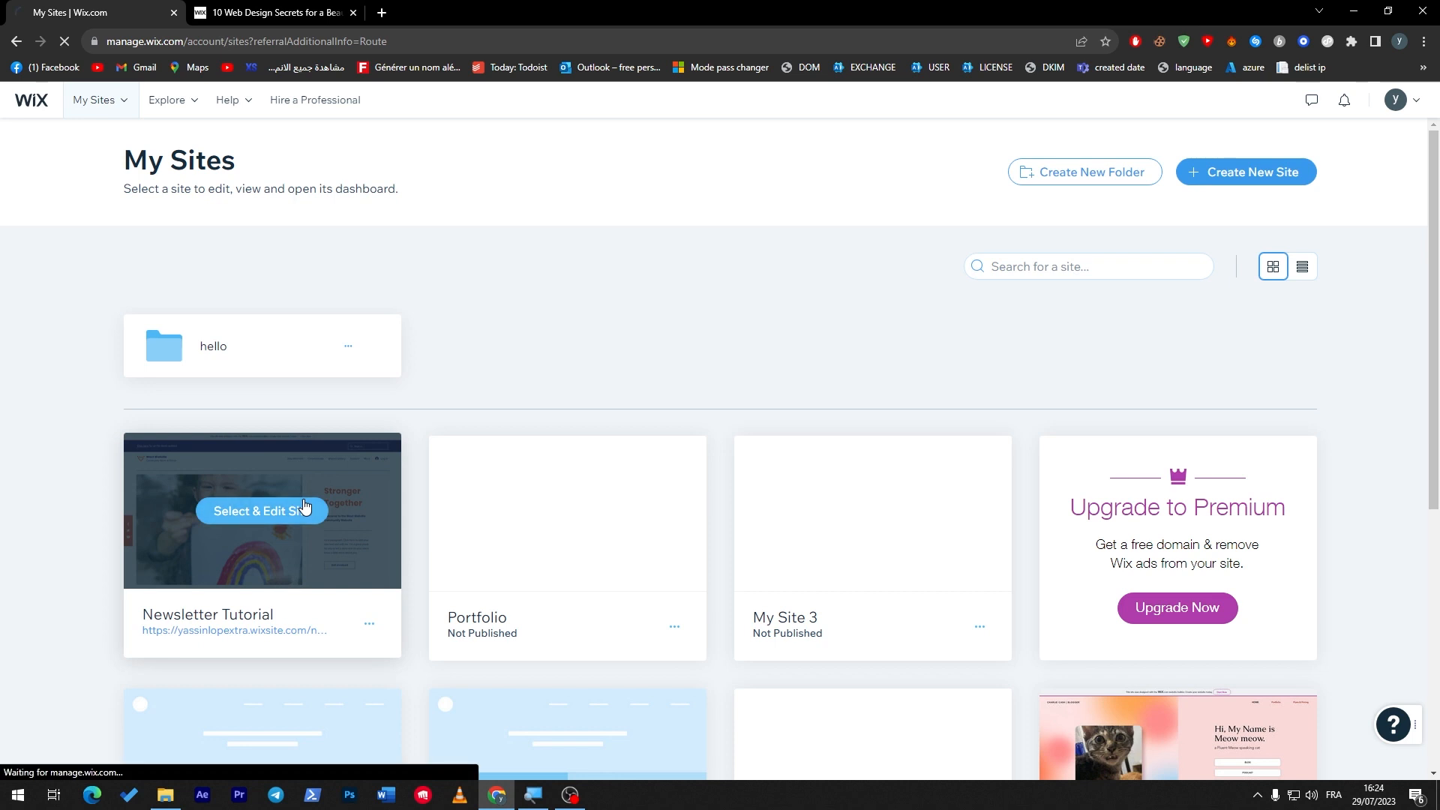
{"action": "mouse_move", "coordinate": [300, 474]}
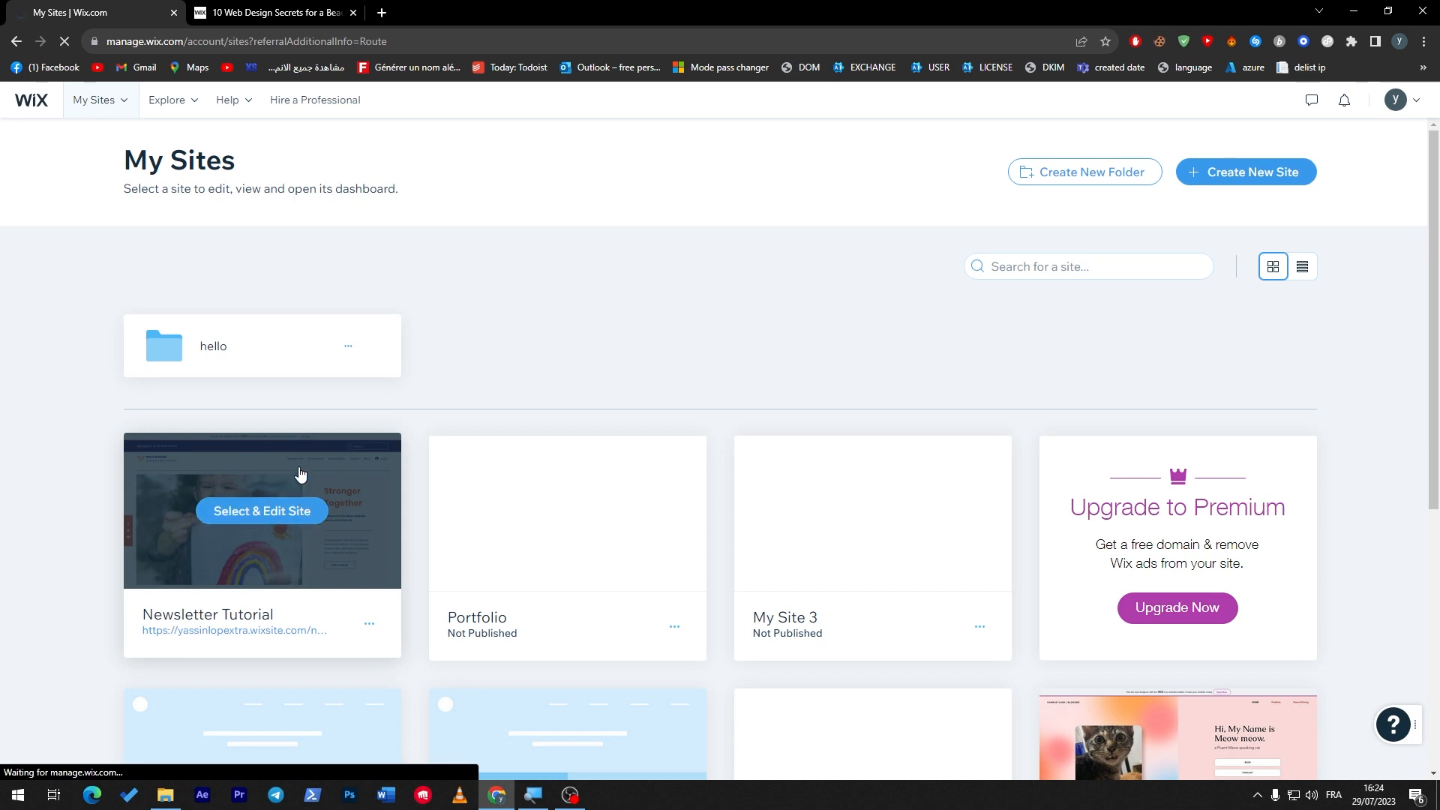
{"action": "mouse_move", "coordinate": [300, 463]}
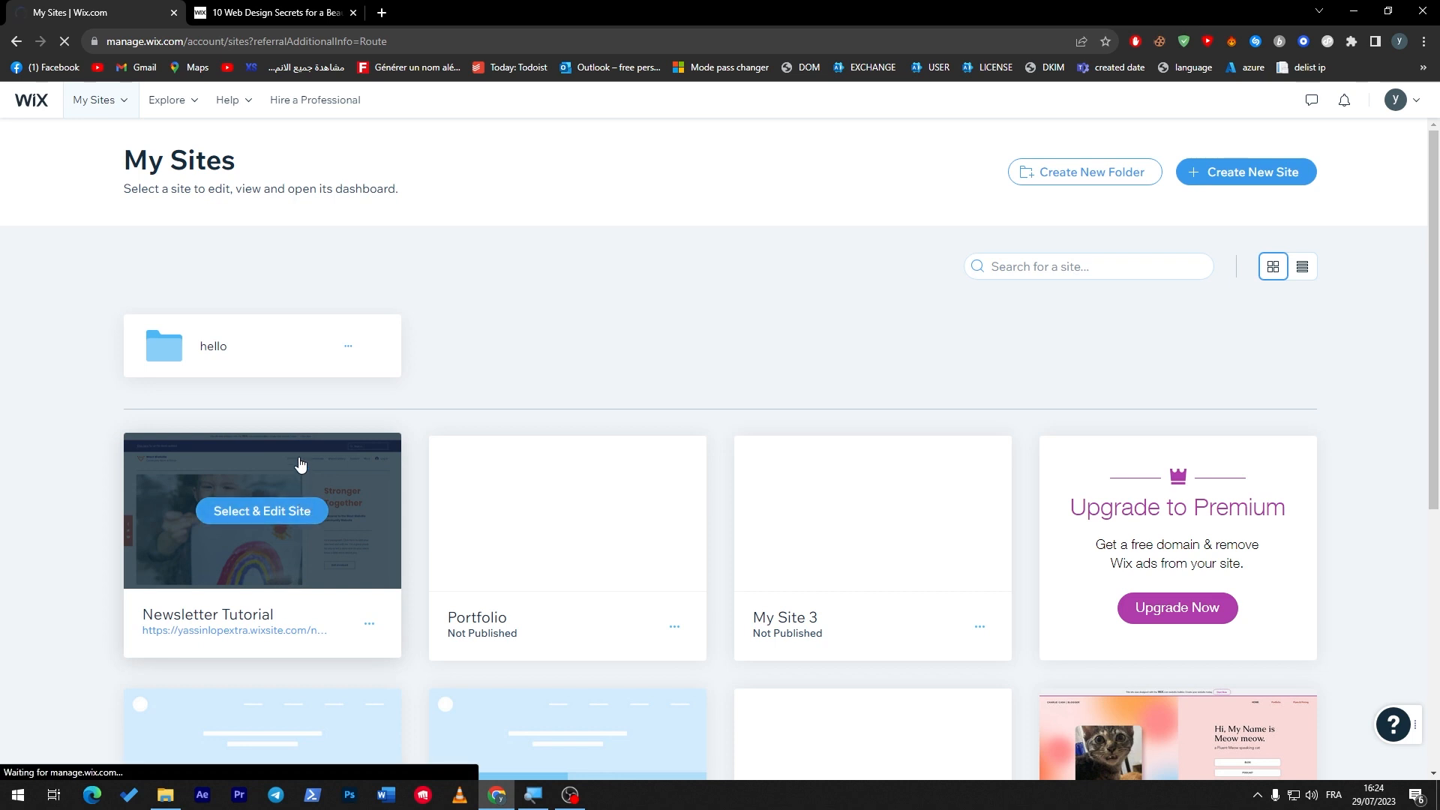
{"action": "left_click", "coordinate": [261, 510]}
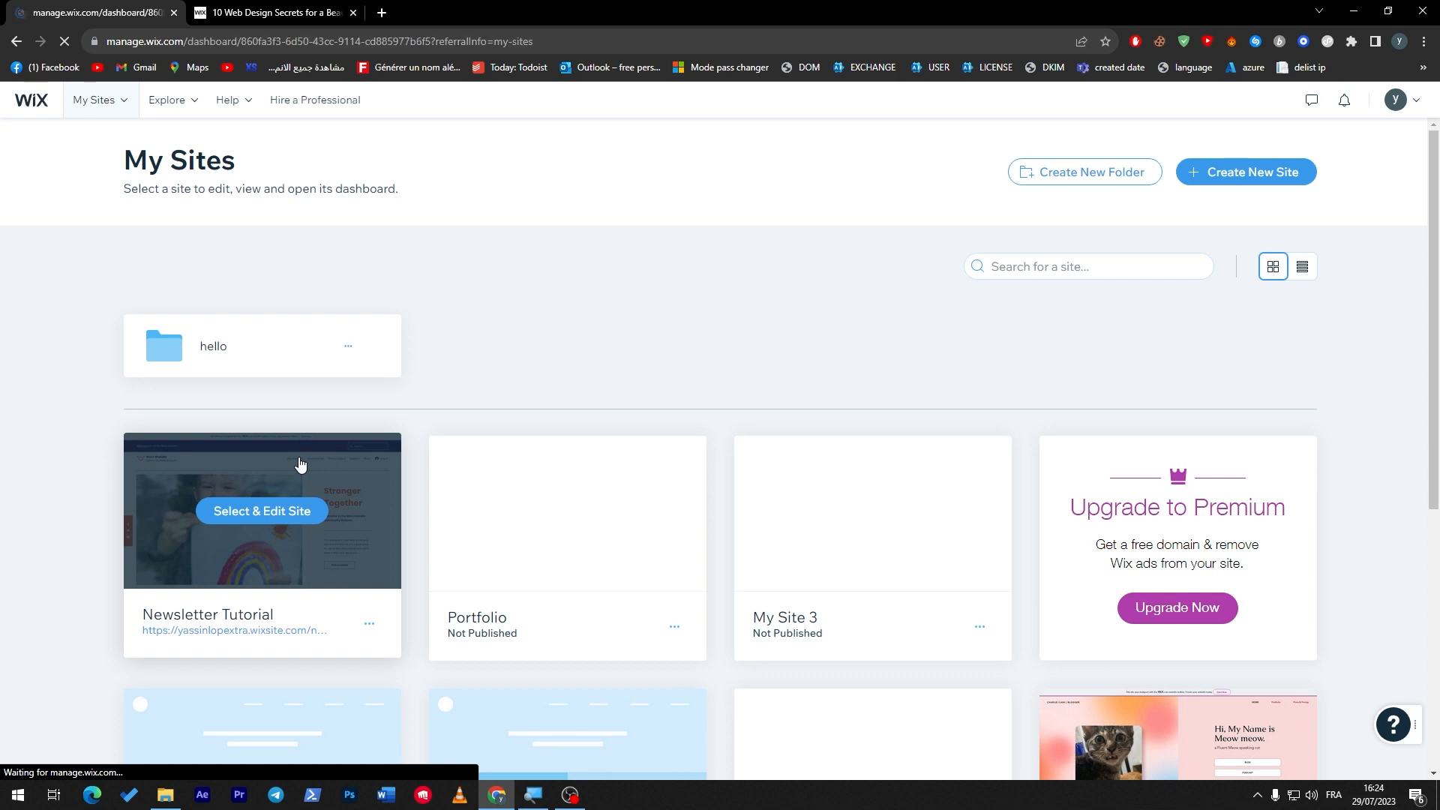
{"action": "type", "text": "paint"}
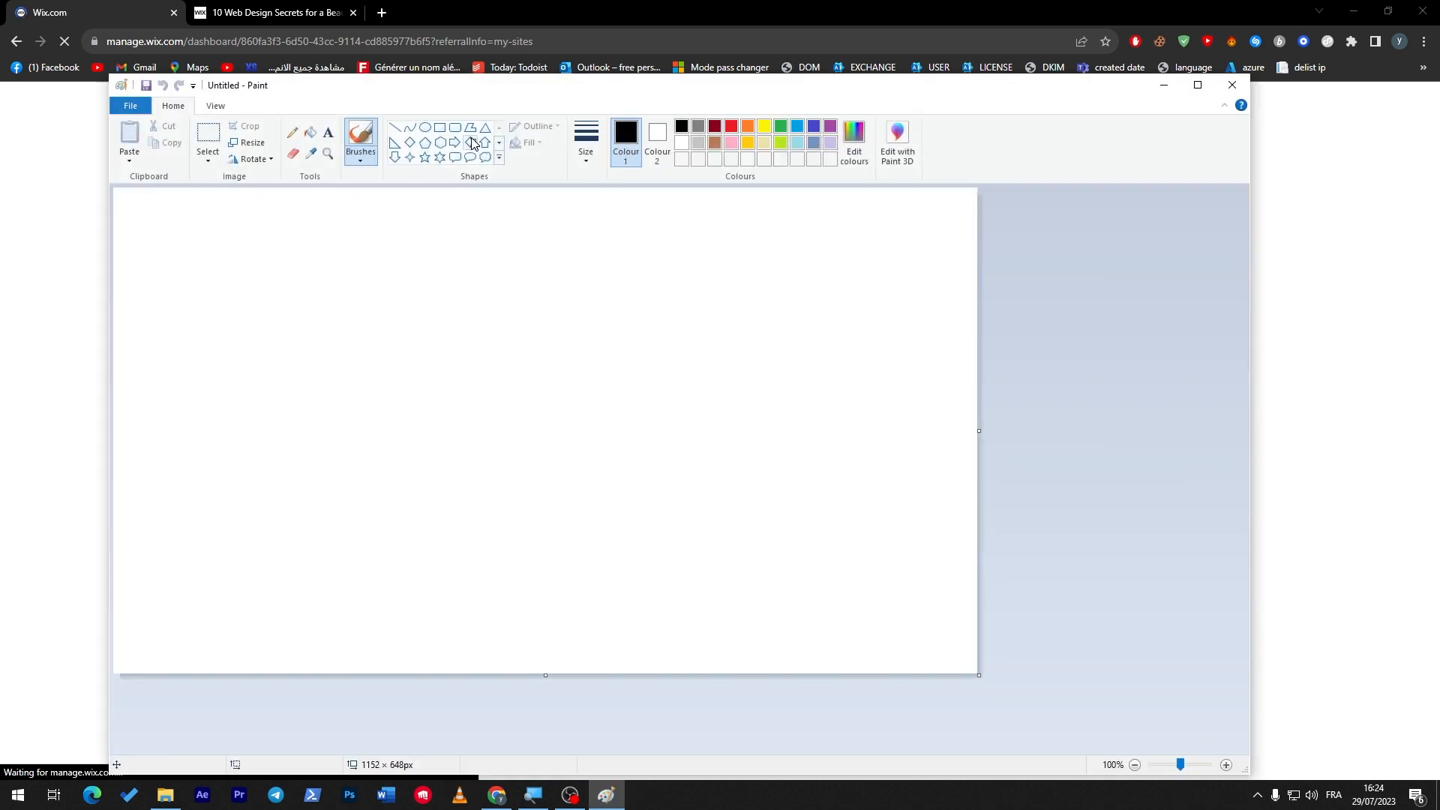
Step: Draw a tall page outline rectangle with a thin top bar and a header box beneath it
{"action": "left_click_drag", "start_coordinate": [439, 191], "coordinate": [664, 671]}
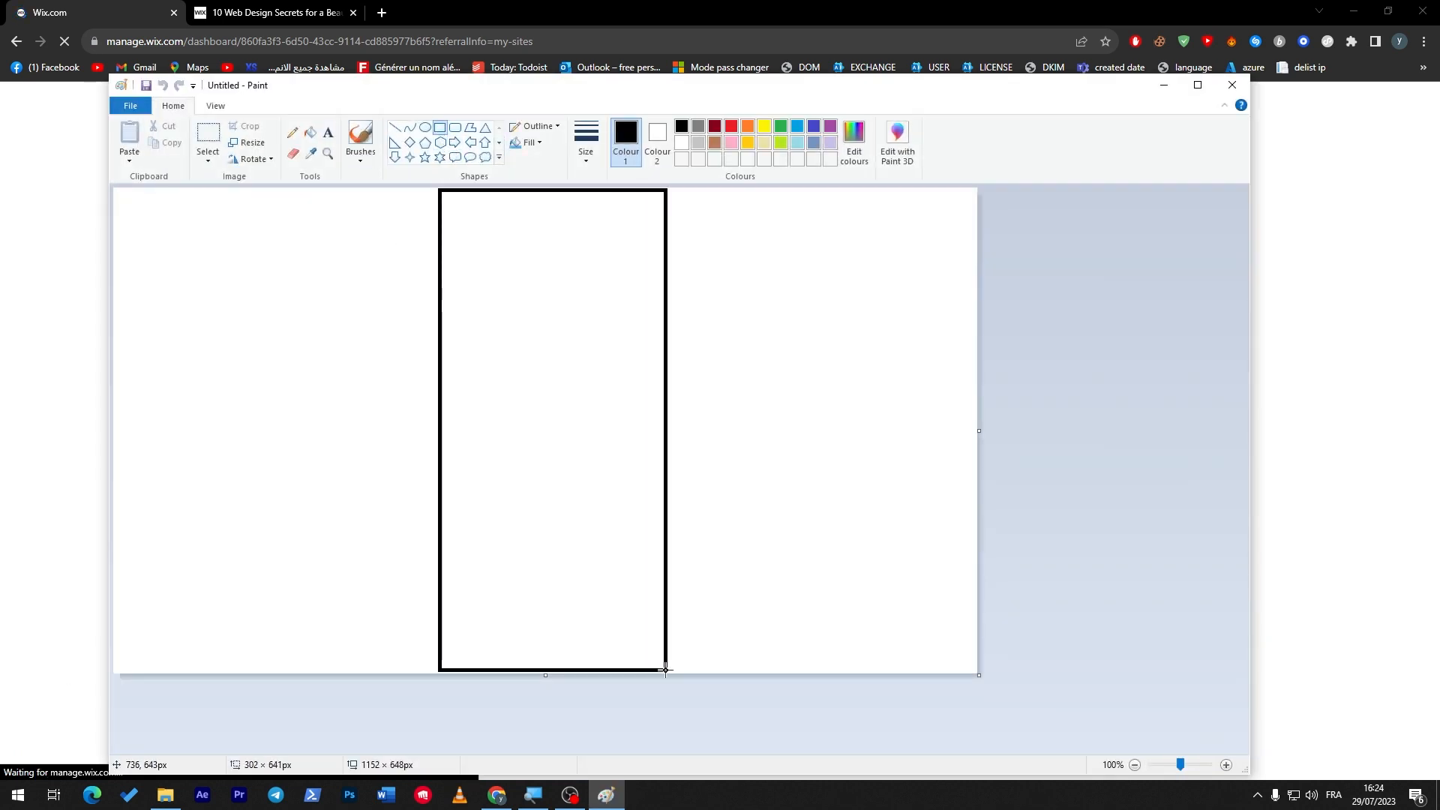
{"action": "left_click_drag", "start_coordinate": [666, 671], "coordinate": [729, 670]}
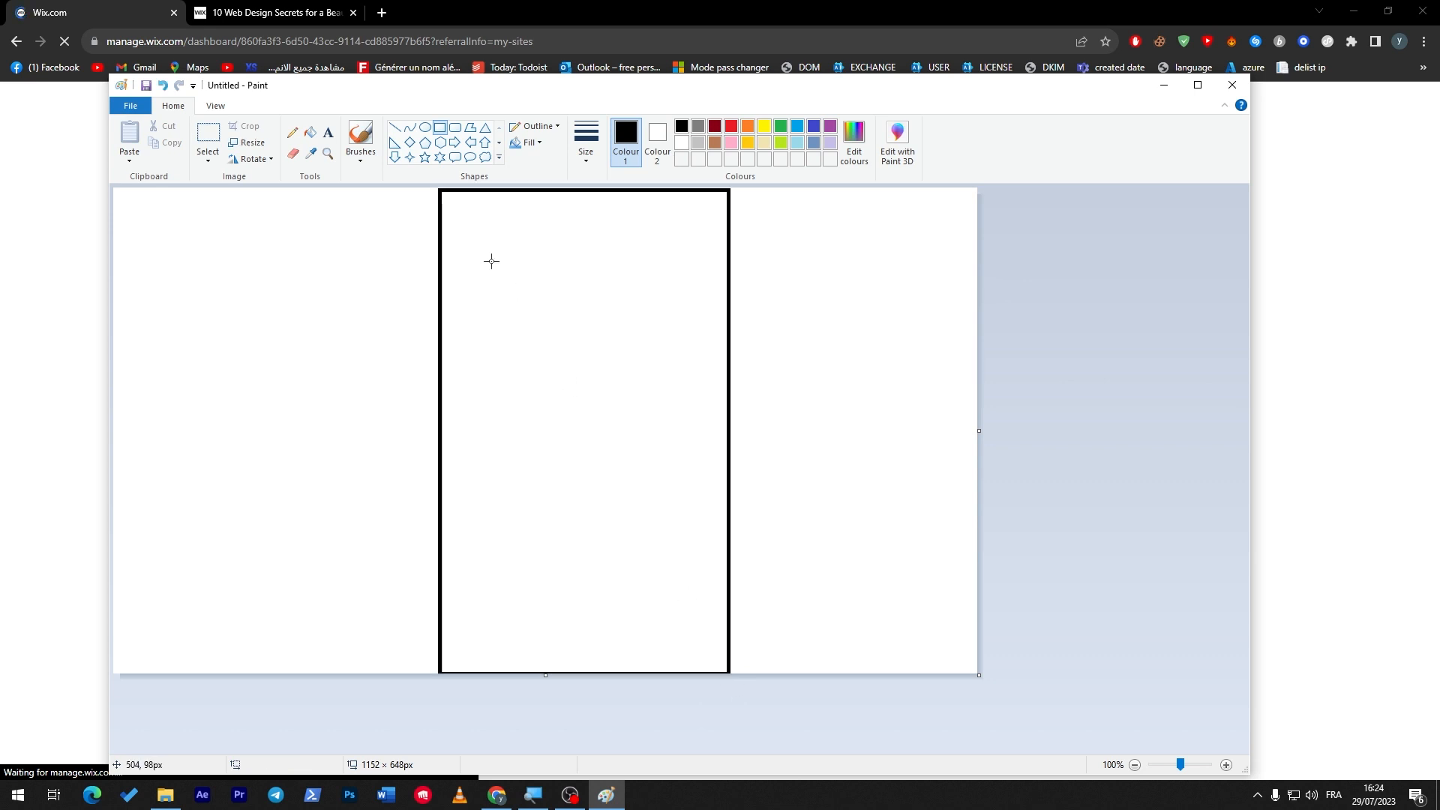
{"action": "left_click_drag", "start_coordinate": [441, 200], "coordinate": [684, 210]}
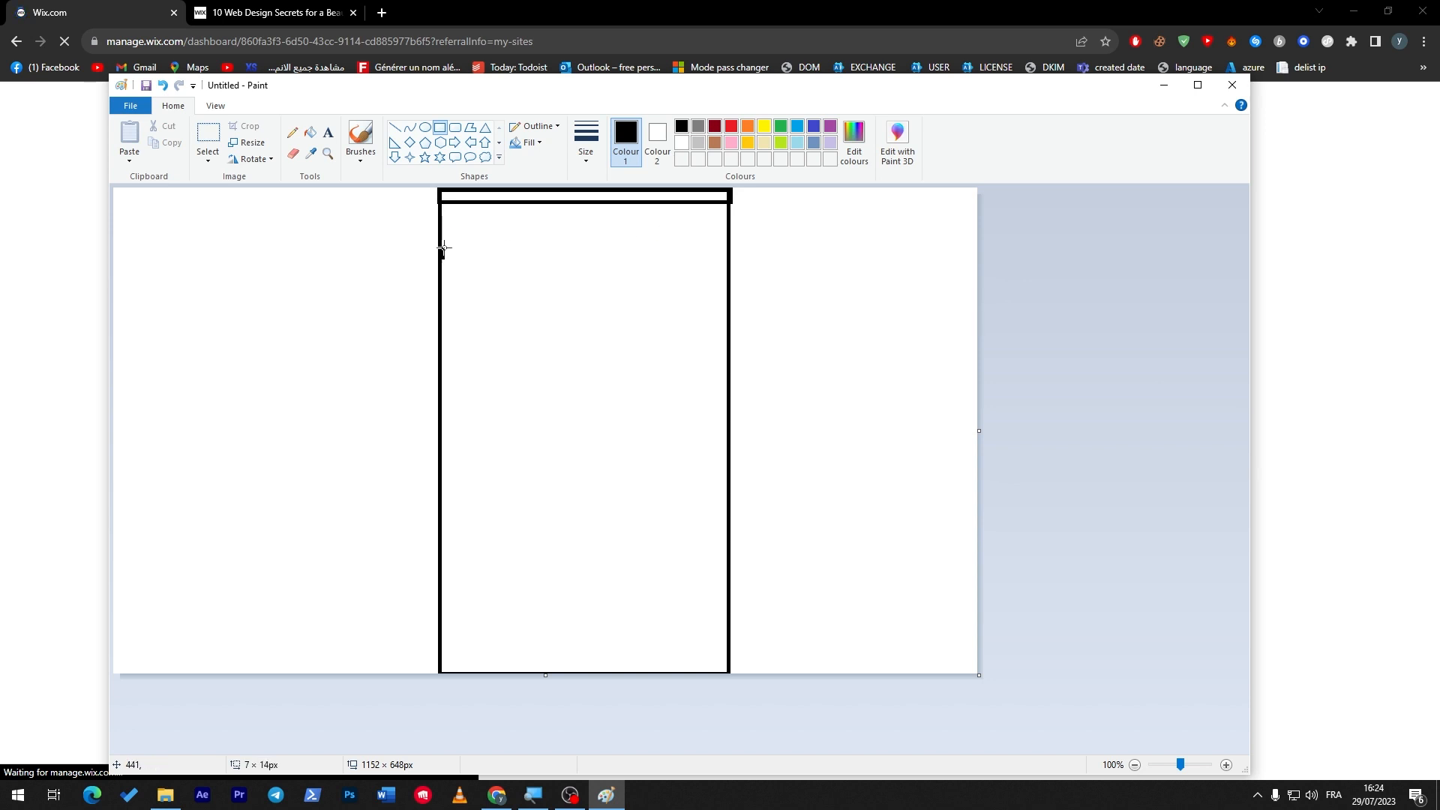
{"action": "left_click_drag", "start_coordinate": [444, 251], "coordinate": [729, 205]}
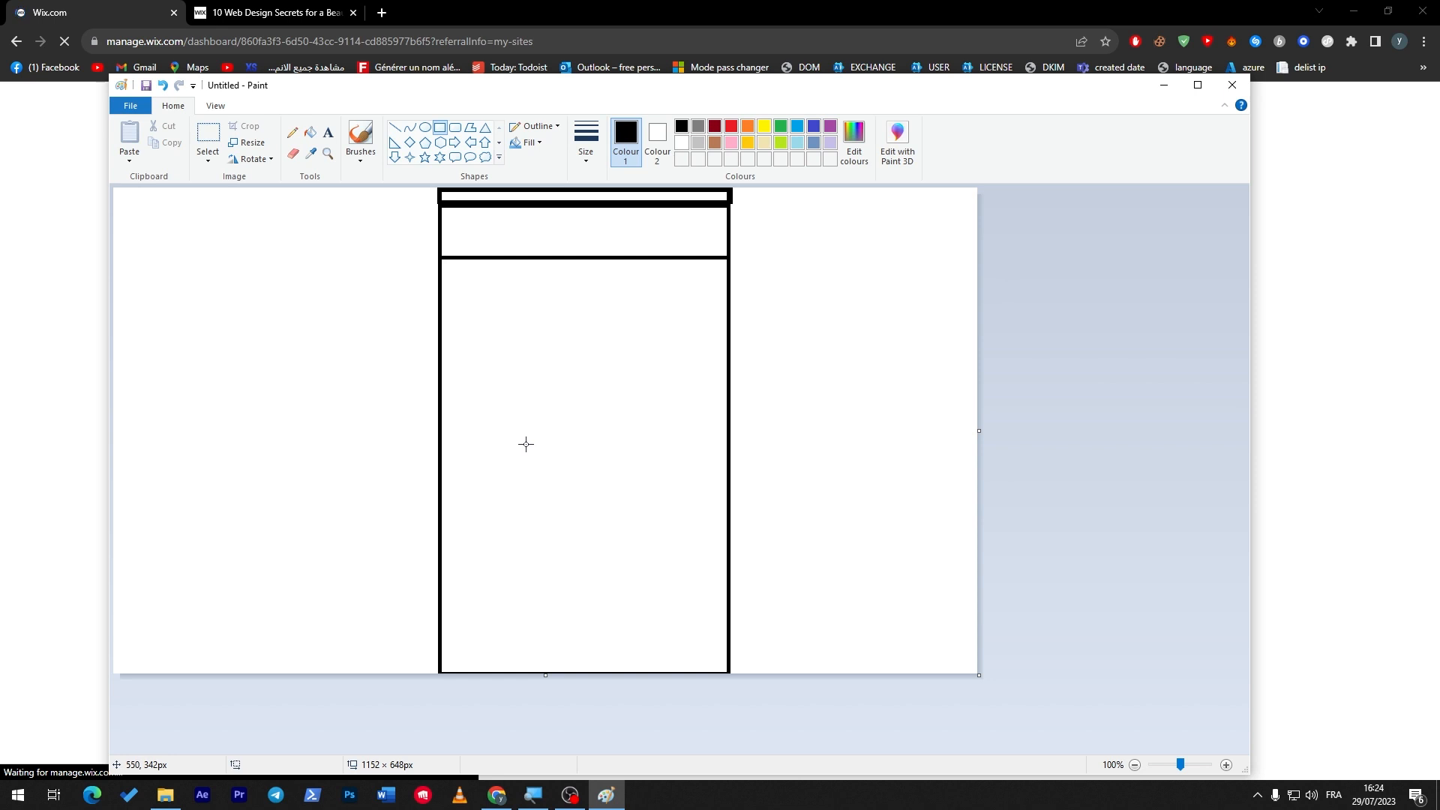
{"action": "mouse_move", "coordinate": [477, 432]}
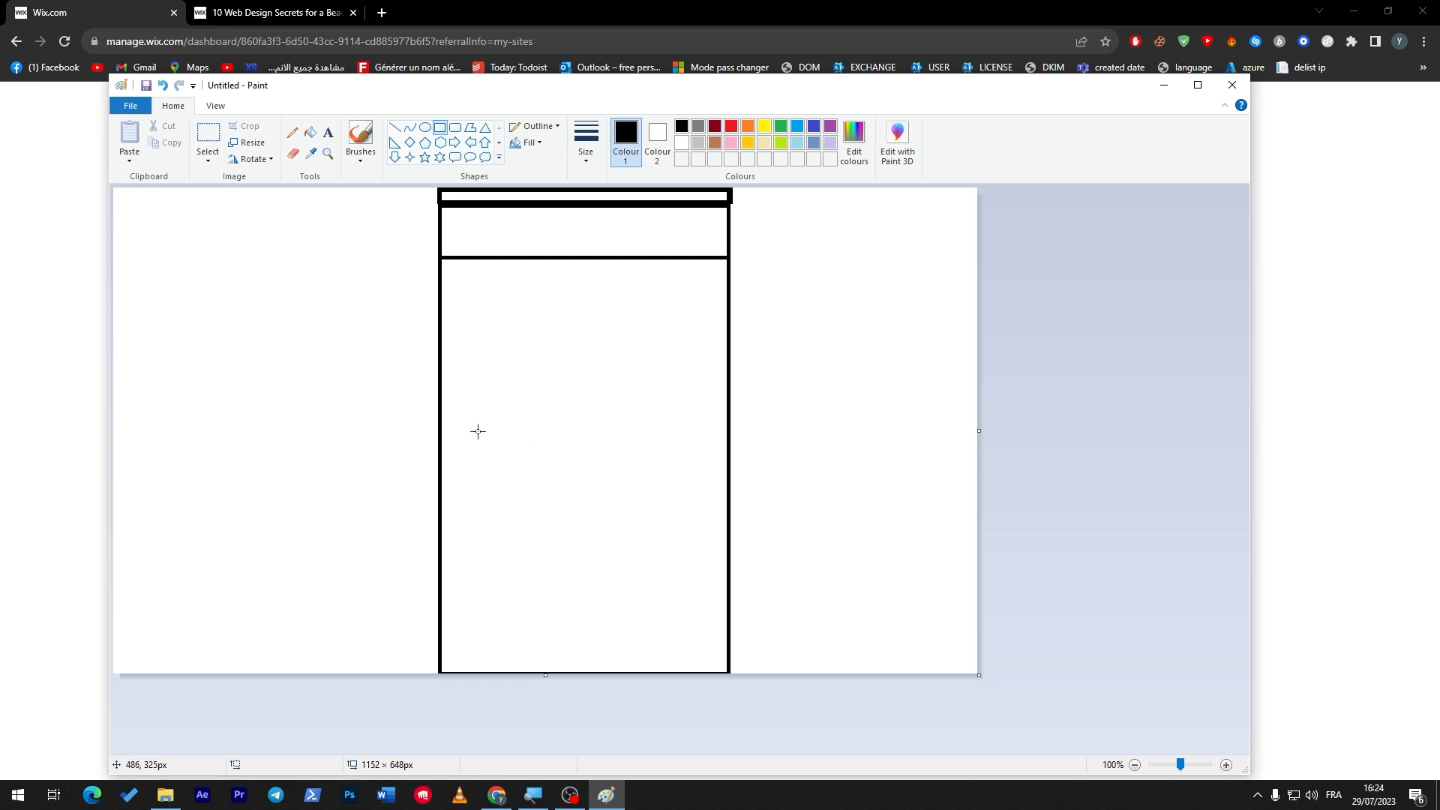
{"action": "mouse_move", "coordinate": [458, 453]}
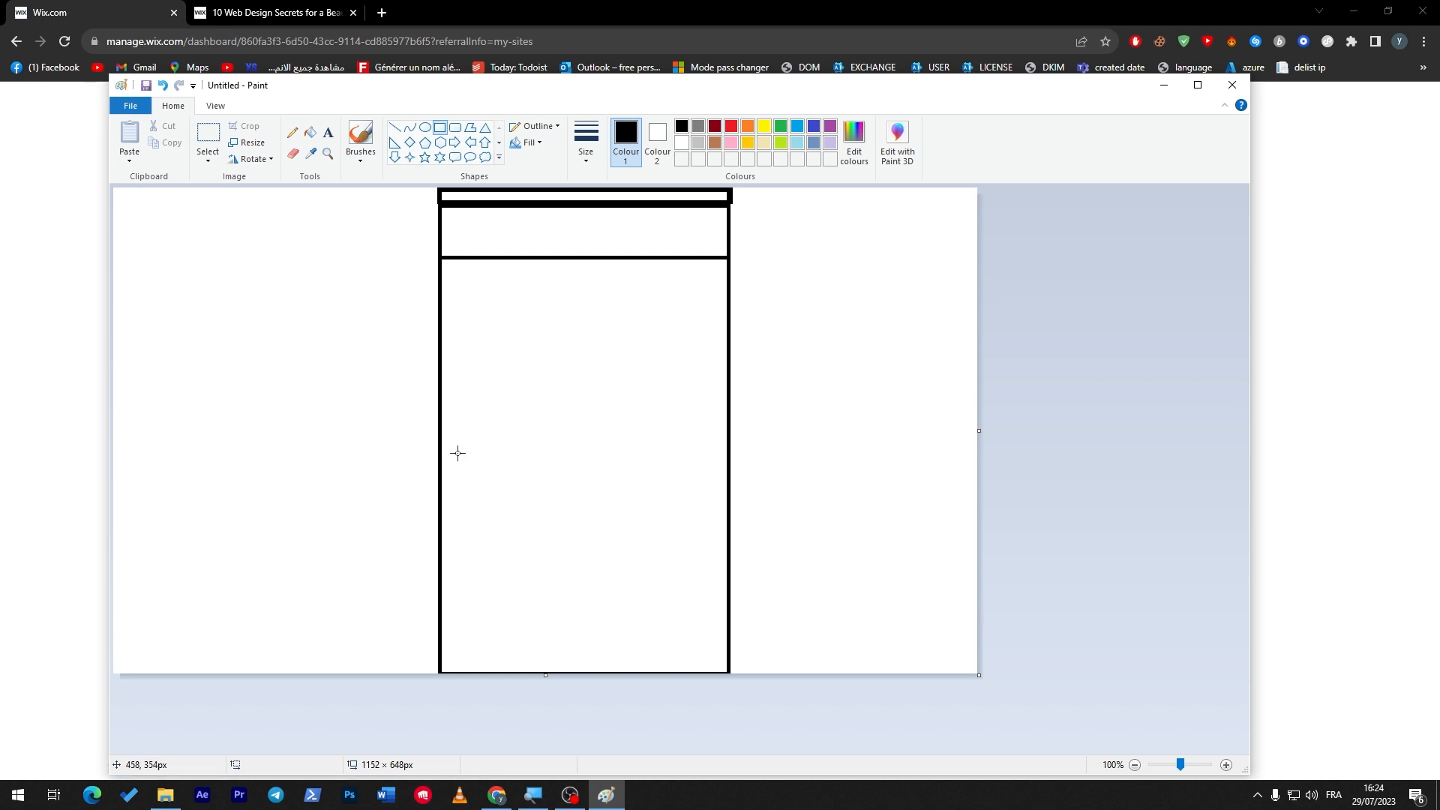
{"action": "mouse_move", "coordinate": [450, 335]}
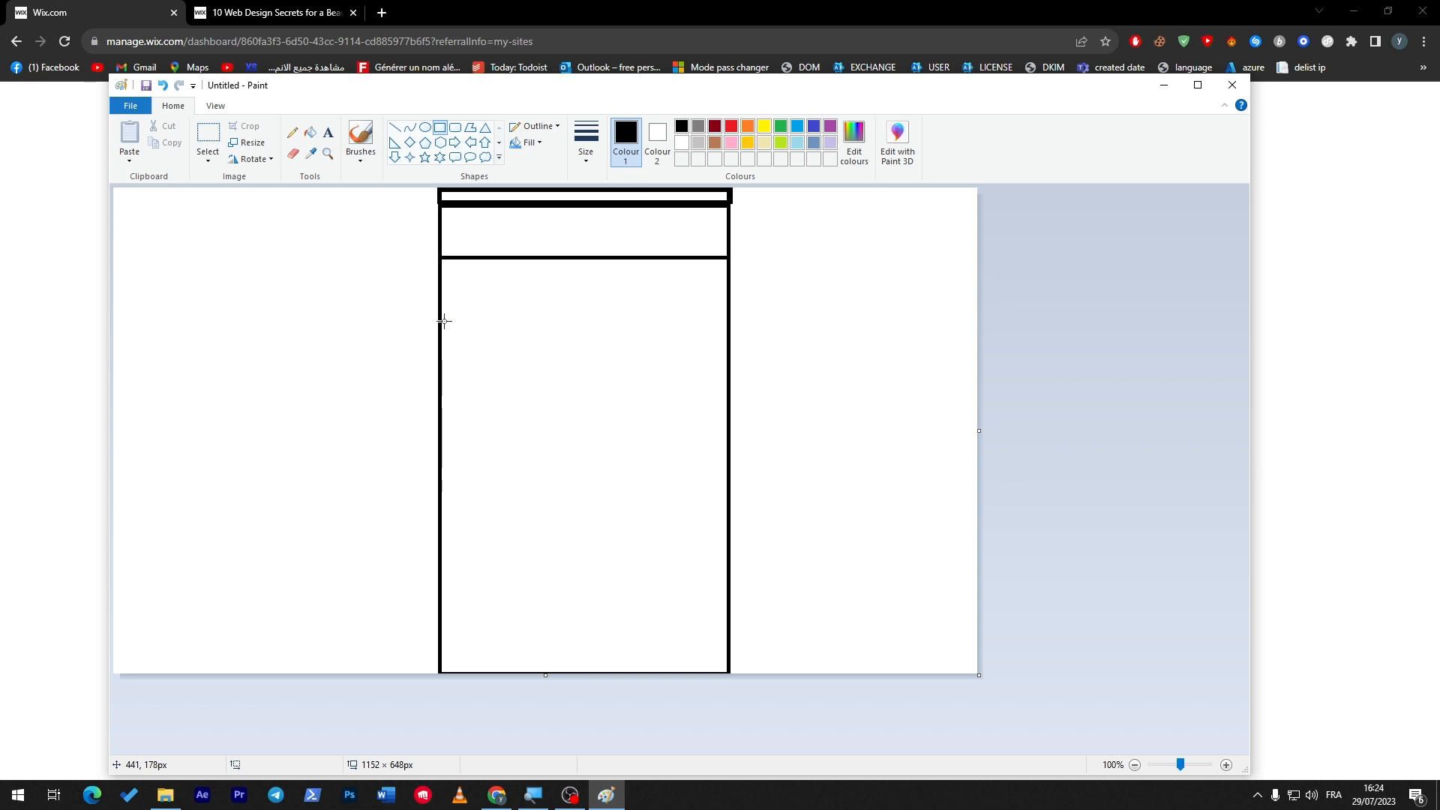
{"action": "mouse_move", "coordinate": [448, 310]}
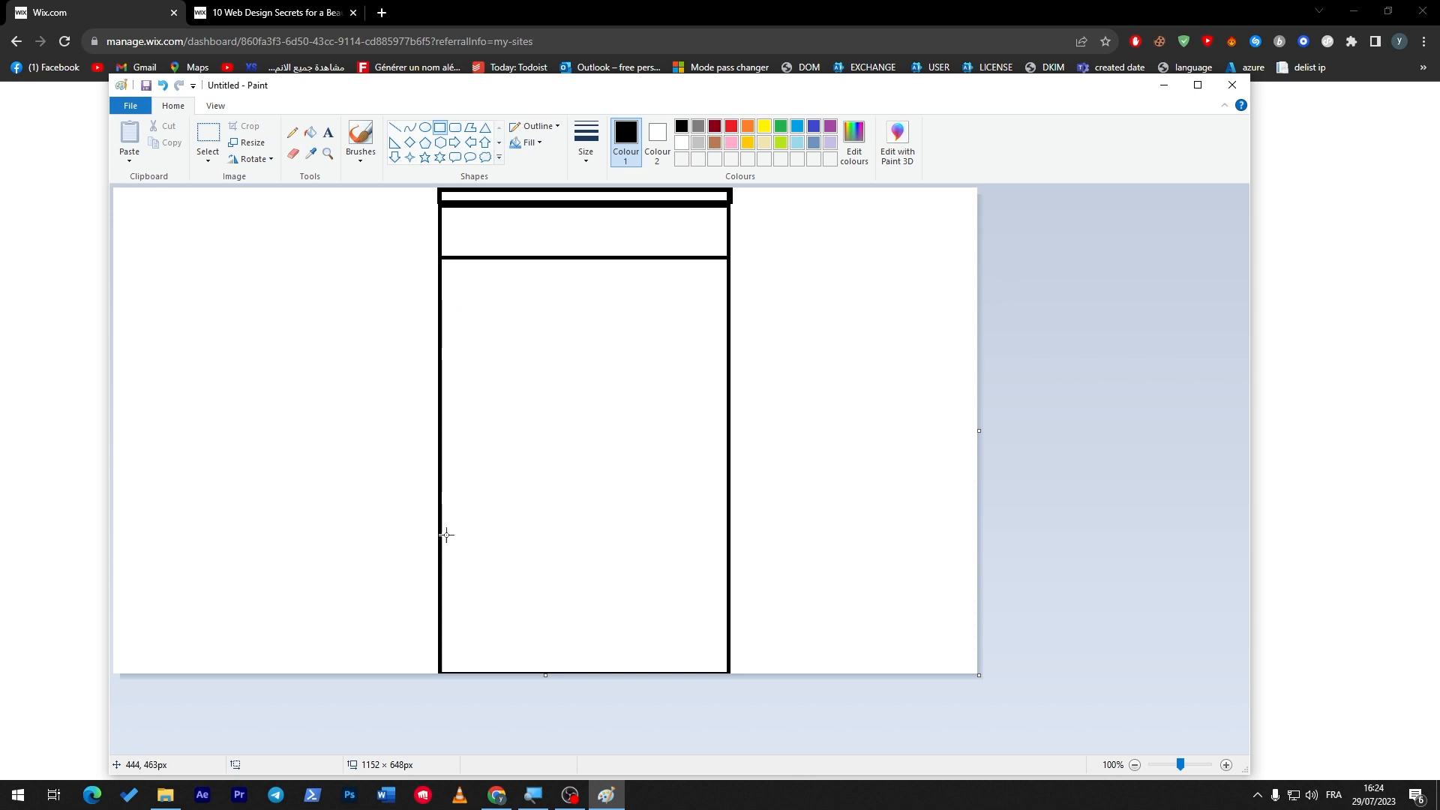
Step: Draw a footer box at the page bottom and two stacked section boxes below the header
{"action": "left_click_drag", "start_coordinate": [439, 616], "coordinate": [726, 673]}
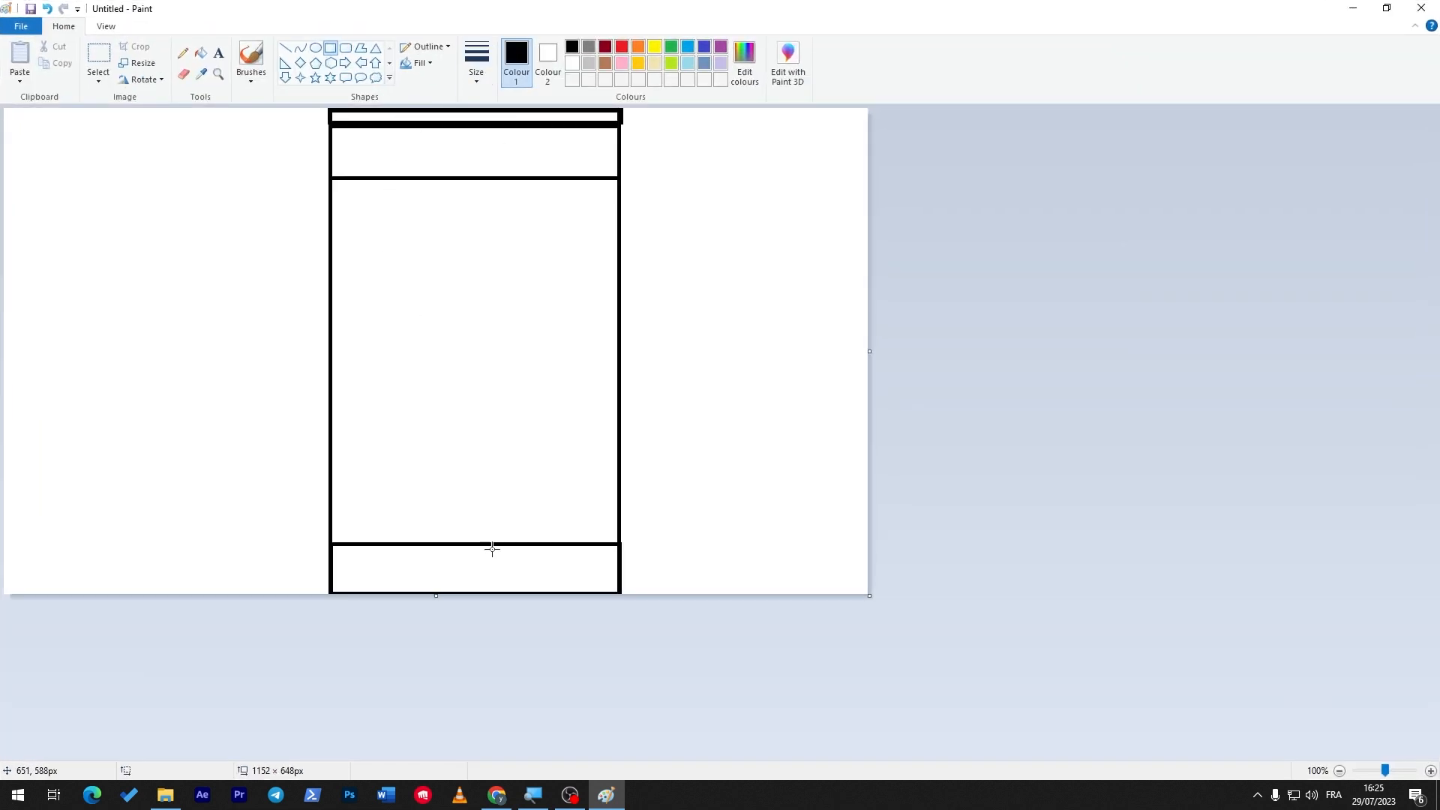
{"action": "mouse_move", "coordinate": [330, 447]}
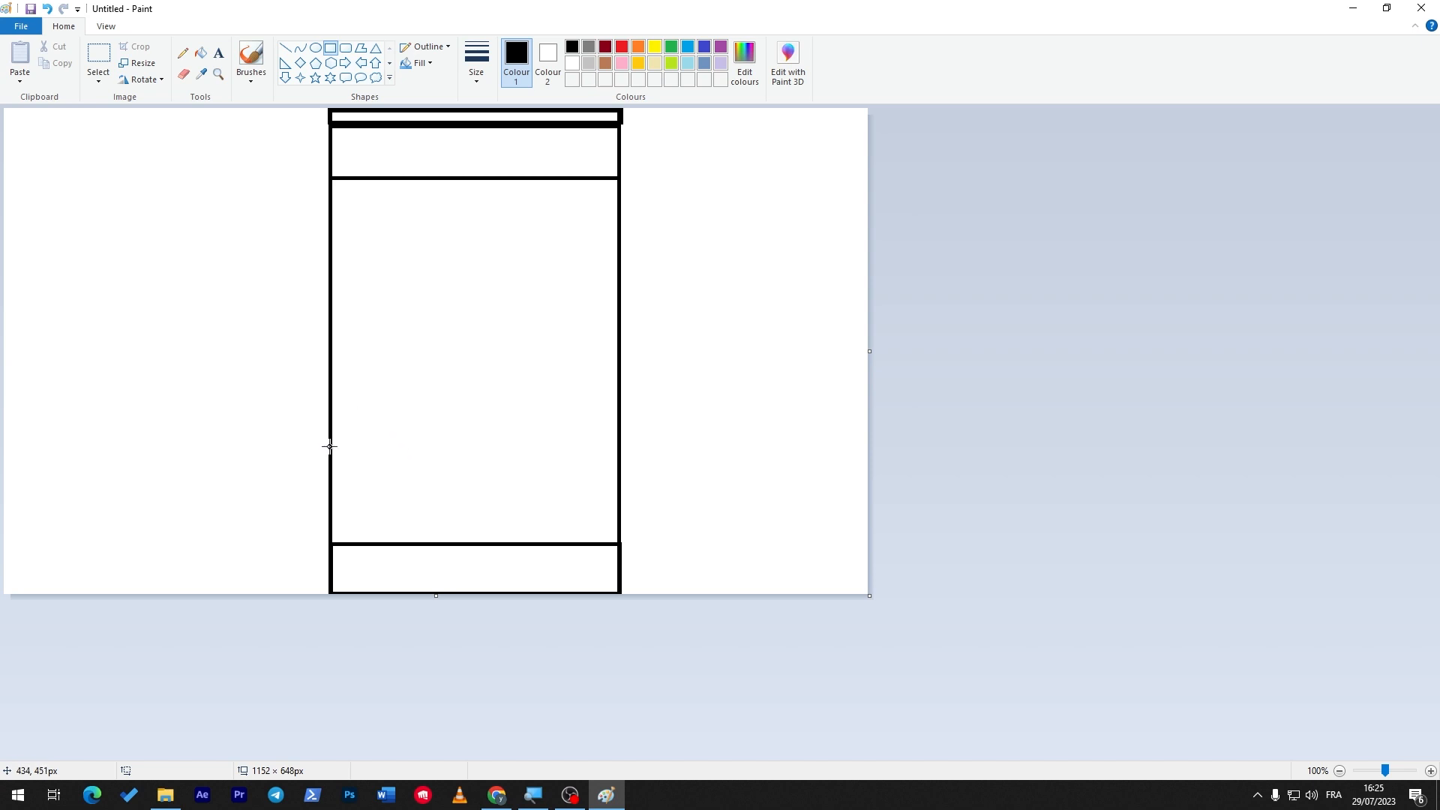
{"action": "mouse_move", "coordinate": [328, 195]}
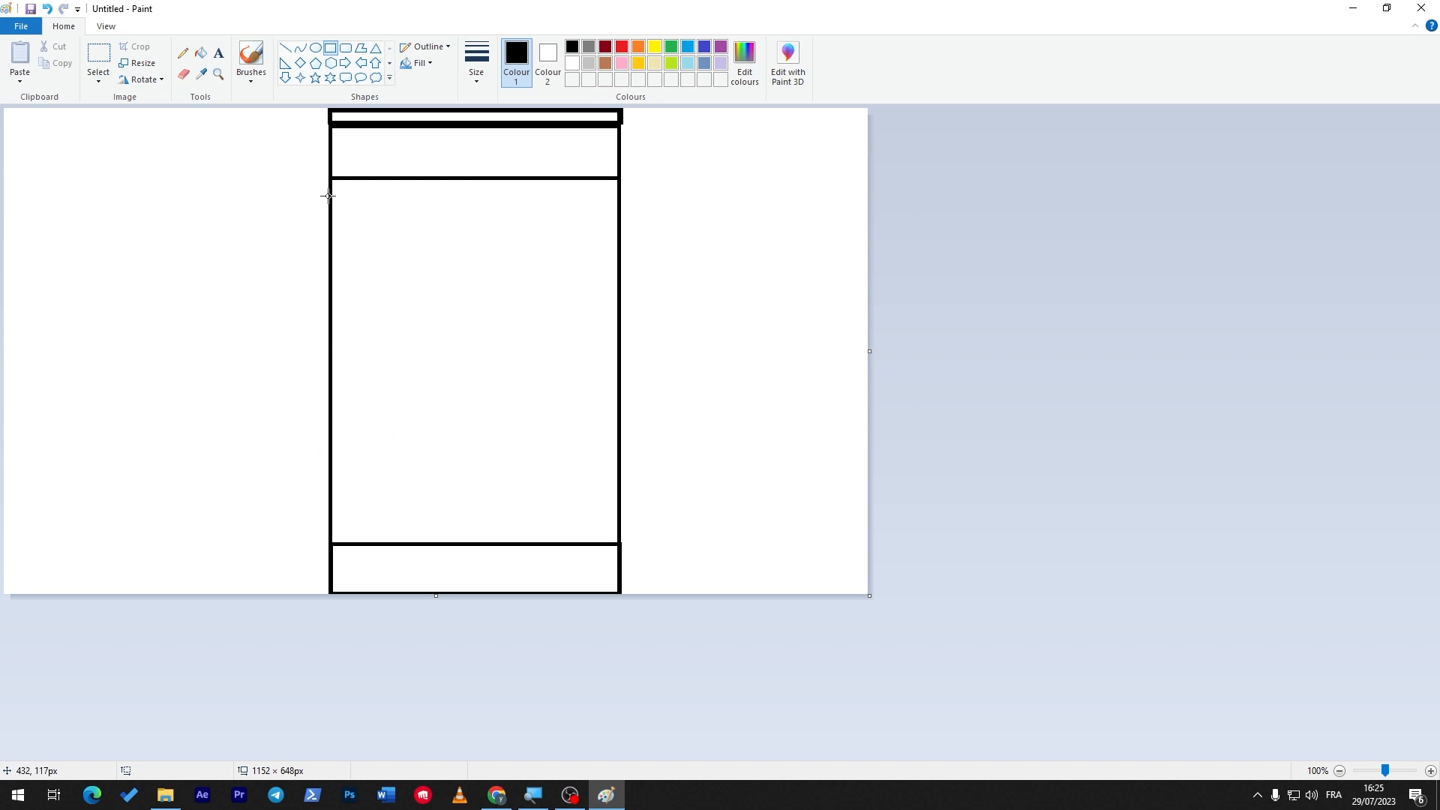
{"action": "left_click_drag", "start_coordinate": [329, 193], "coordinate": [576, 285]}
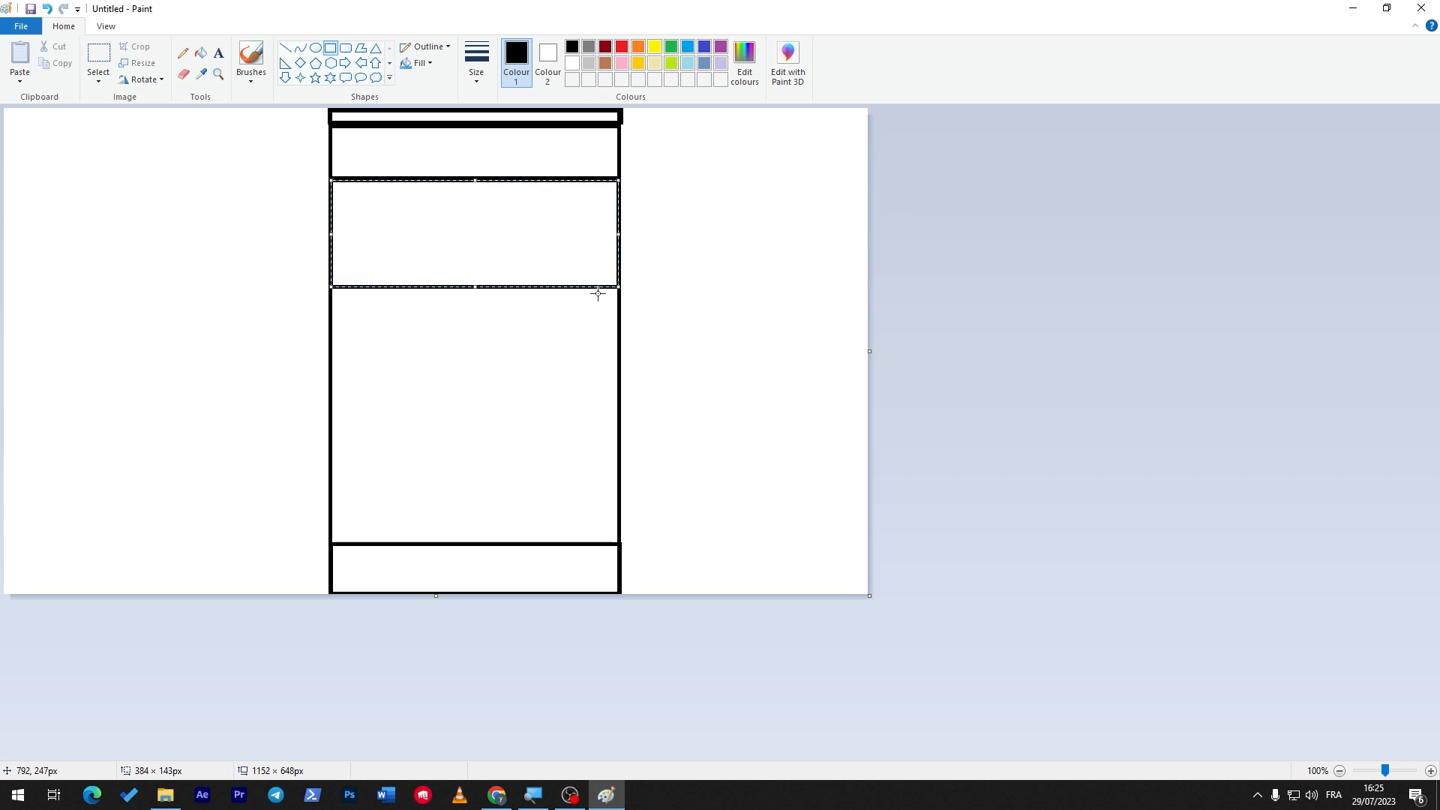
{"action": "mouse_move", "coordinate": [415, 330]}
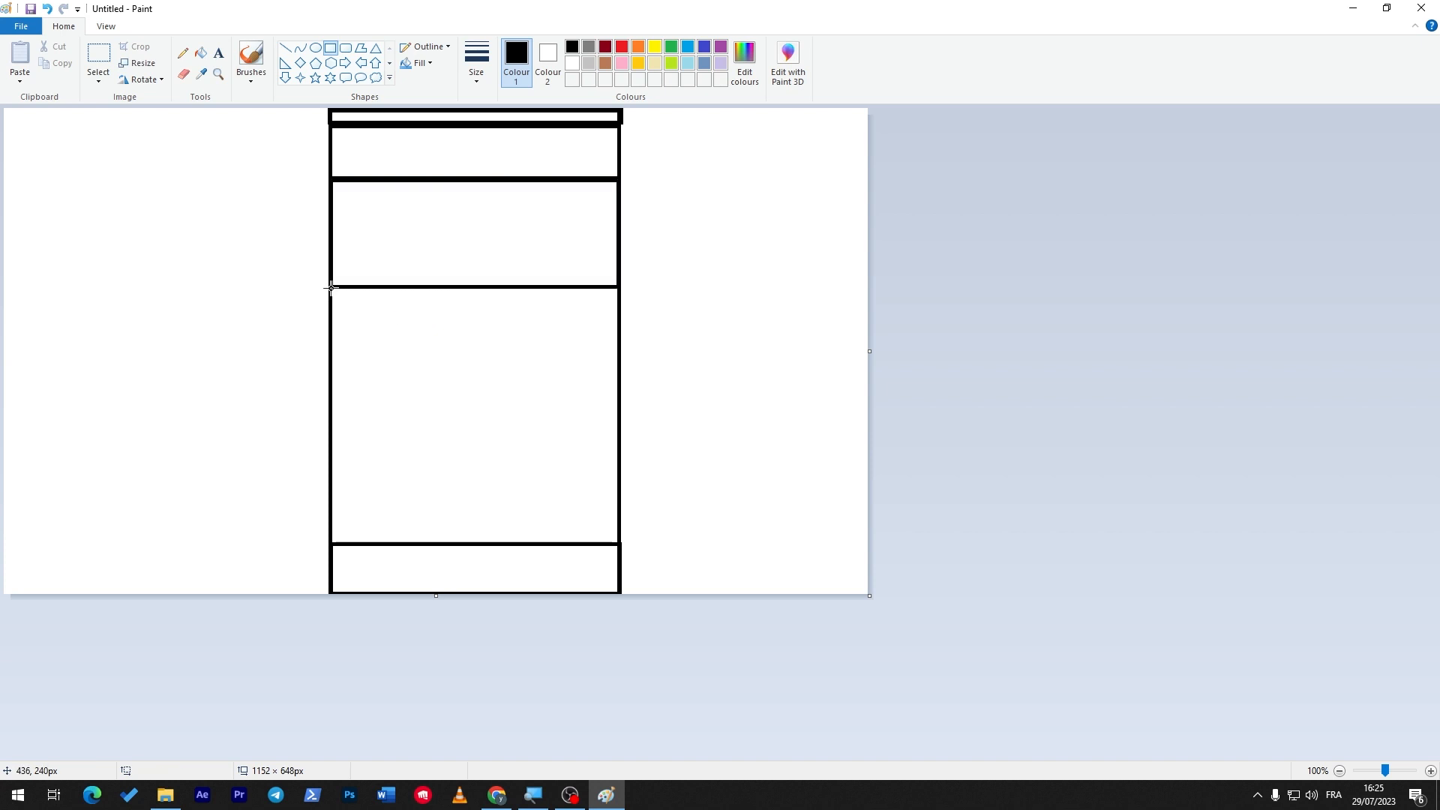
{"action": "left_click_drag", "start_coordinate": [330, 286], "coordinate": [618, 399]}
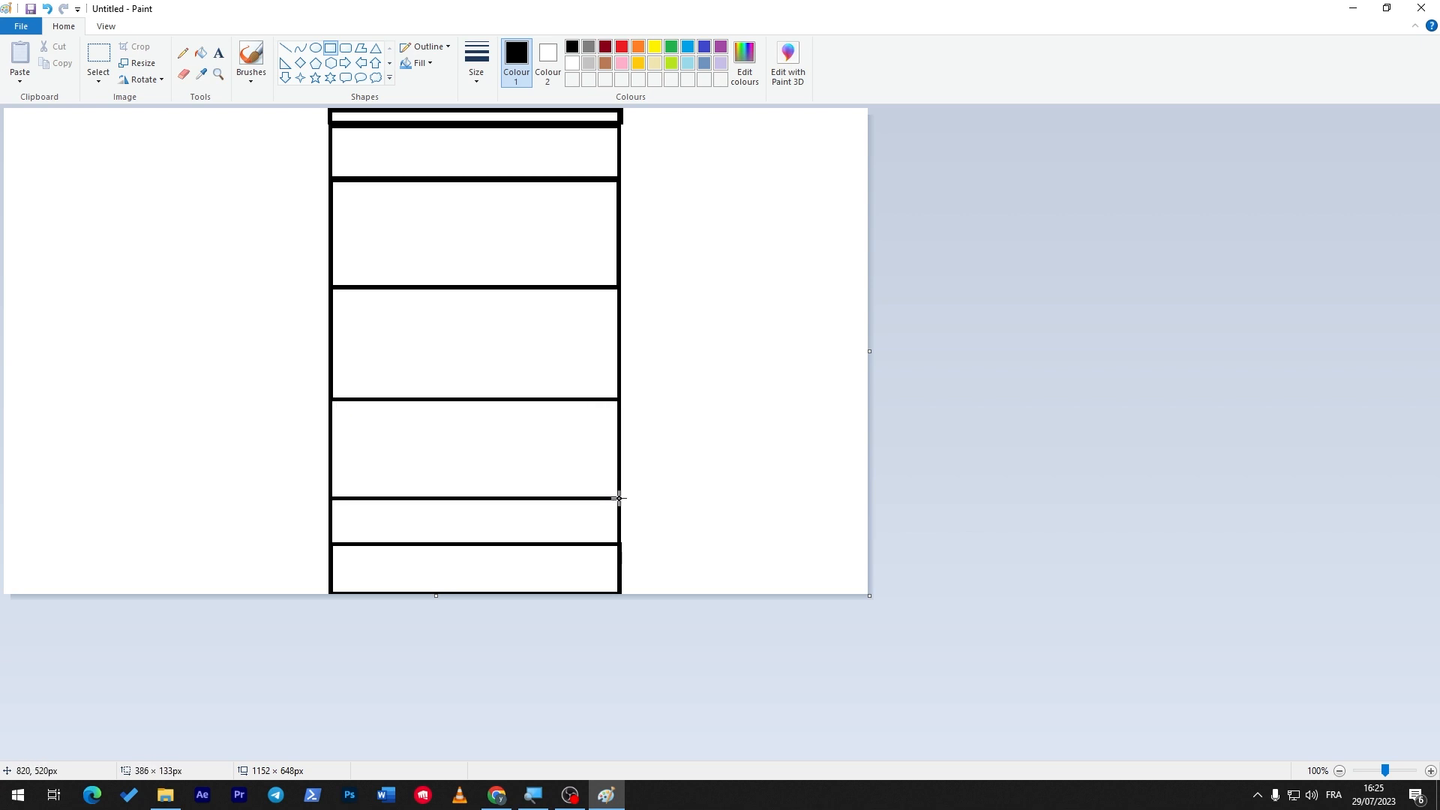
{"action": "mouse_move", "coordinate": [344, 543]}
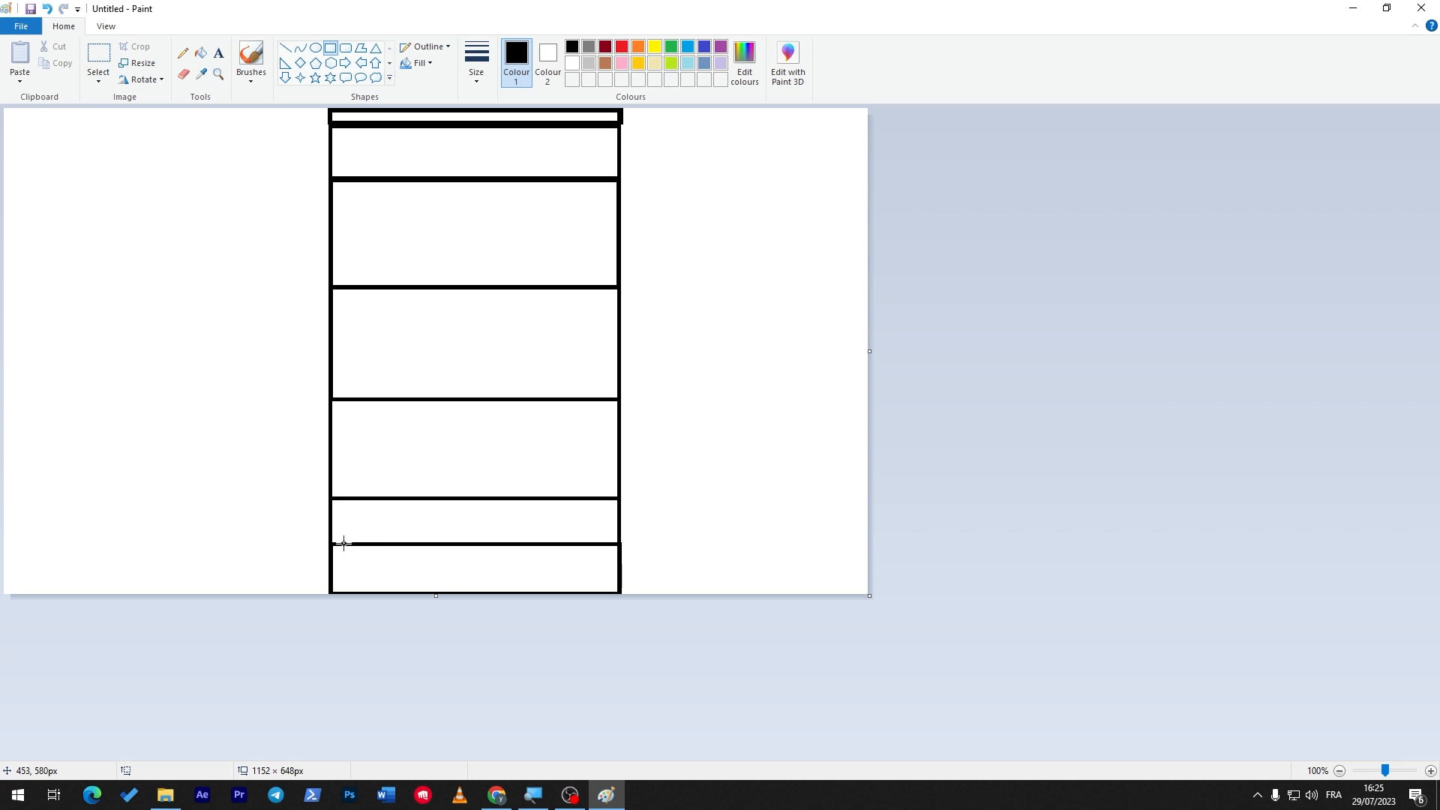
{"action": "mouse_move", "coordinate": [384, 546]}
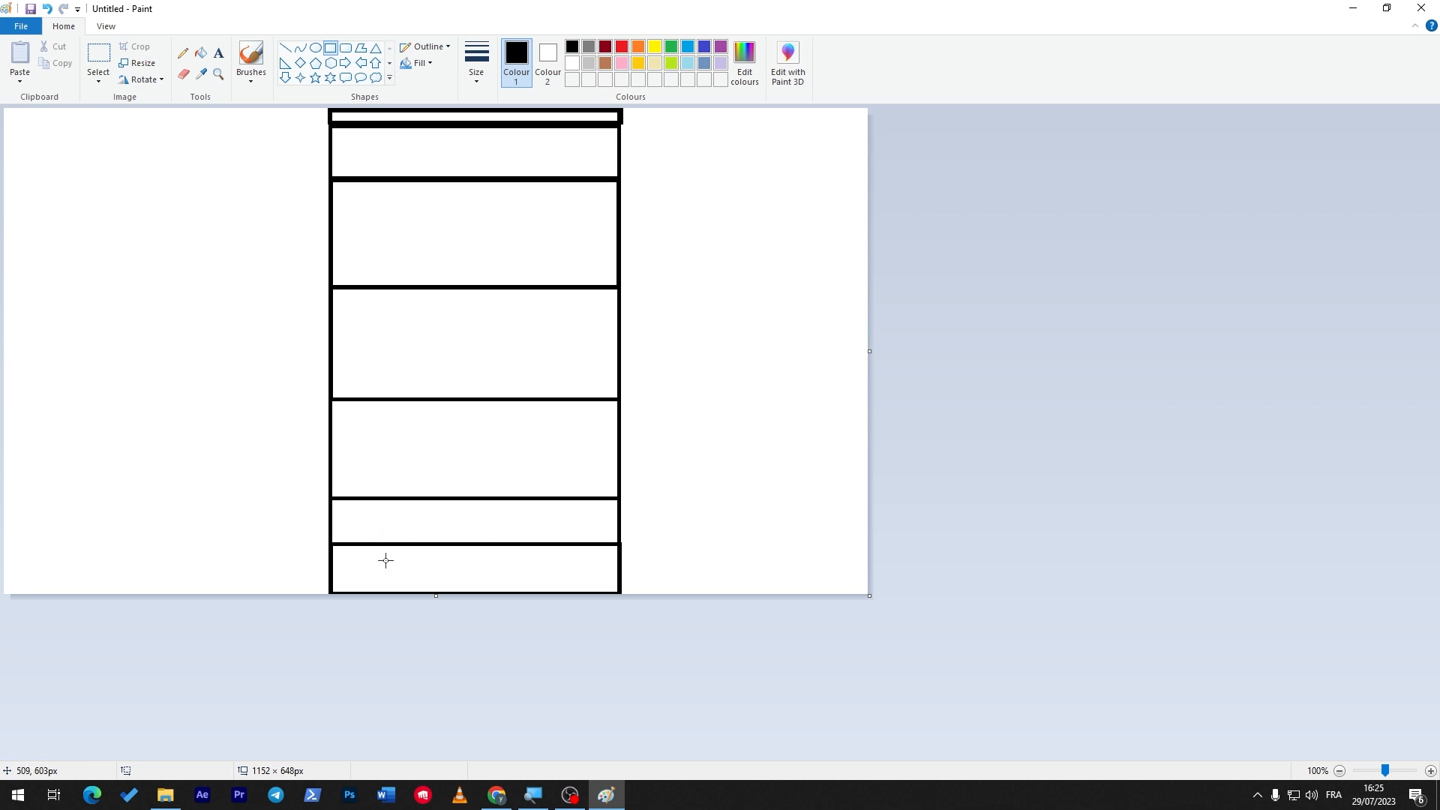
{"action": "mouse_move", "coordinate": [436, 280]}
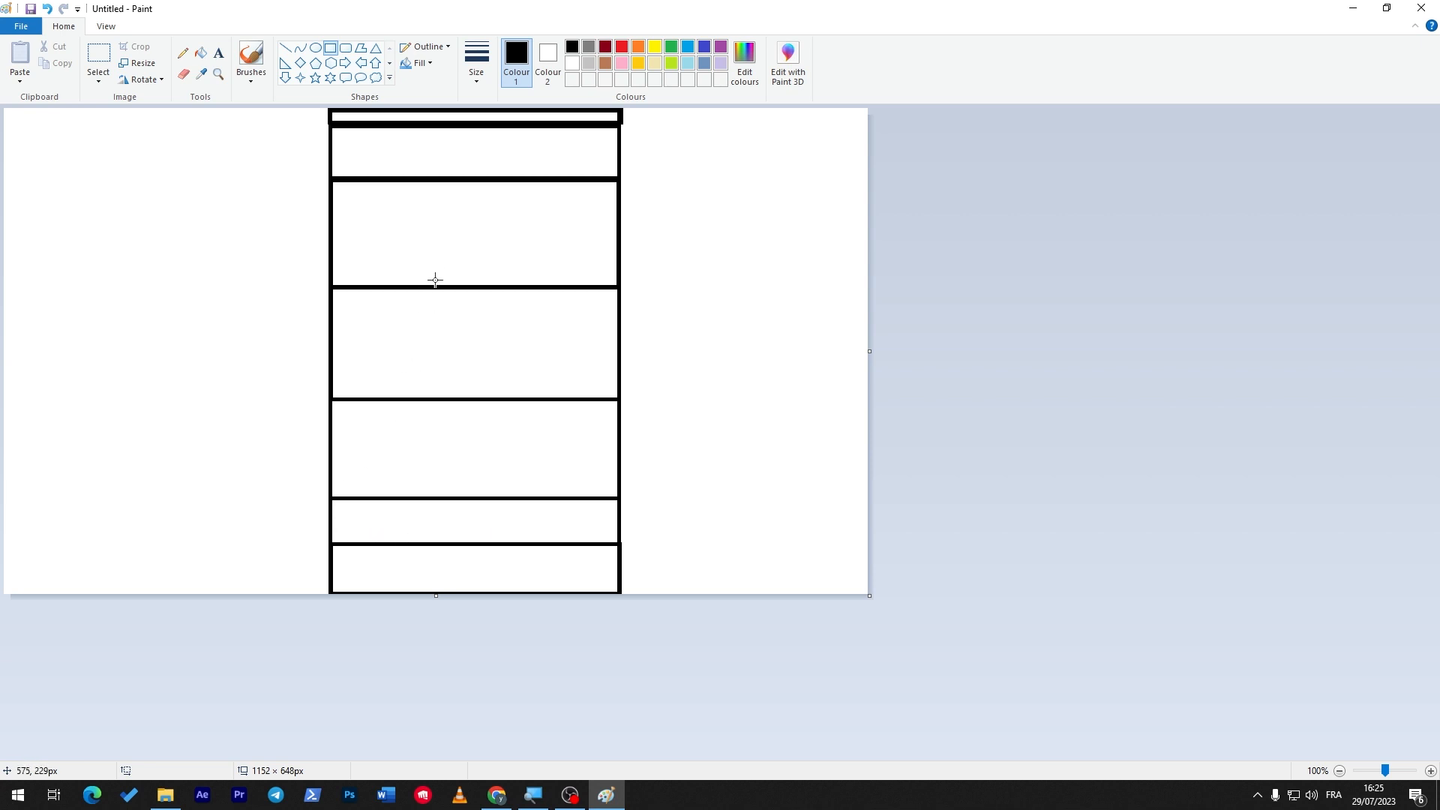
{"action": "mouse_move", "coordinate": [435, 273]}
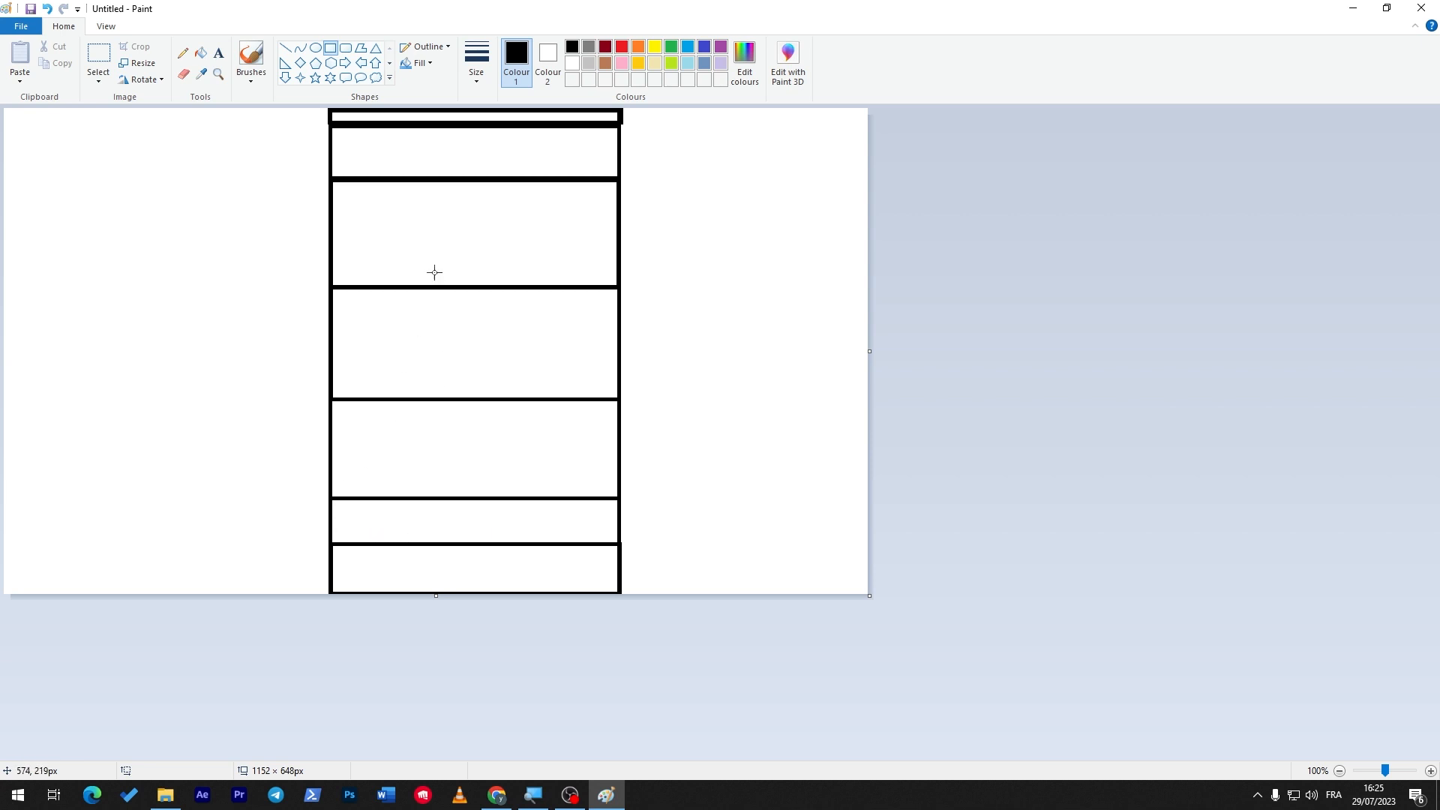
{"action": "mouse_move", "coordinate": [570, 565]}
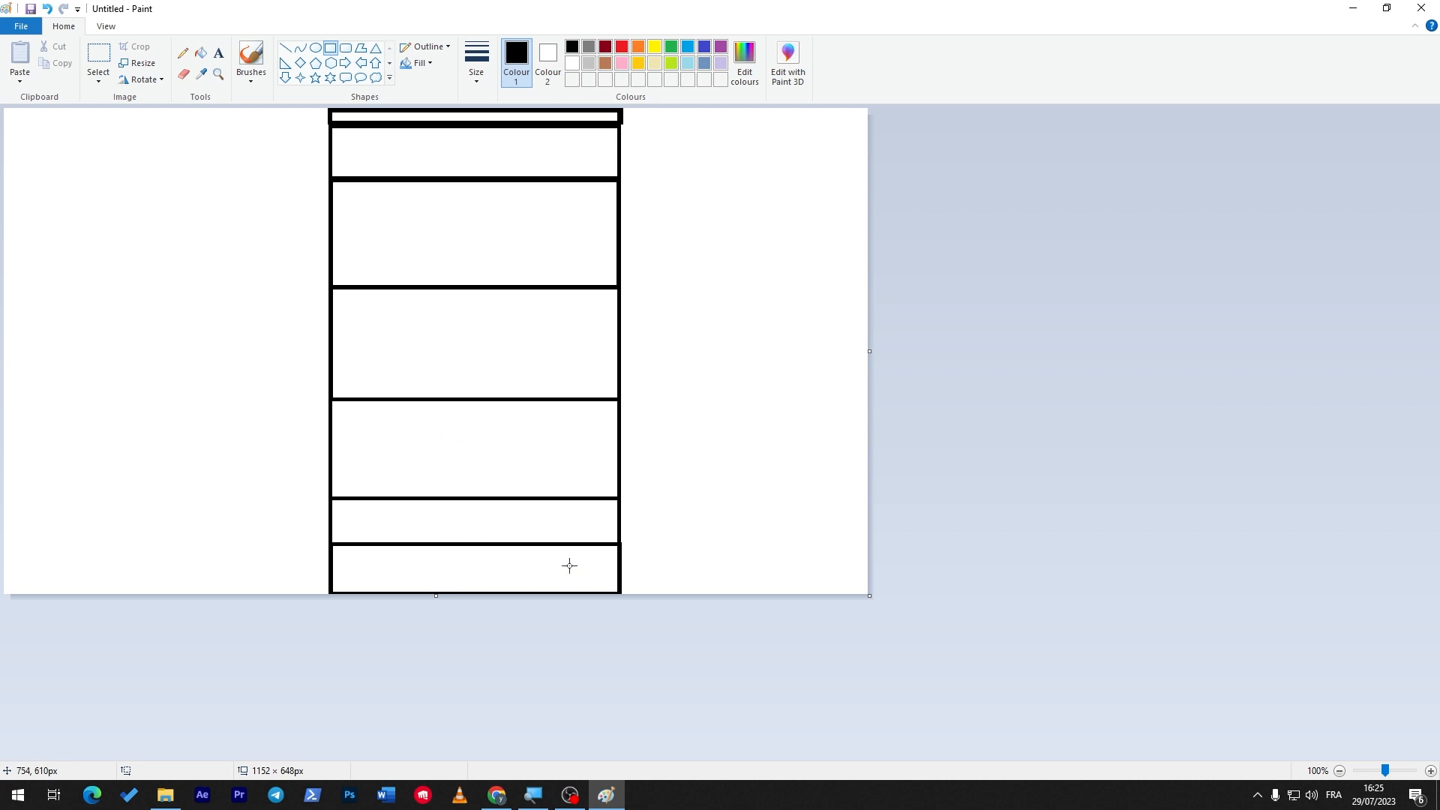
{"action": "mouse_move", "coordinate": [335, 567]}
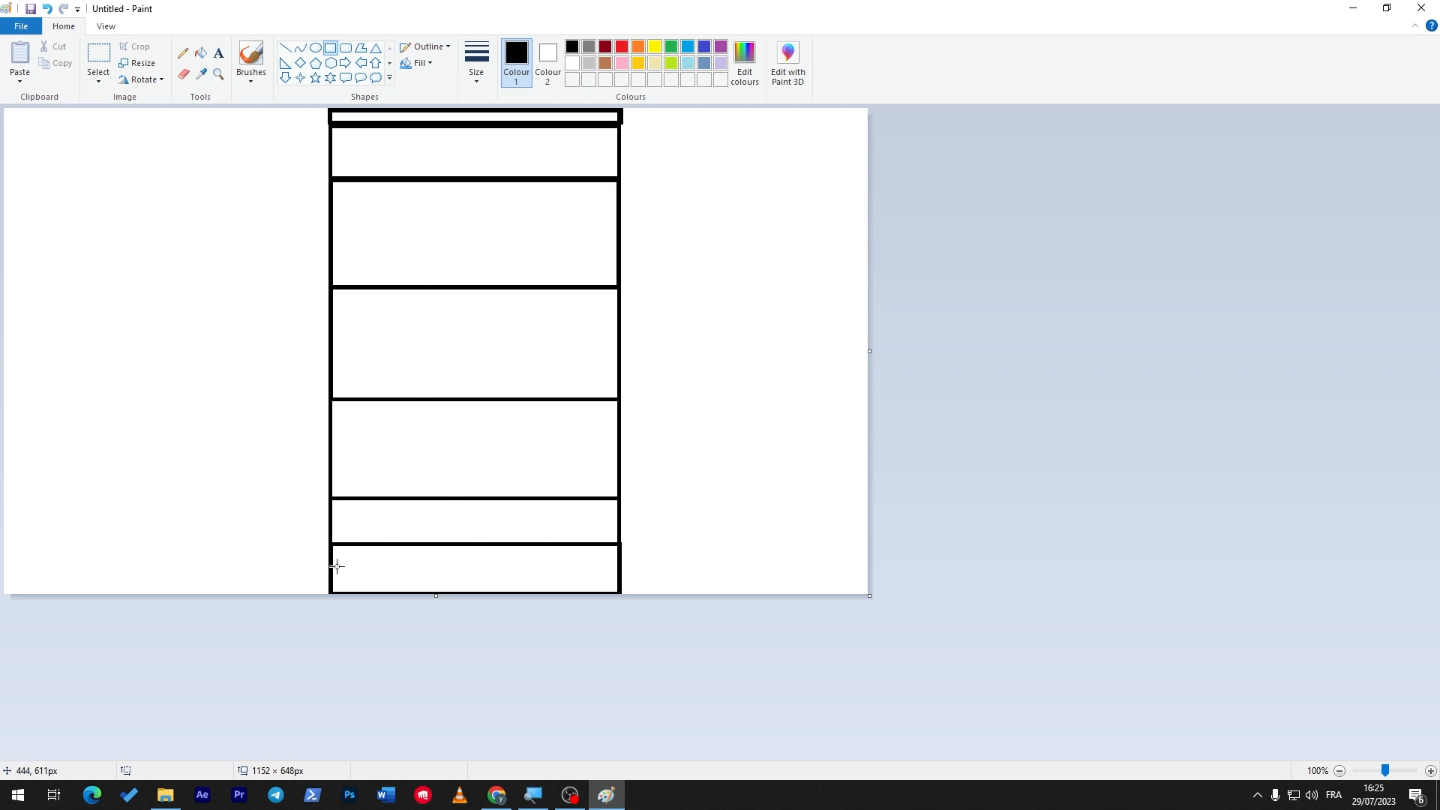
Step: Add a thin section at the wireframe bottom and switch to the Brushes tool
{"action": "left_click_drag", "start_coordinate": [334, 561], "coordinate": [449, 594]}
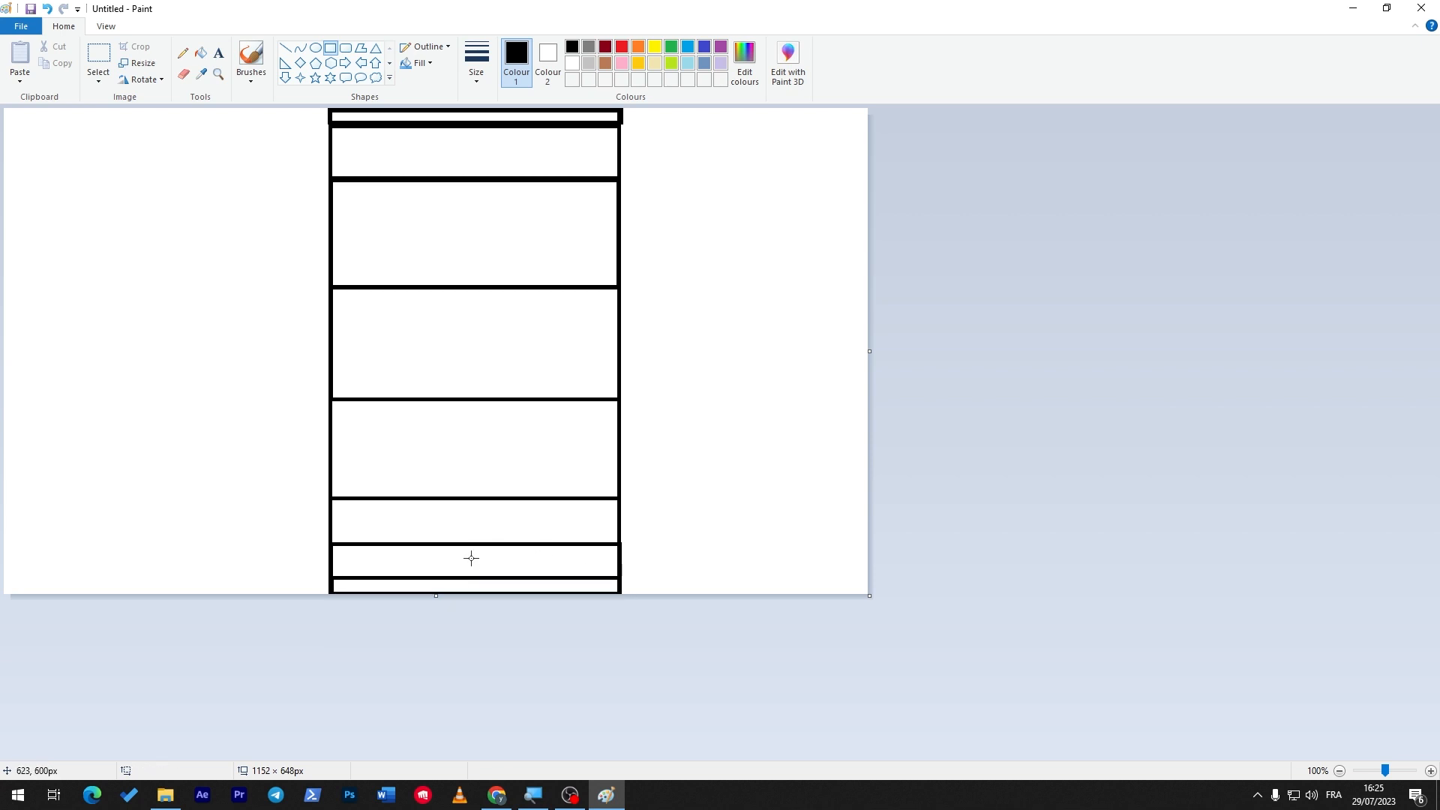
{"action": "mouse_move", "coordinate": [605, 522]}
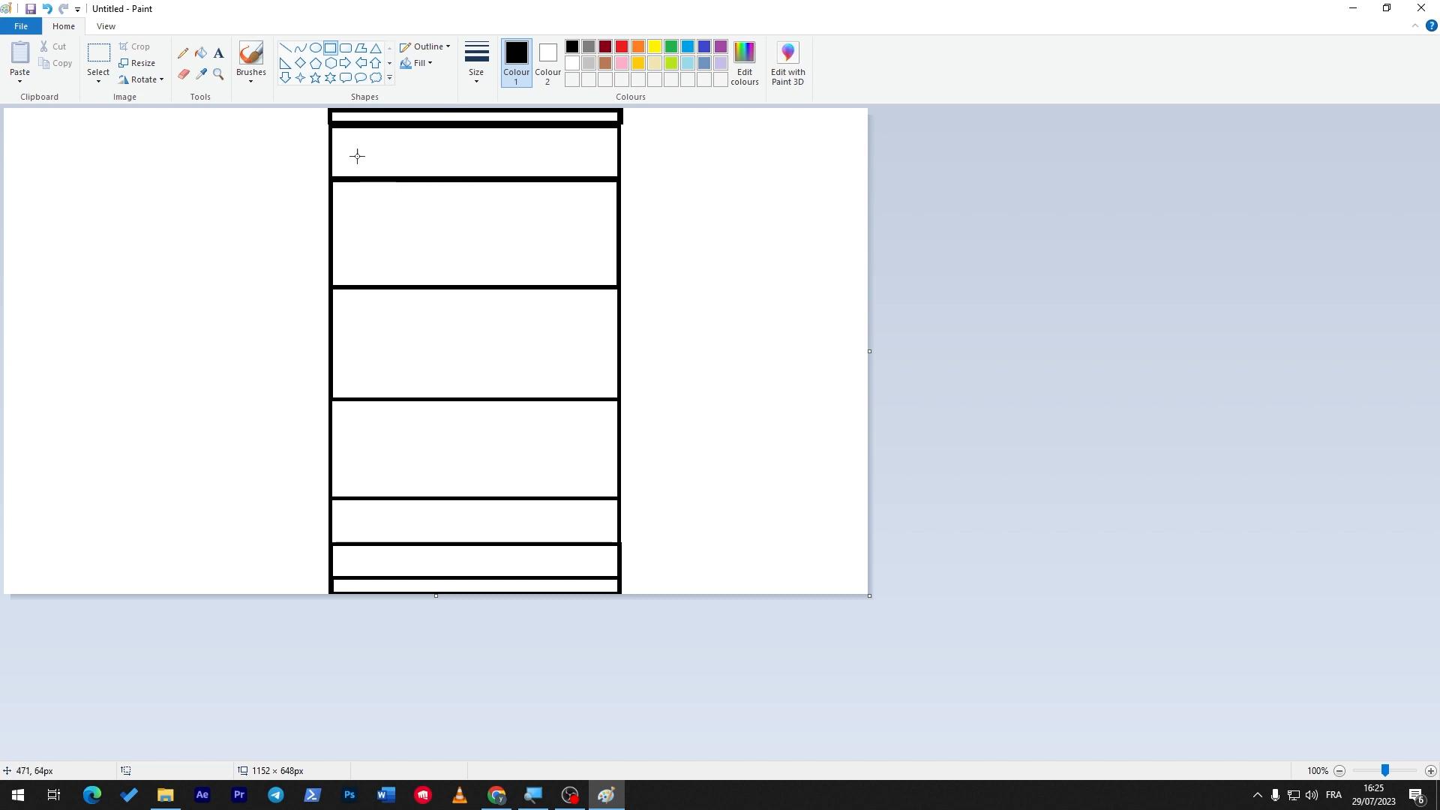
{"action": "left_click", "coordinate": [250, 56]}
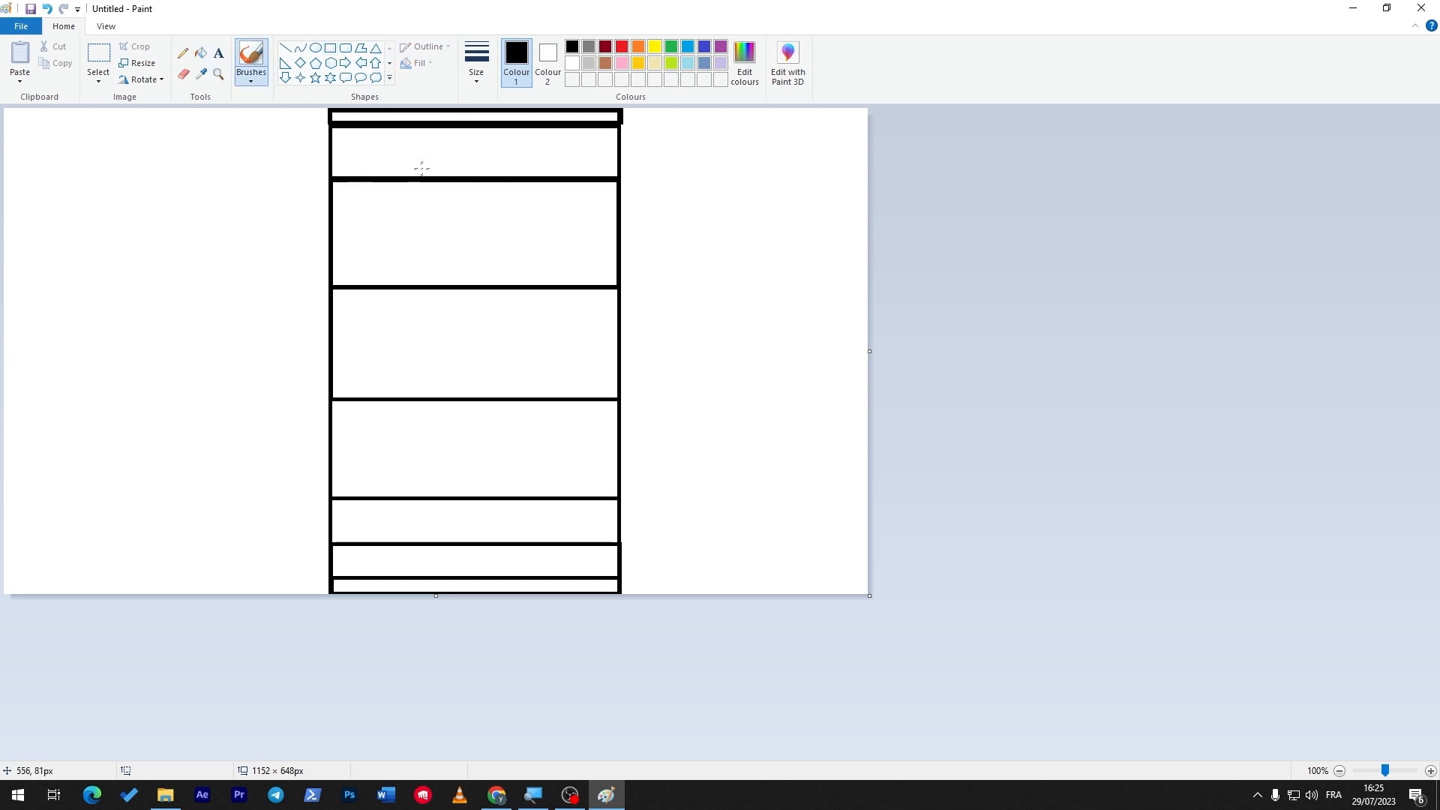
Step: Hand-write the section numbers 1, 2, 5 and 6 into the wireframe boxes
{"action": "left_click_drag", "start_coordinate": [427, 170], "coordinate": [467, 138]}
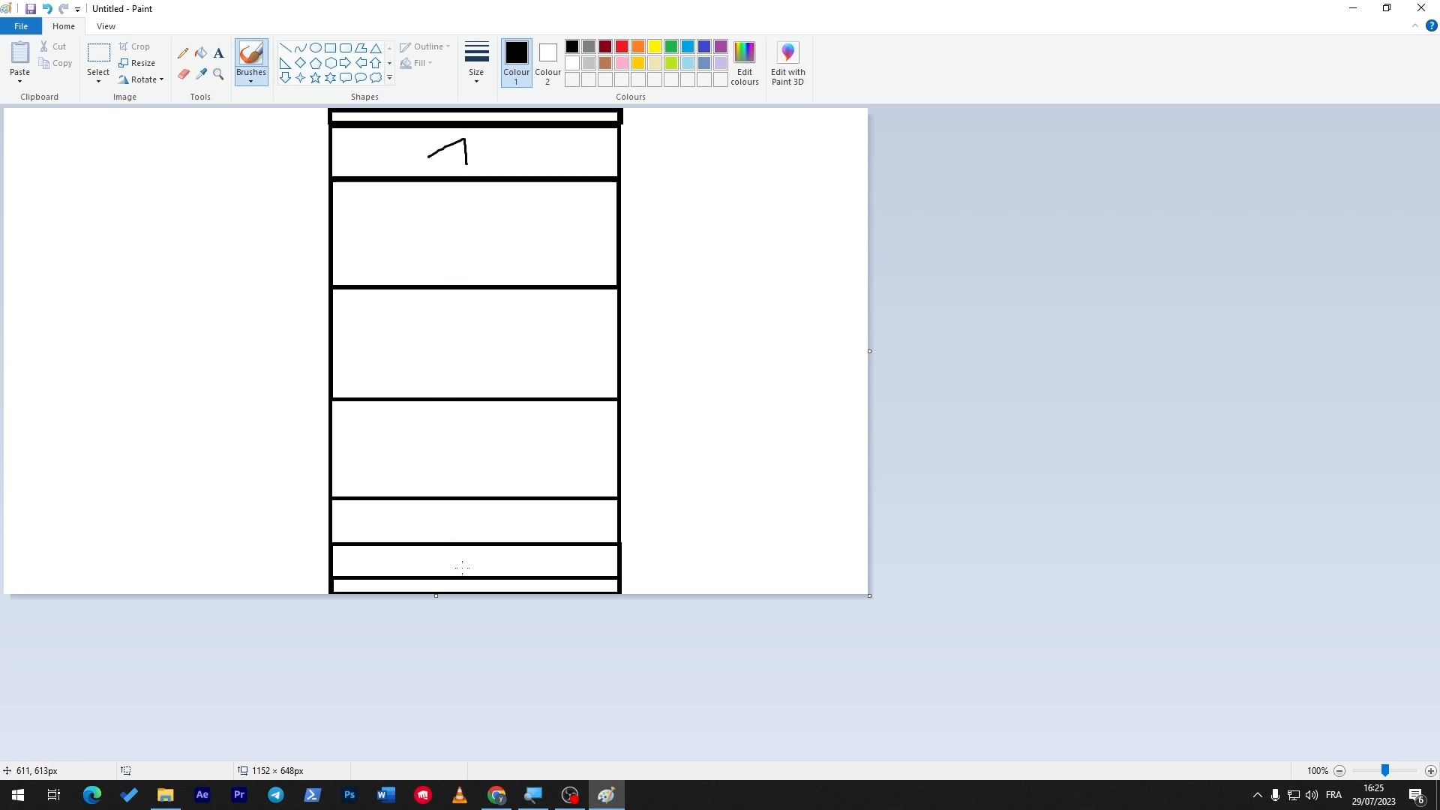
{"action": "left_click_drag", "start_coordinate": [459, 576], "coordinate": [472, 584]}
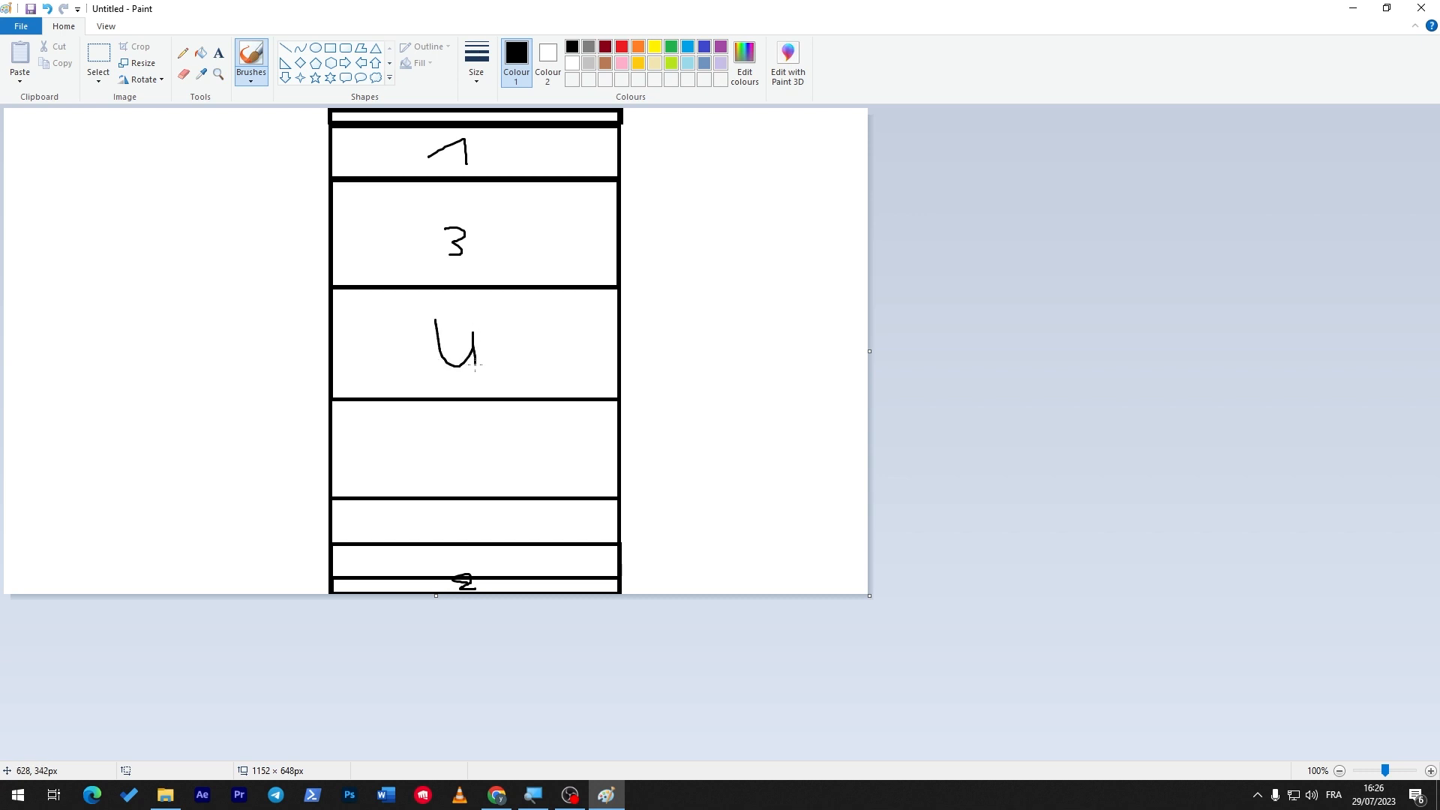
{"action": "left_click_drag", "start_coordinate": [450, 428], "coordinate": [468, 477]}
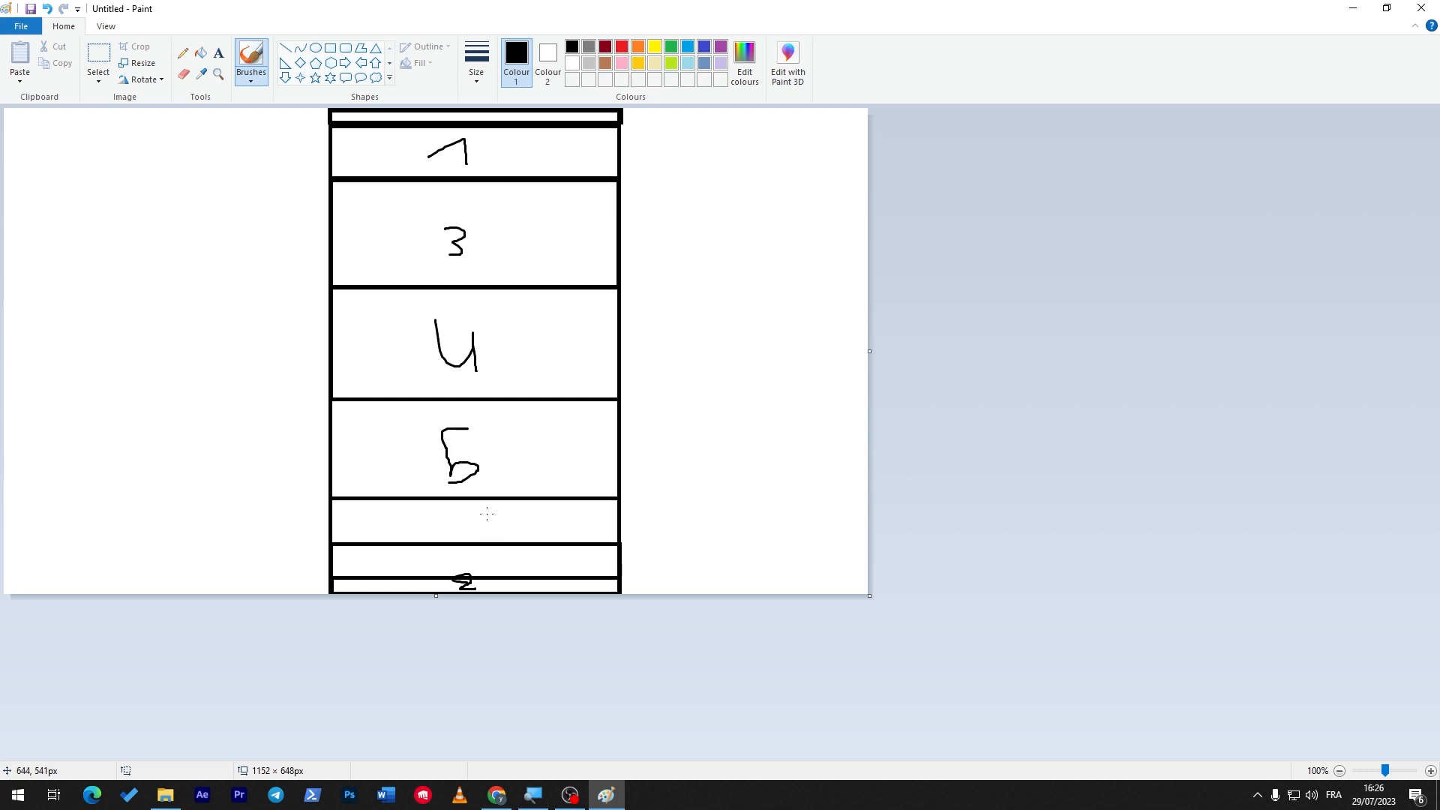
{"action": "left_click_drag", "start_coordinate": [482, 514], "coordinate": [472, 555]}
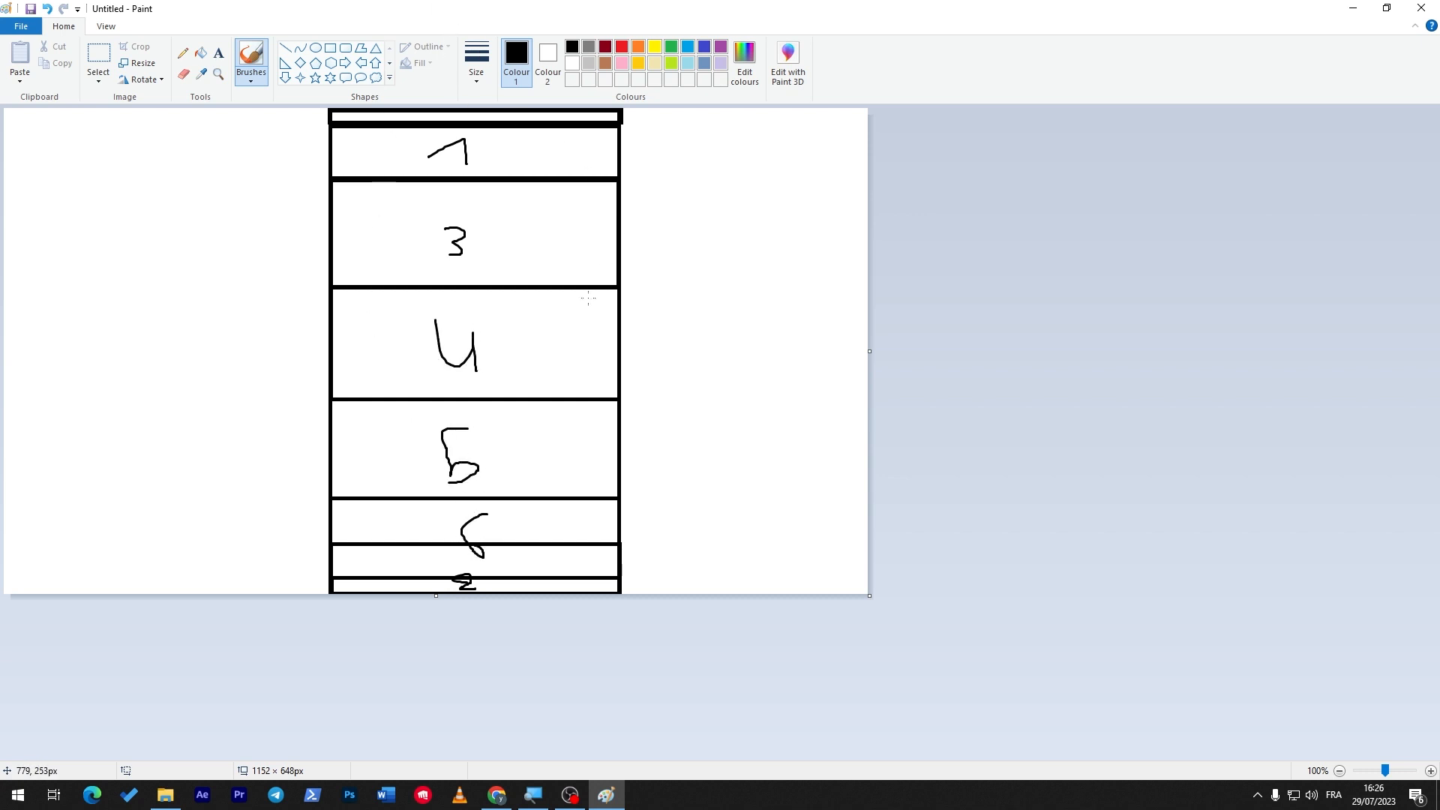
{"action": "mouse_move", "coordinate": [616, 9]}
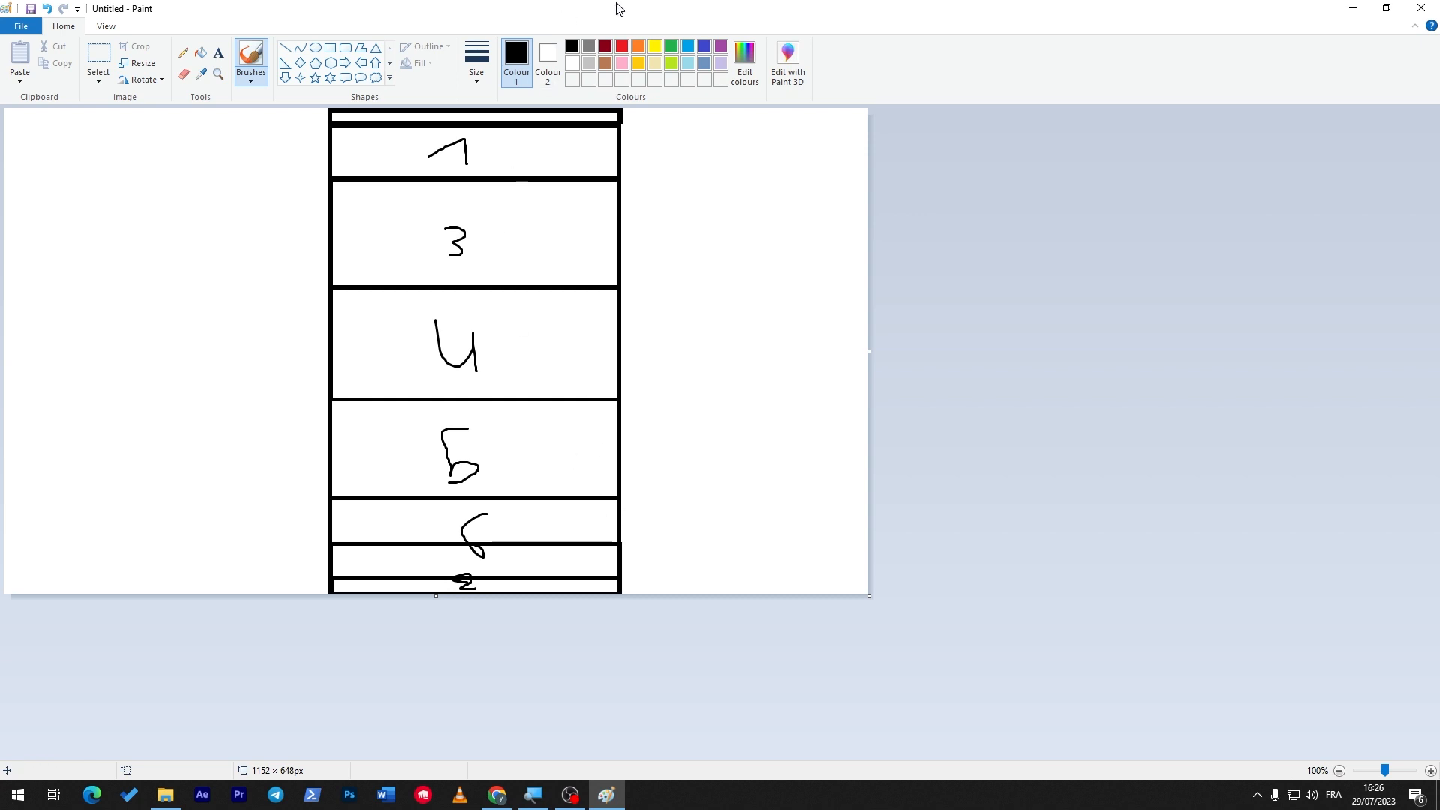
{"action": "mouse_move", "coordinate": [454, 215]}
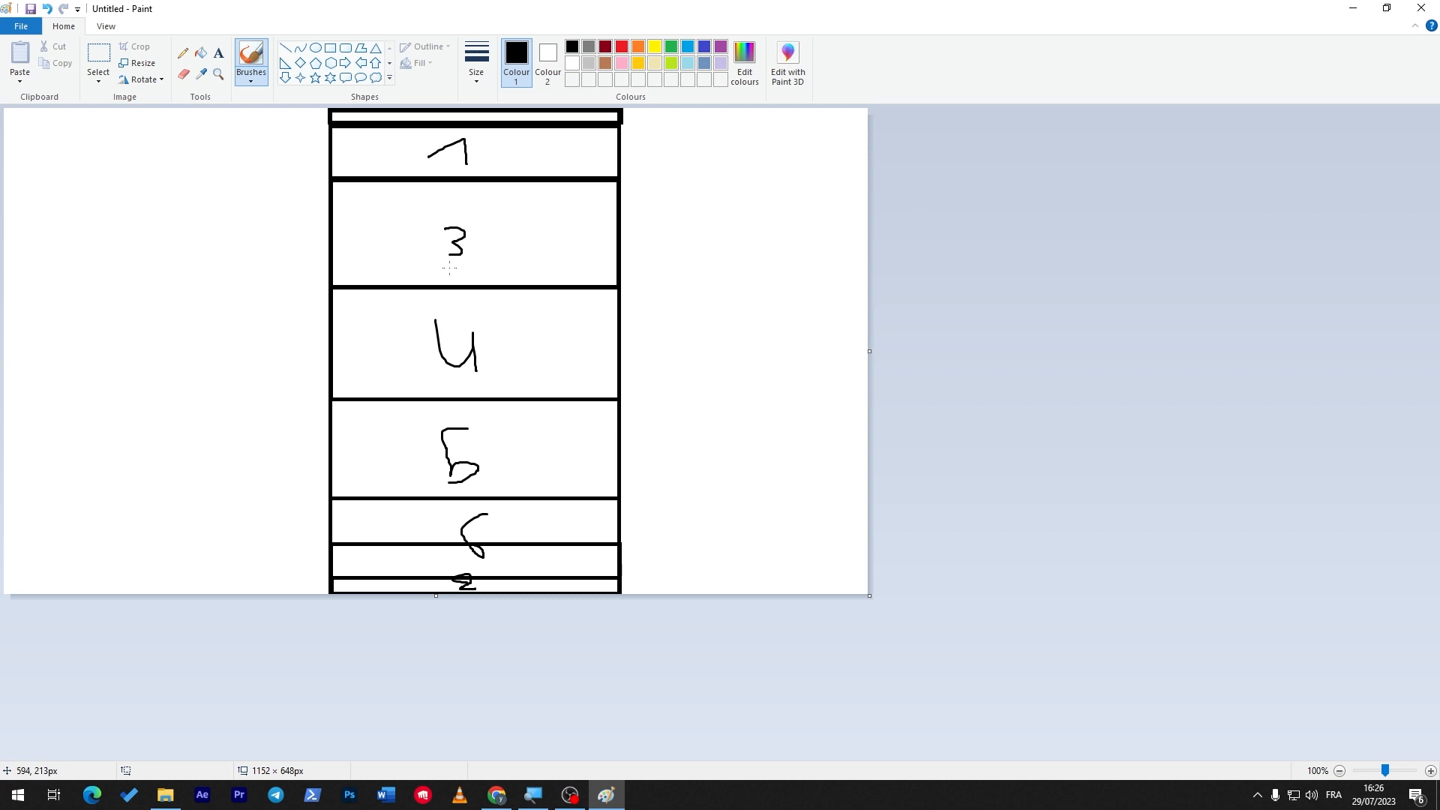
{"action": "mouse_move", "coordinate": [407, 313]}
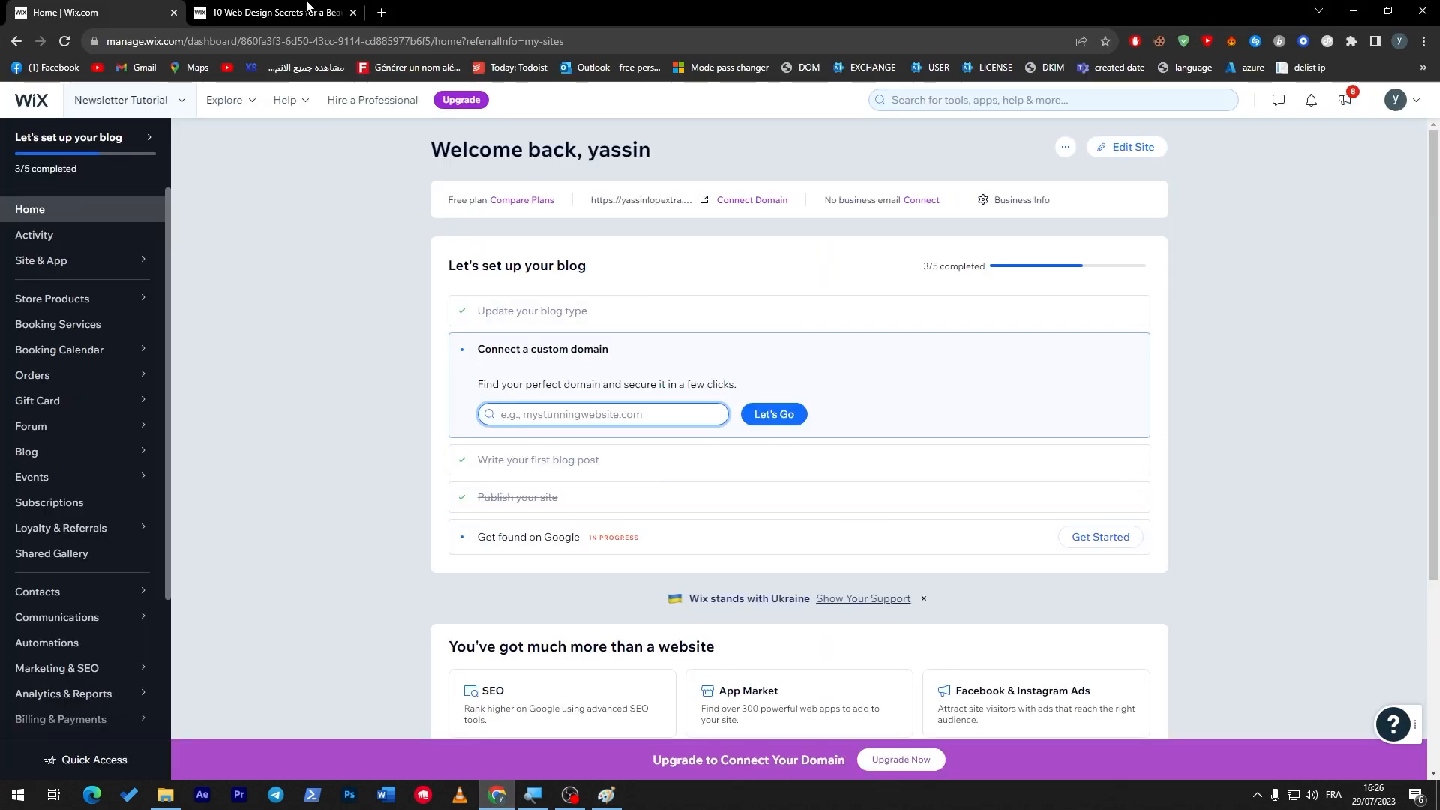
Step: Return to the web design secrets article, read down to tip 02 on site colours, and start a new tab
{"action": "left_click", "coordinate": [270, 12]}
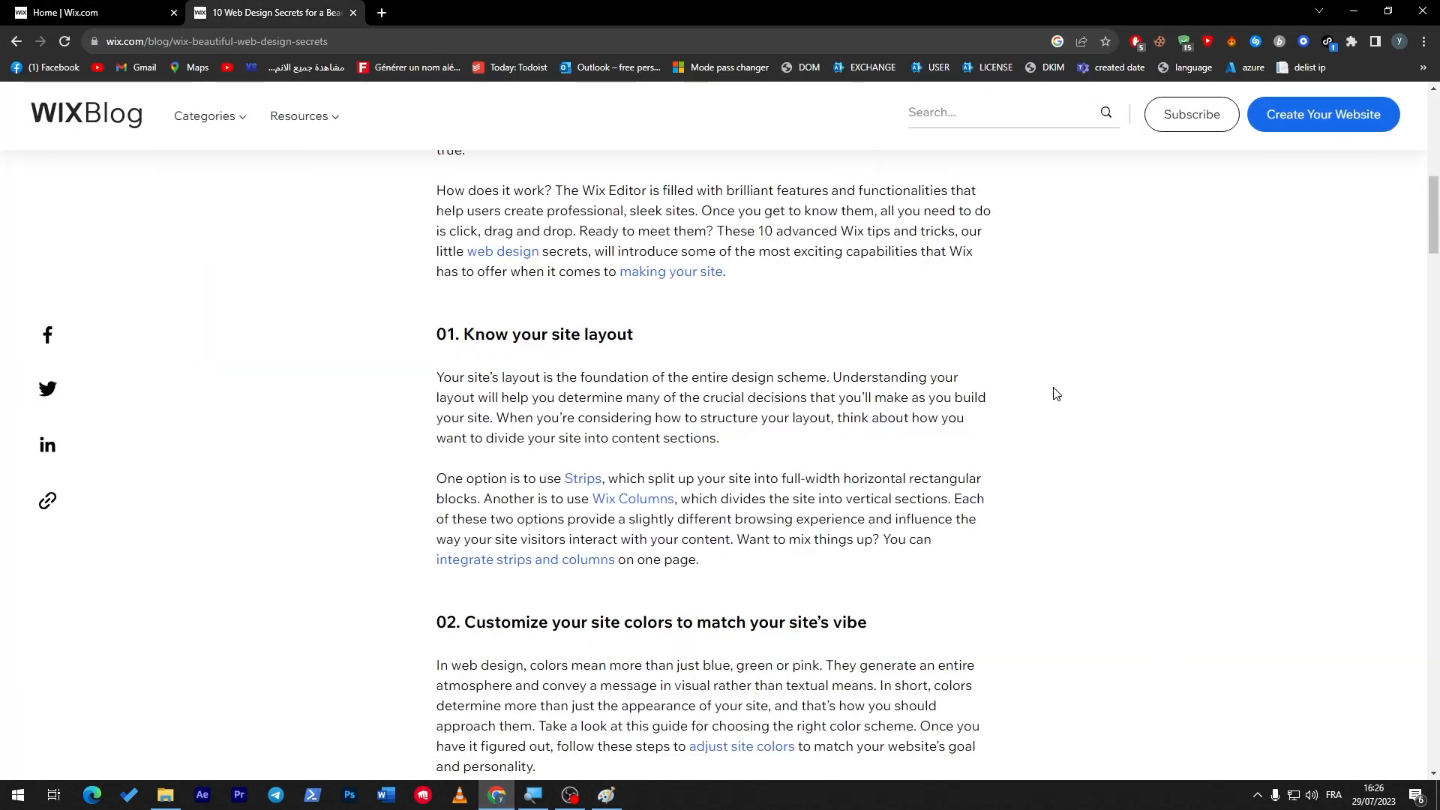
{"action": "scroll", "scroll_direction": "down", "scroll_amount": 3}
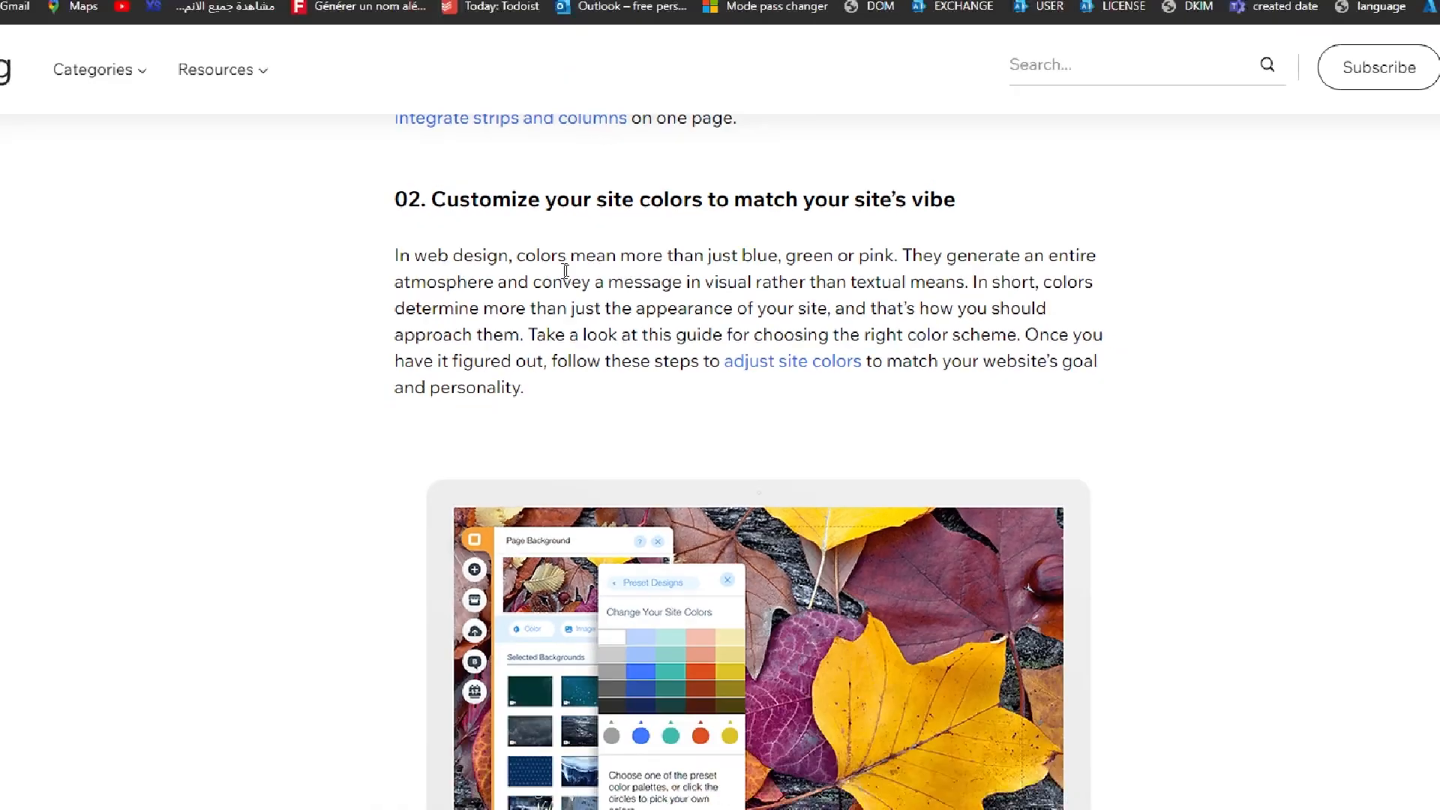
{"action": "scroll", "scroll_direction": "down", "scroll_amount": 3}
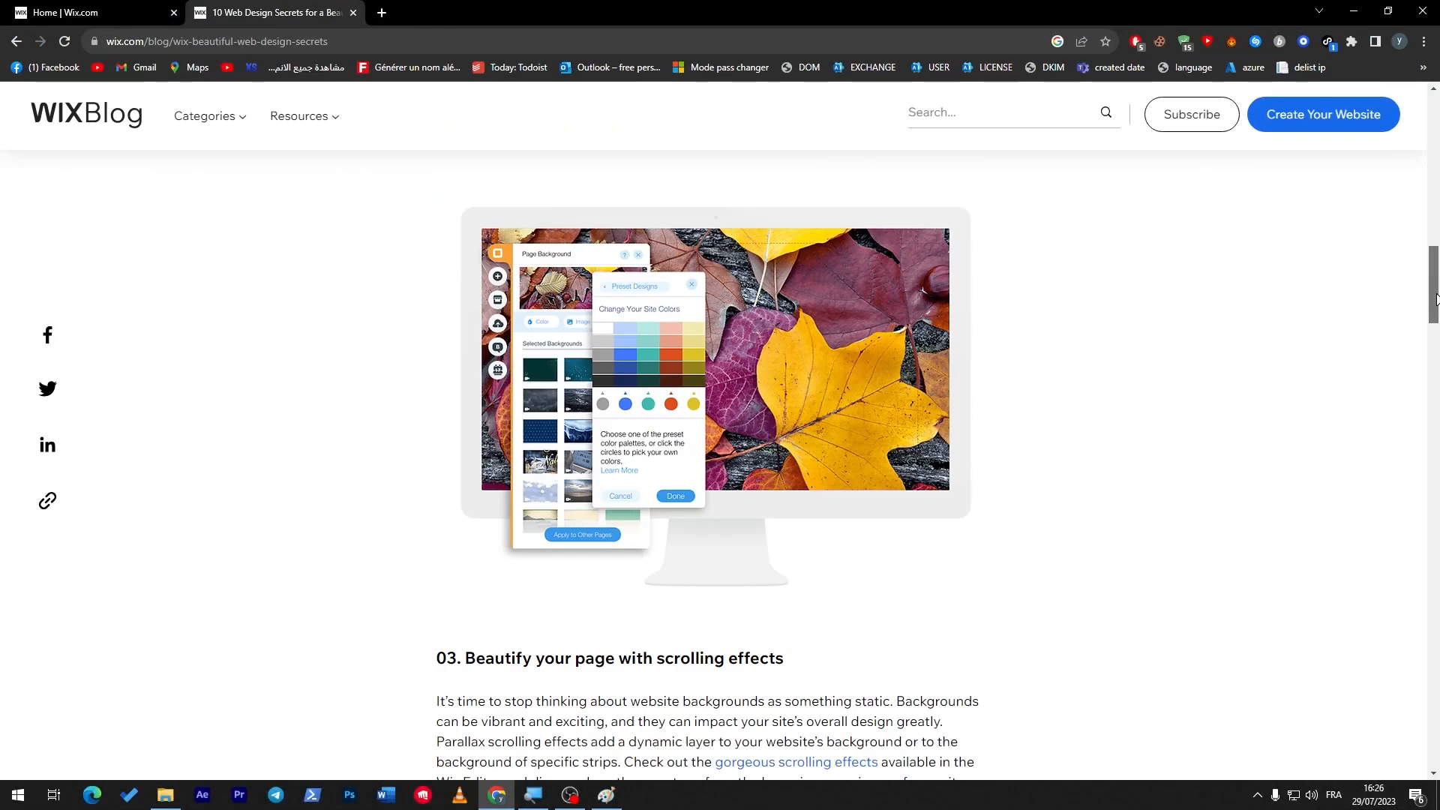
{"action": "scroll", "scroll_direction": "up", "scroll_amount": 3}
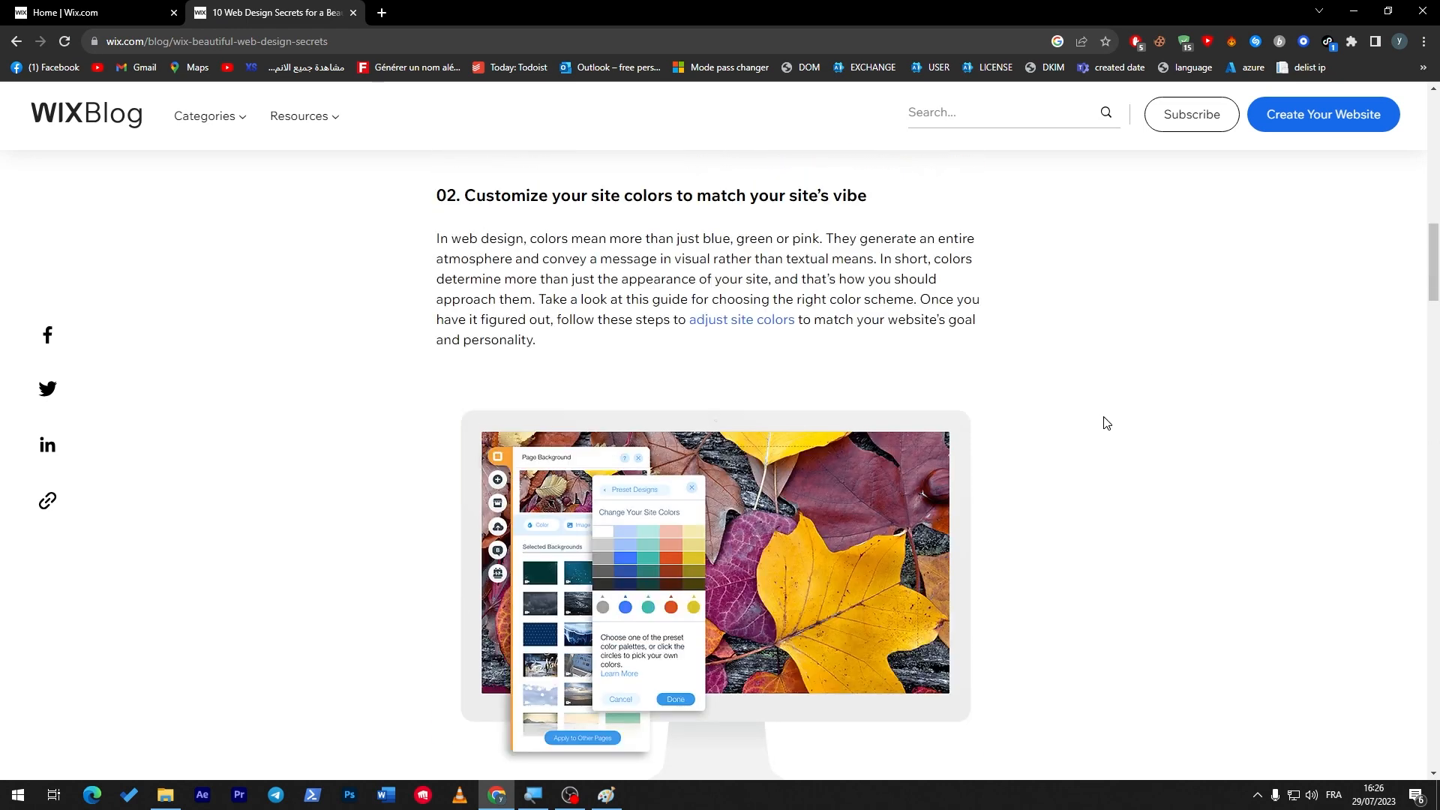
{"action": "left_click", "coordinate": [605, 795]}
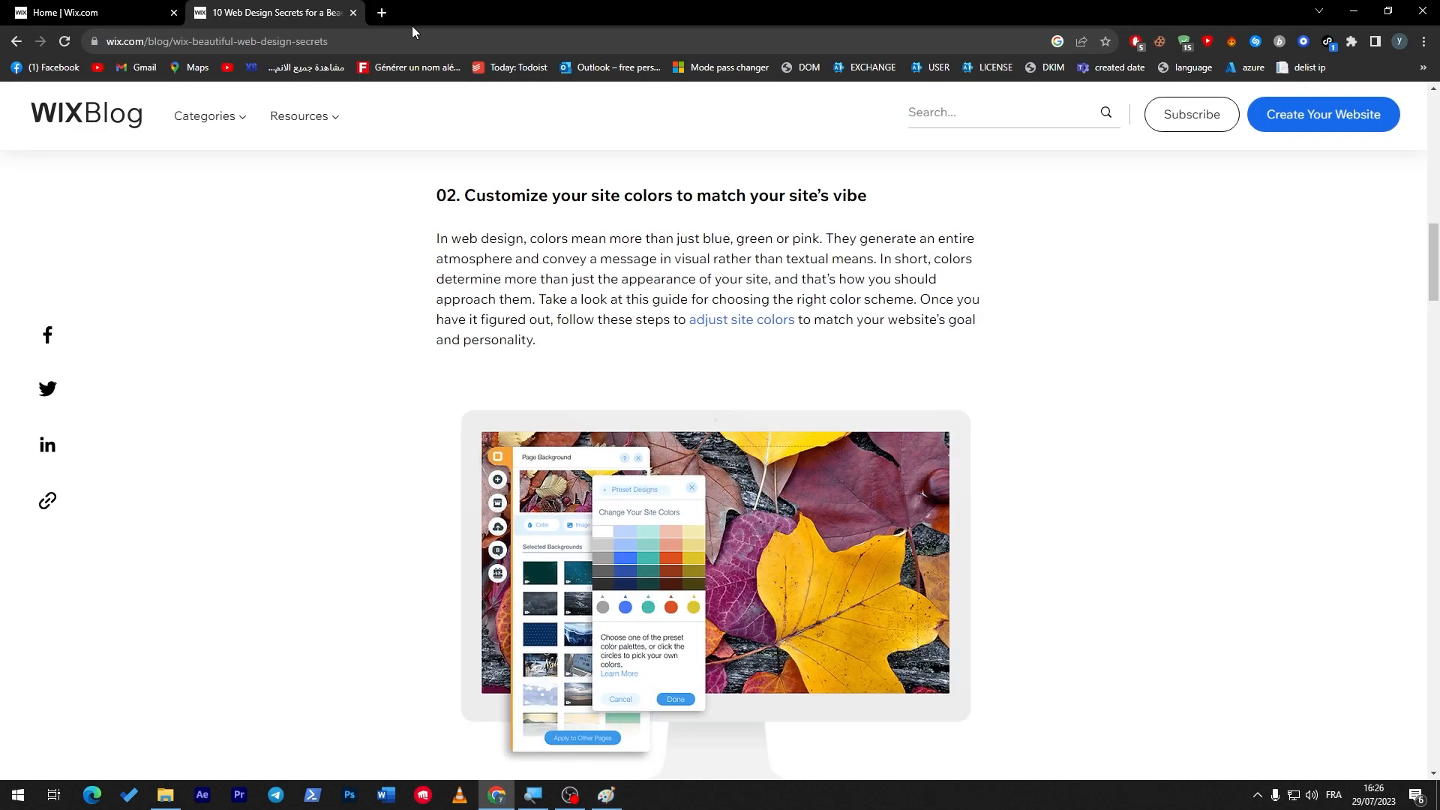
{"action": "left_click", "coordinate": [380, 12]}
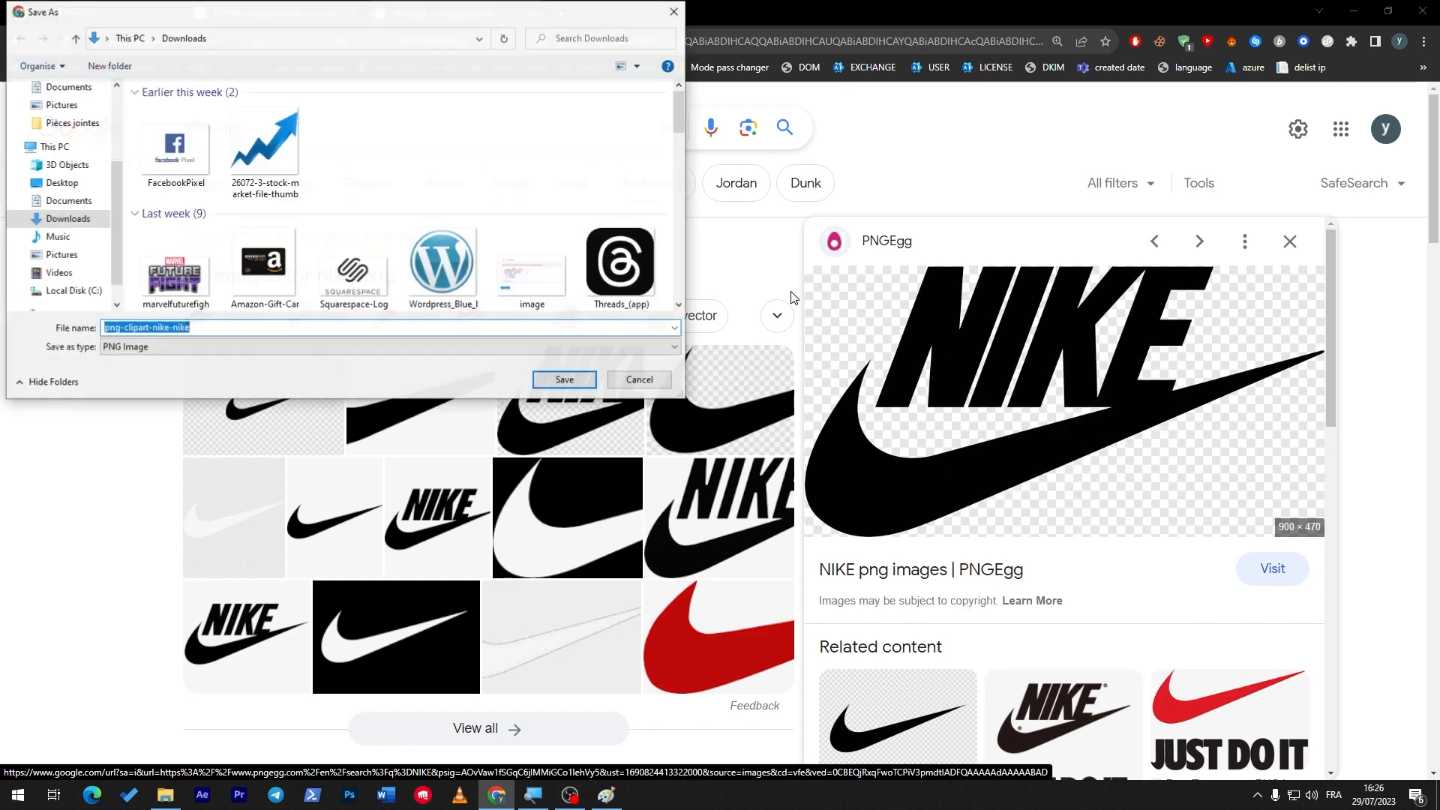
Step: Save the Nike logo image as png-clipart-nike-nike in the Downloads folder
{"action": "left_click", "coordinate": [563, 379]}
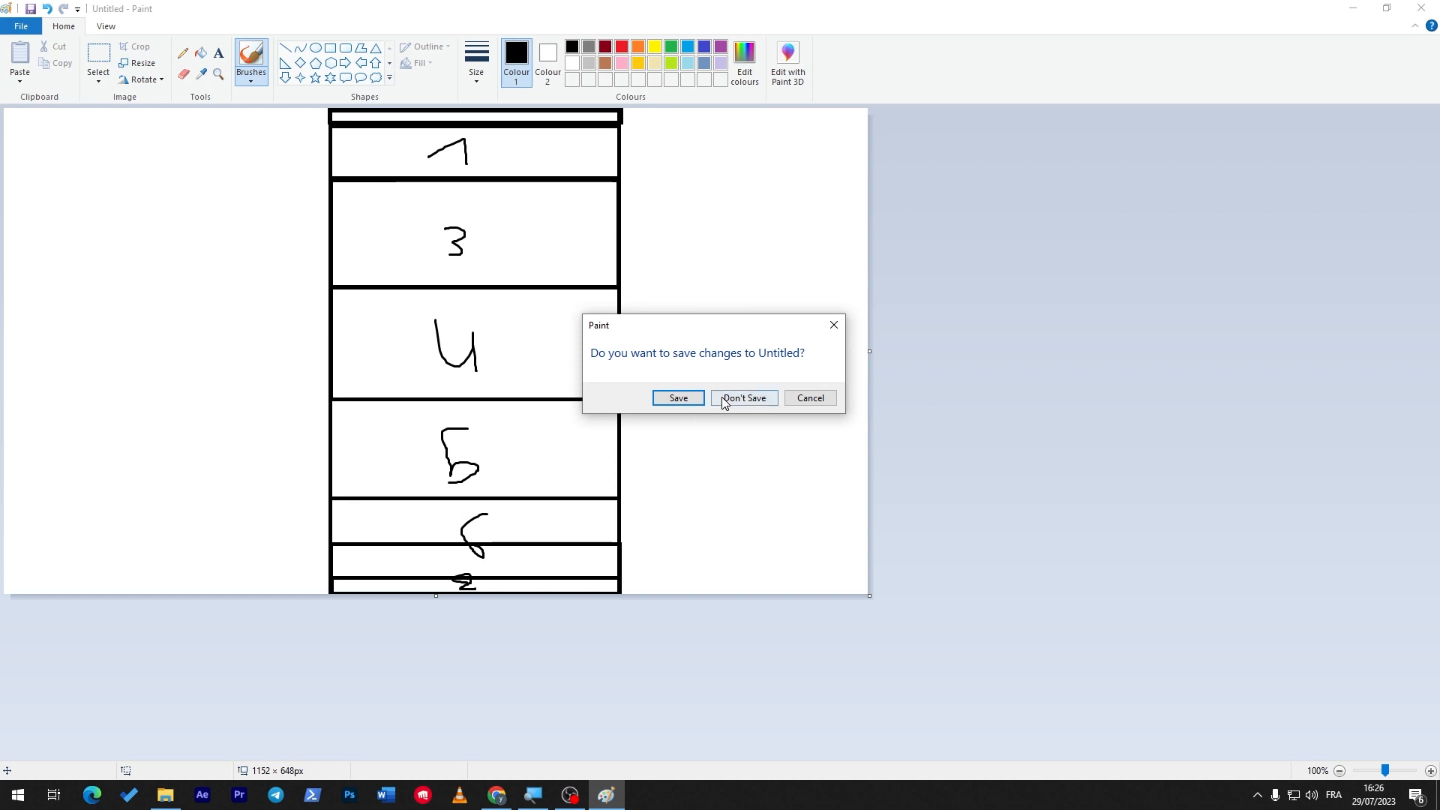
Step: Discard the unsaved wireframe drawing and minimise Paint to return to the browser
{"action": "left_click", "coordinate": [744, 398]}
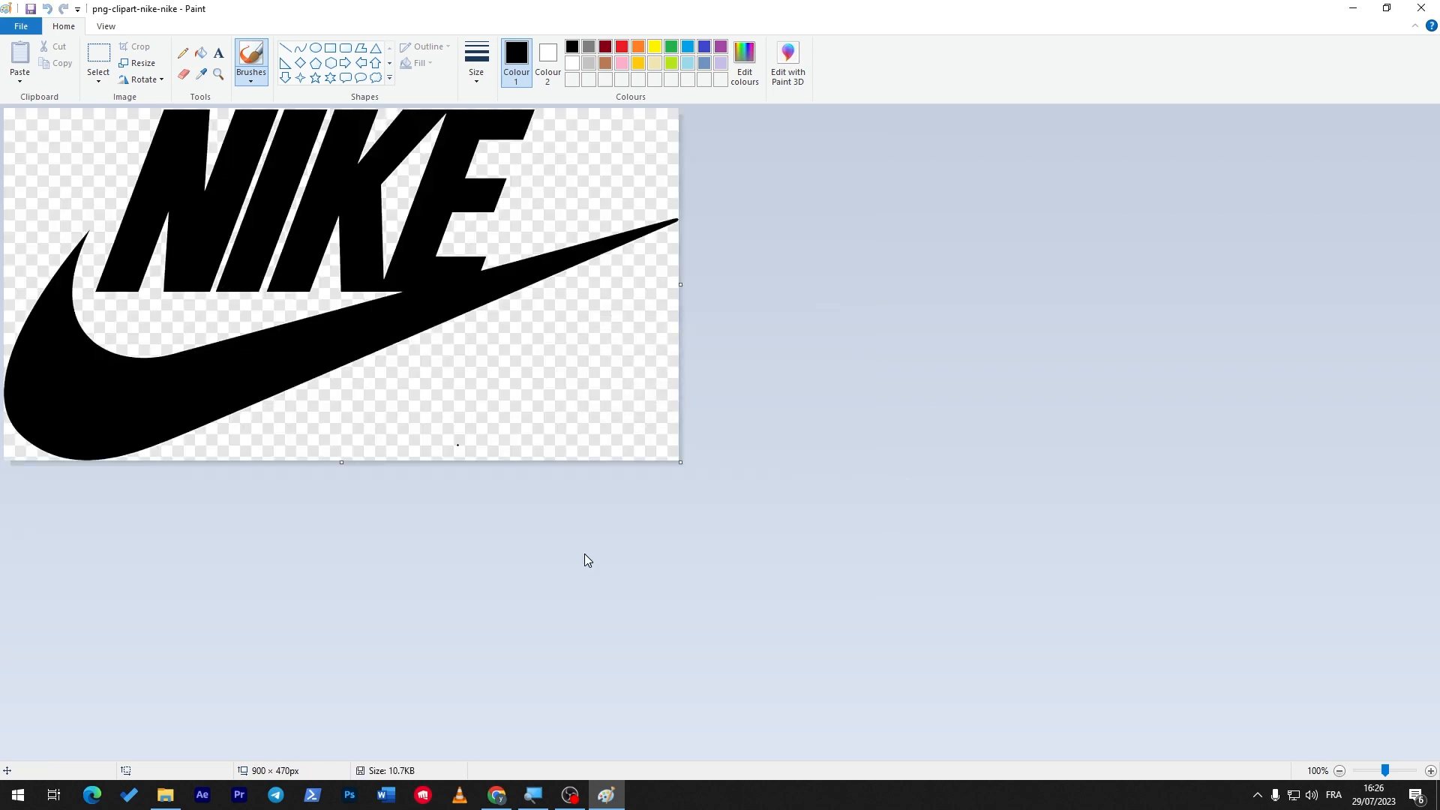
{"action": "mouse_move", "coordinate": [603, 672]}
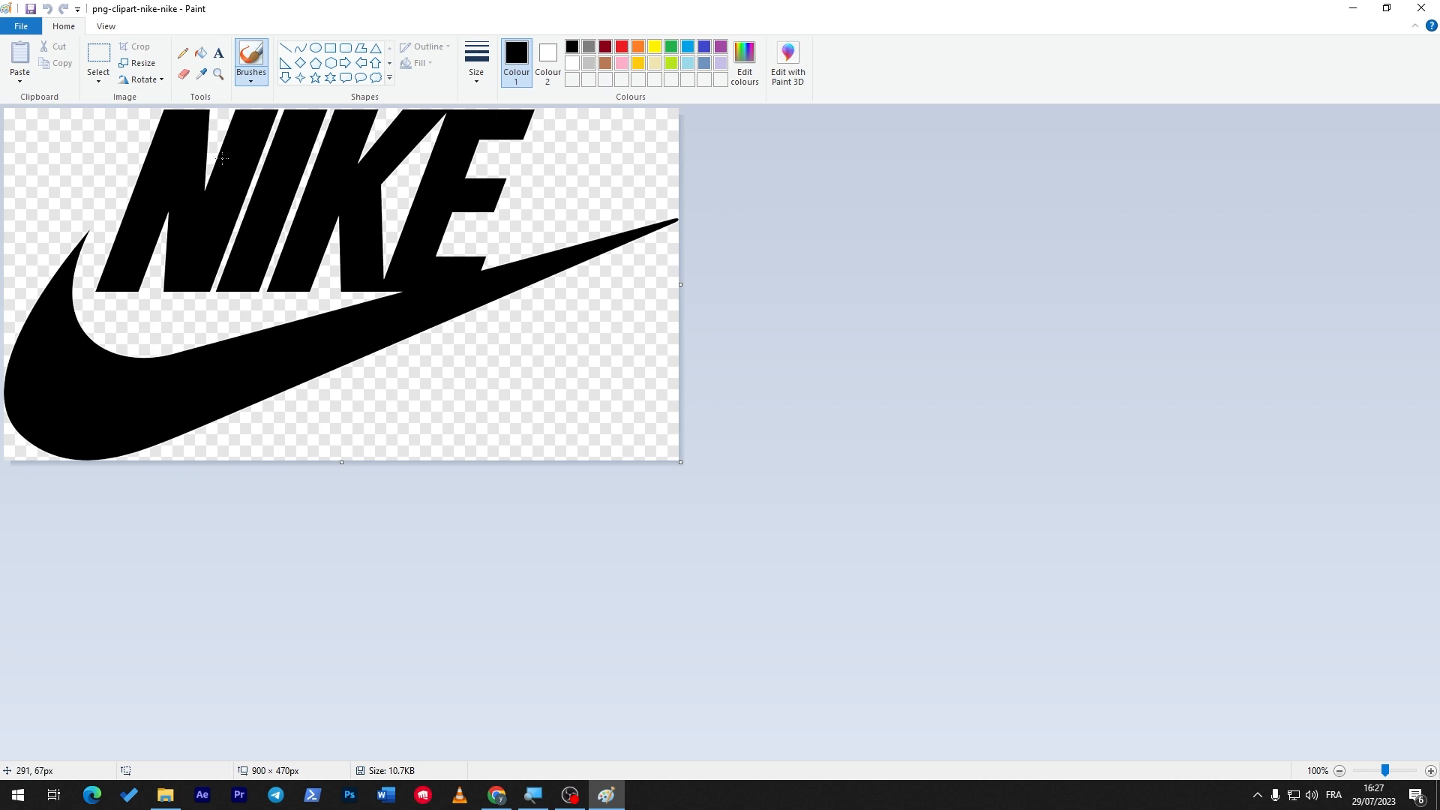
{"action": "mouse_move", "coordinate": [73, 165]}
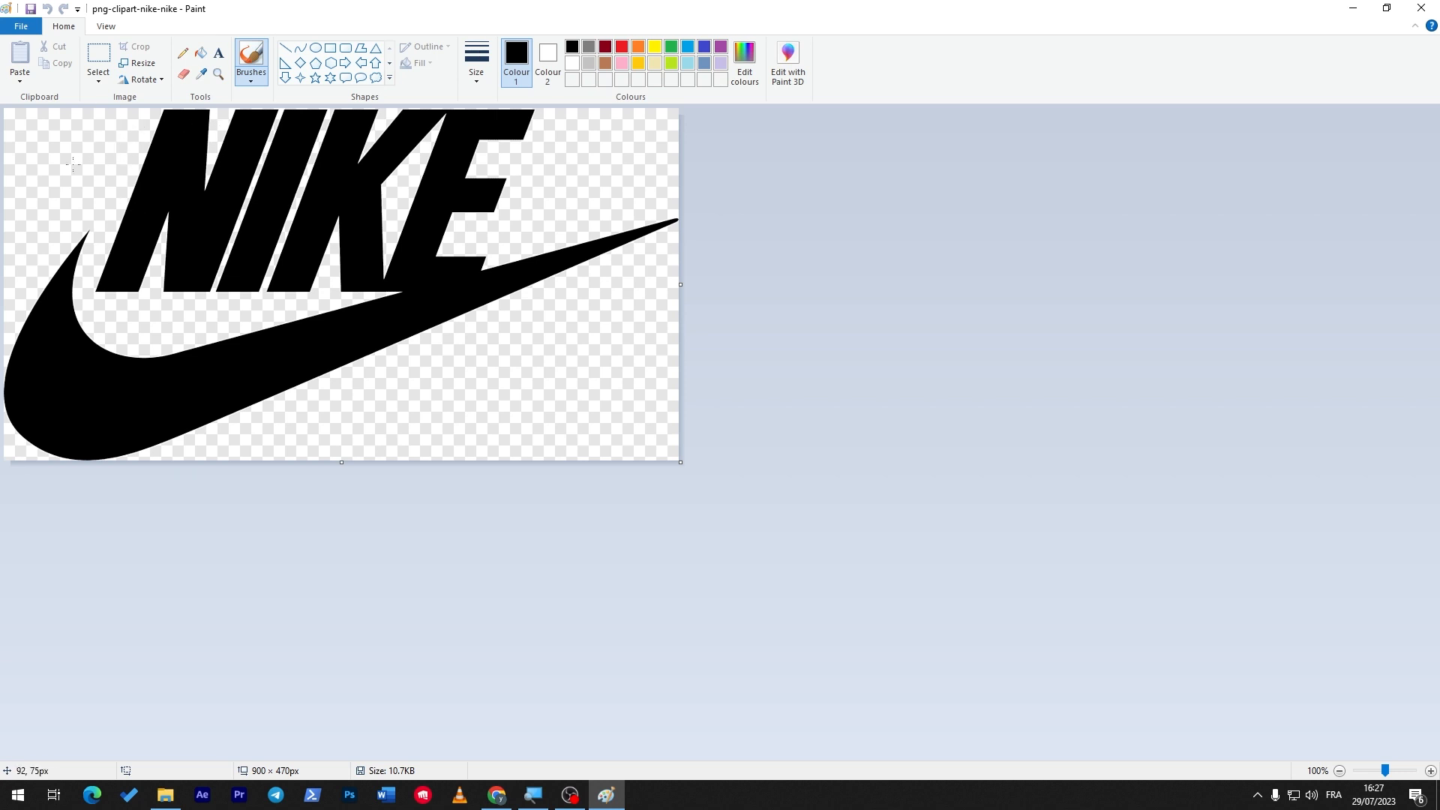
{"action": "mouse_move", "coordinate": [429, 245]}
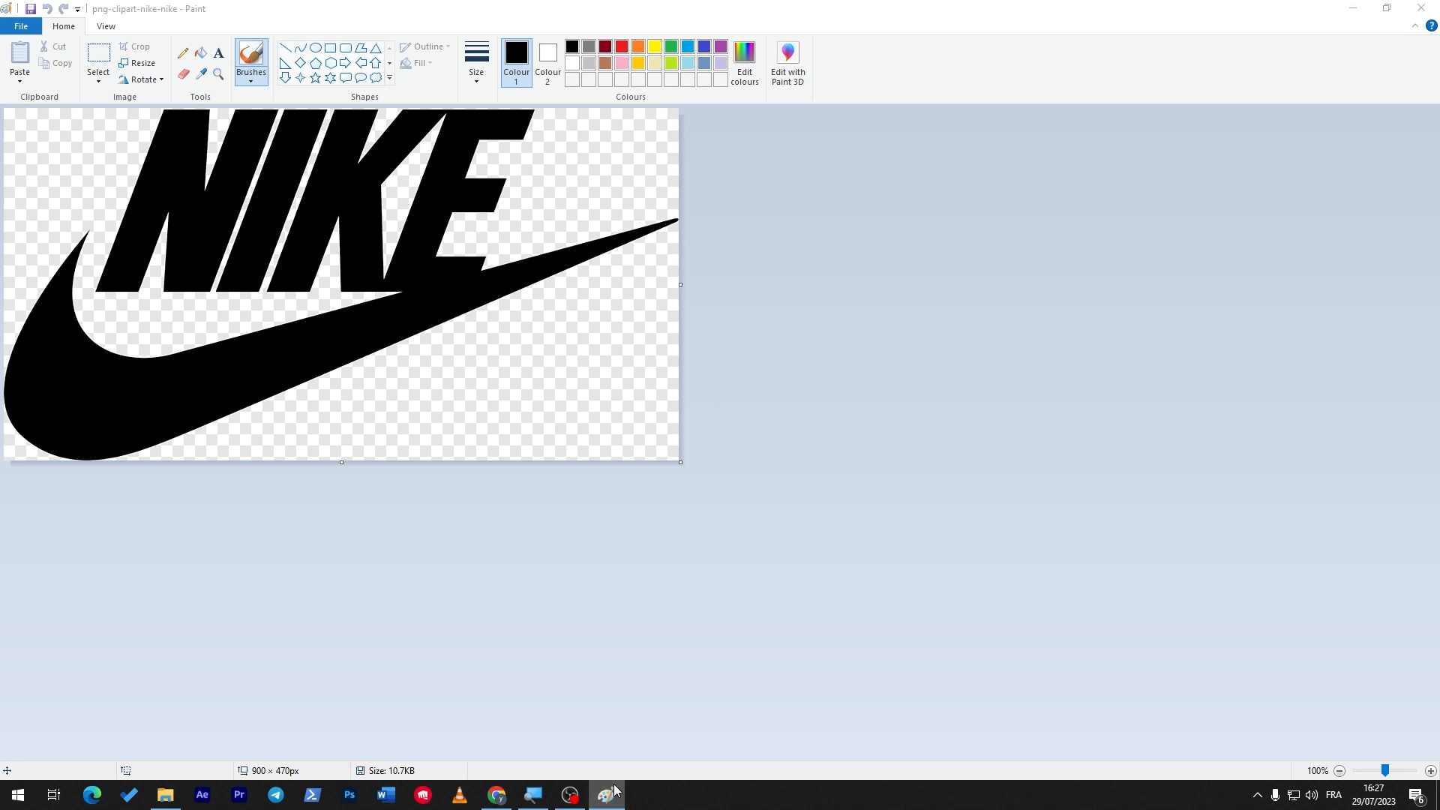
{"action": "left_click", "coordinate": [497, 801]}
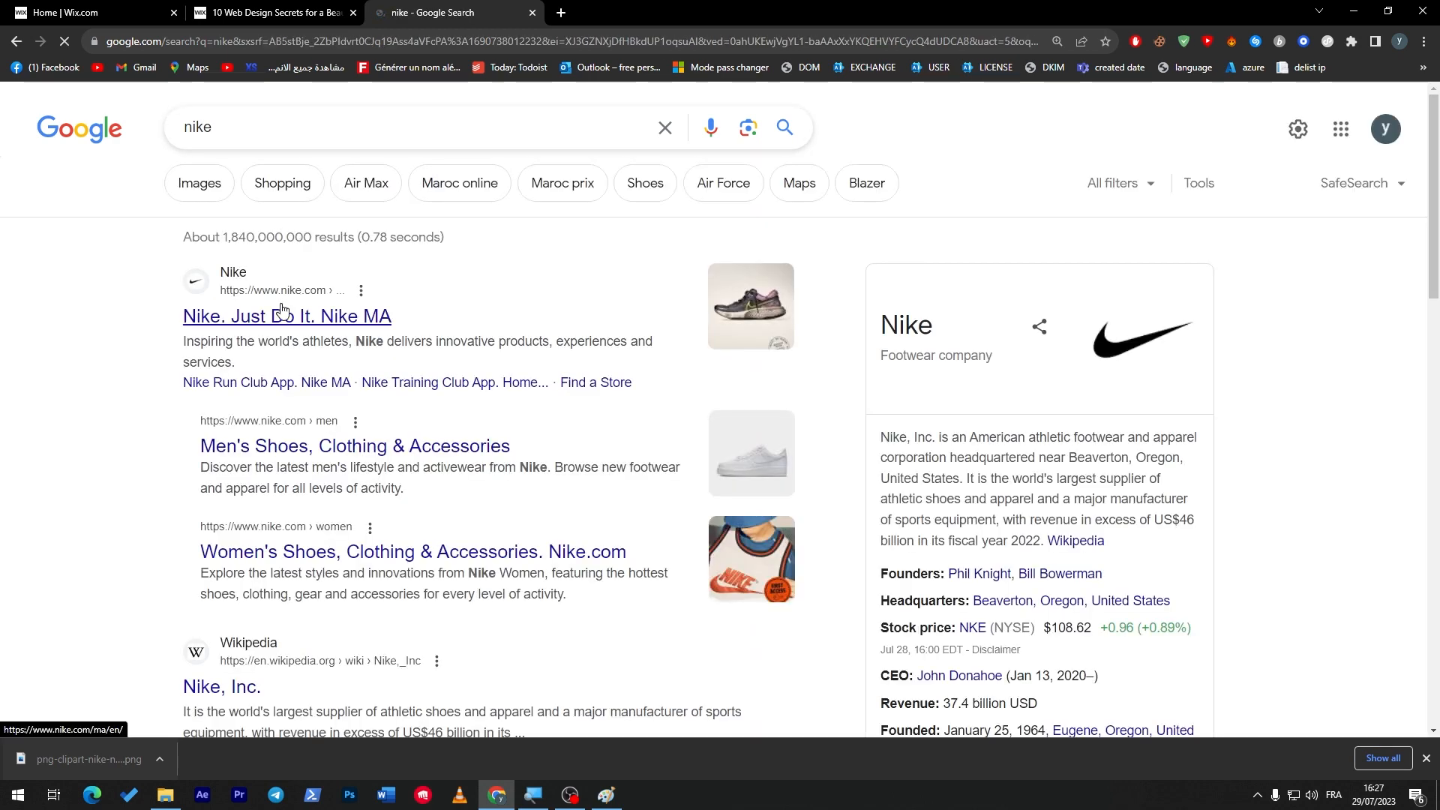
Step: Open the Nike Morocco home page, review its running-shoe and Air sections, then return to the design tips article
{"action": "left_click", "coordinate": [287, 316]}
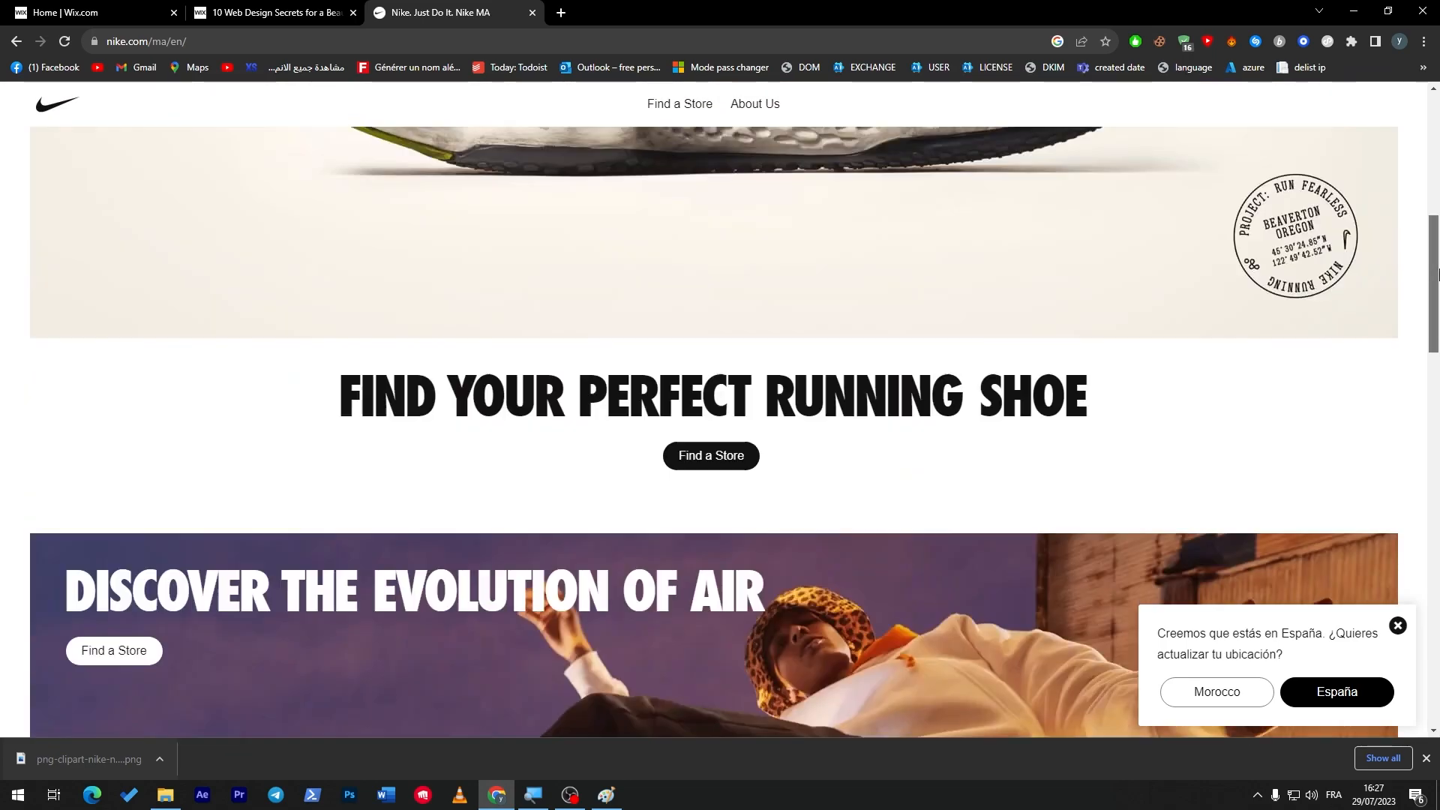
{"action": "scroll", "scroll_direction": "up", "scroll_amount": 3}
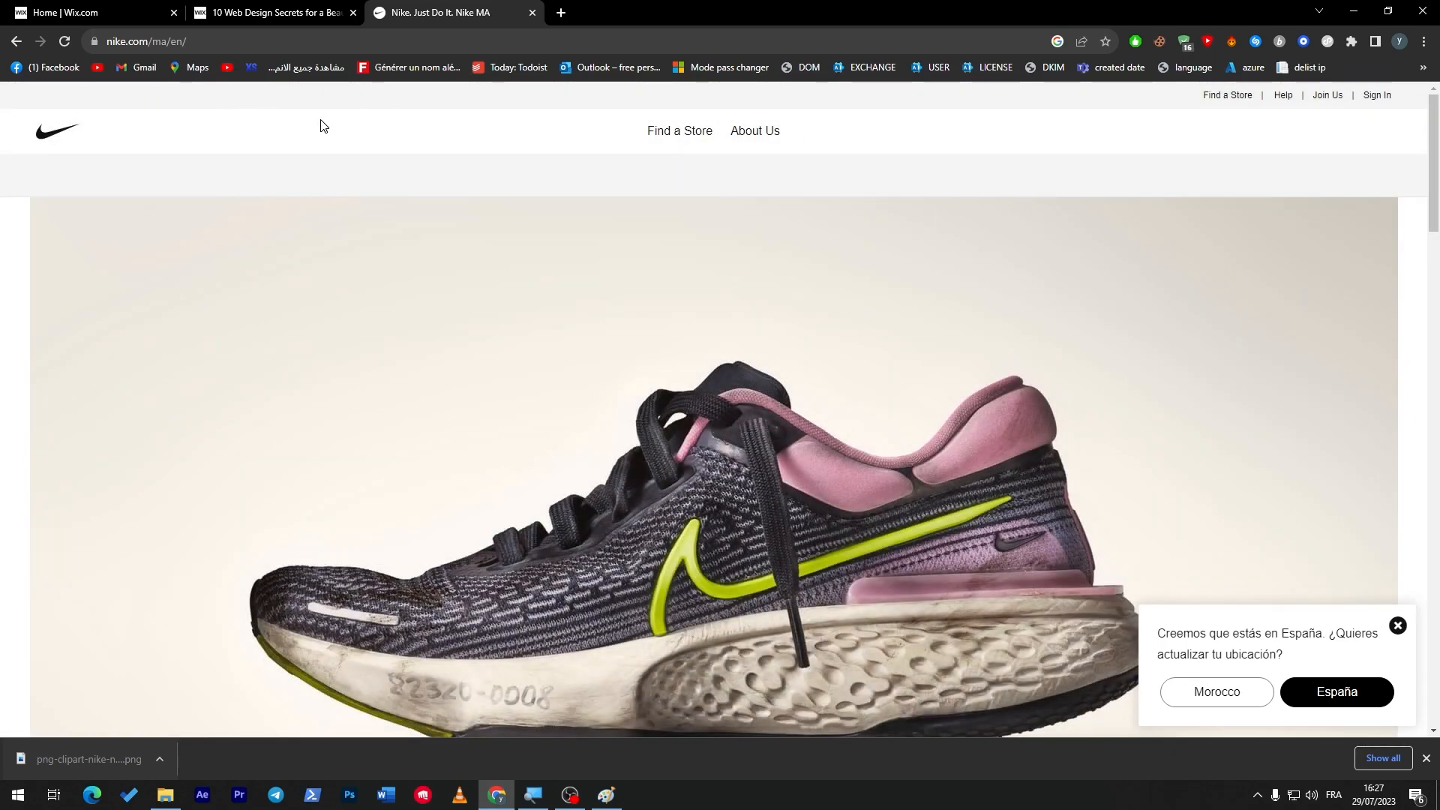
{"action": "mouse_move", "coordinate": [200, 135]}
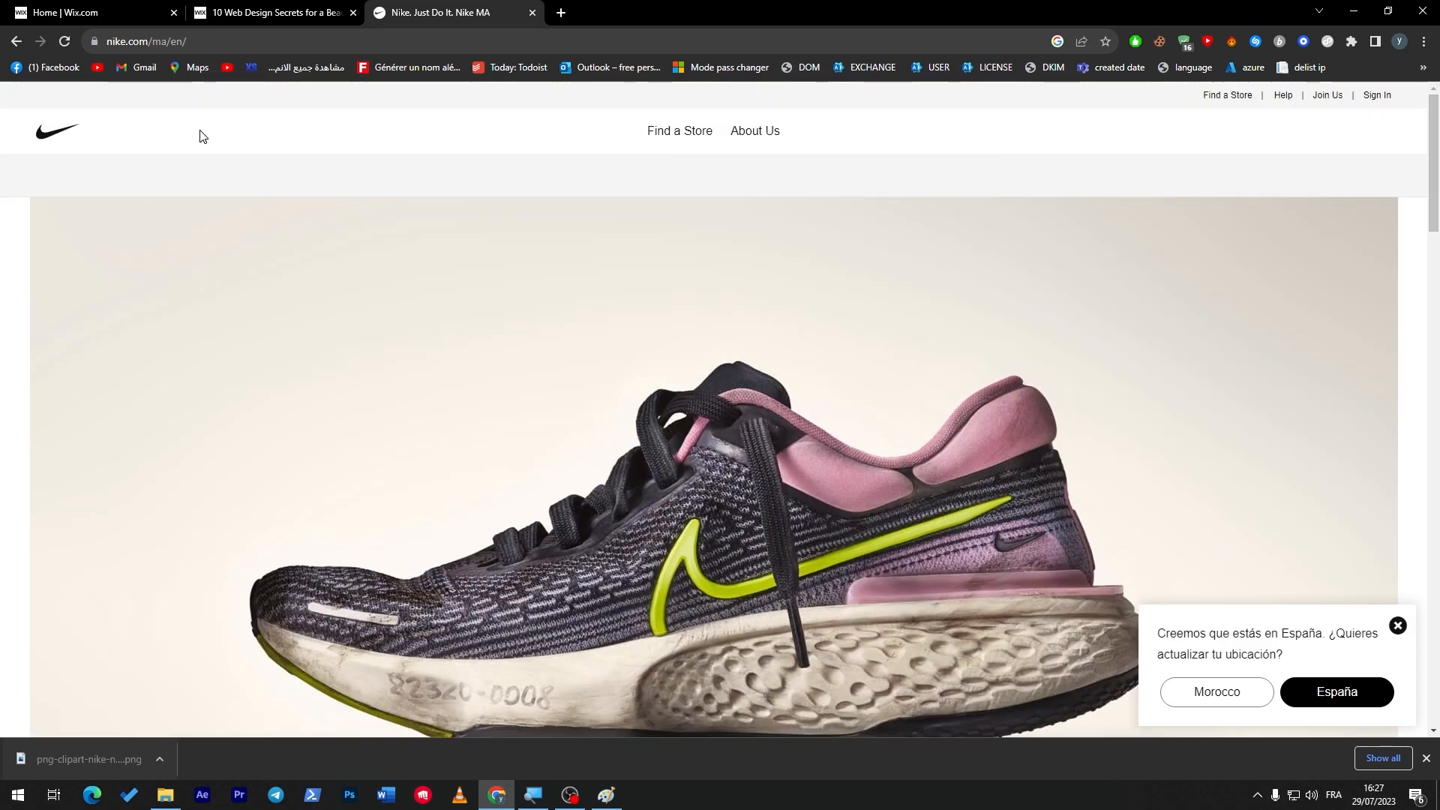
{"action": "scroll", "scroll_direction": "down", "scroll_amount": 3}
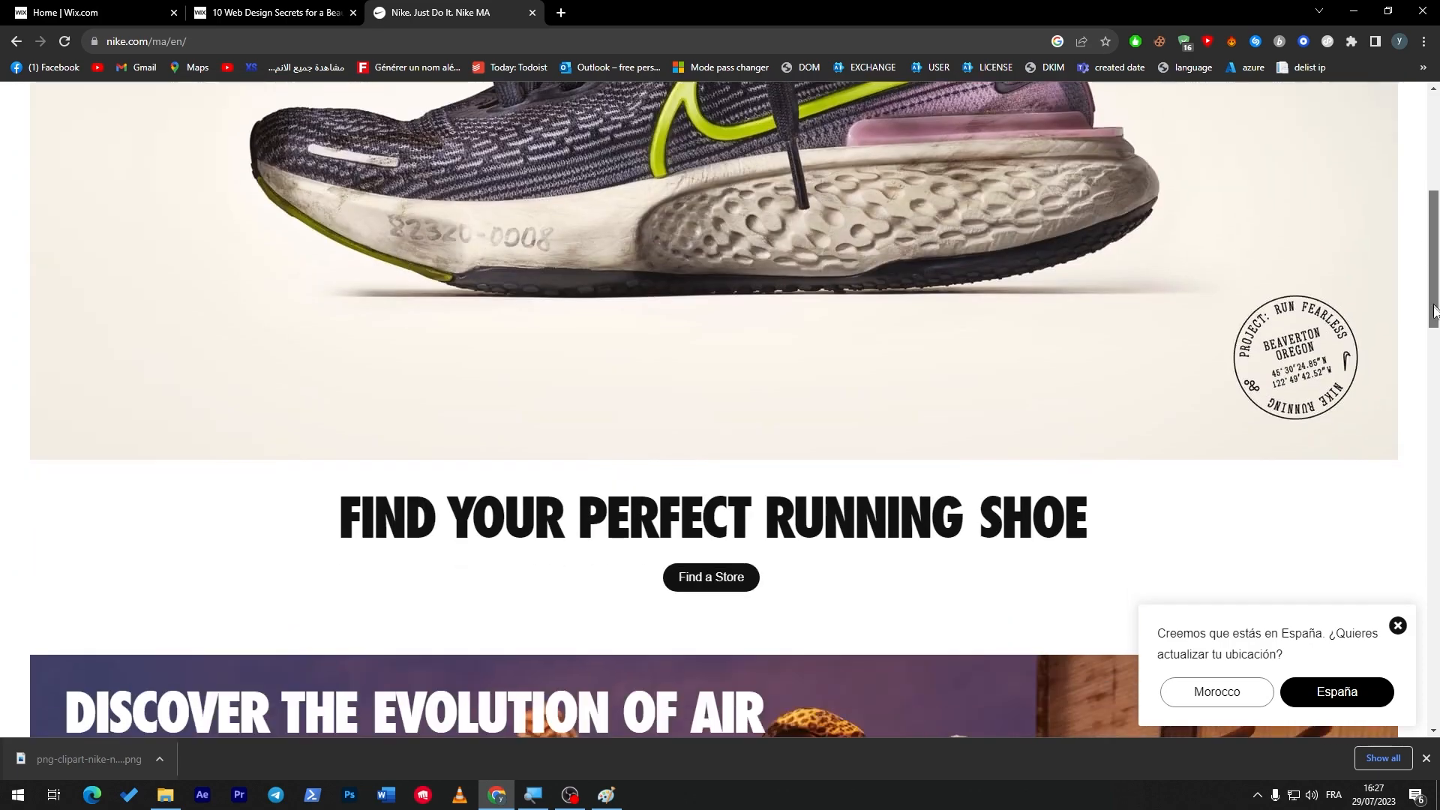
{"action": "scroll", "scroll_direction": "down", "scroll_amount": 3}
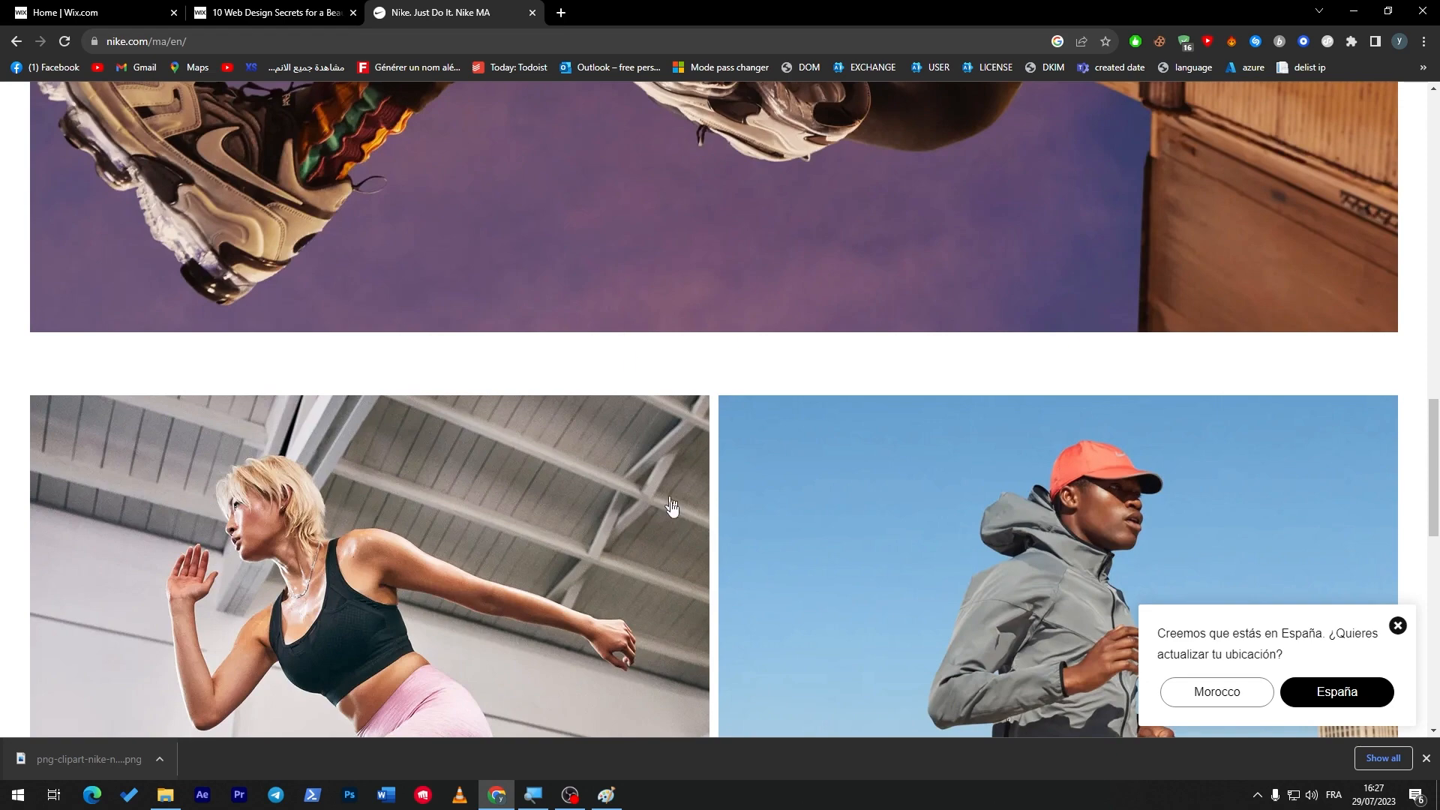
{"action": "scroll", "scroll_direction": "down", "scroll_amount": 3}
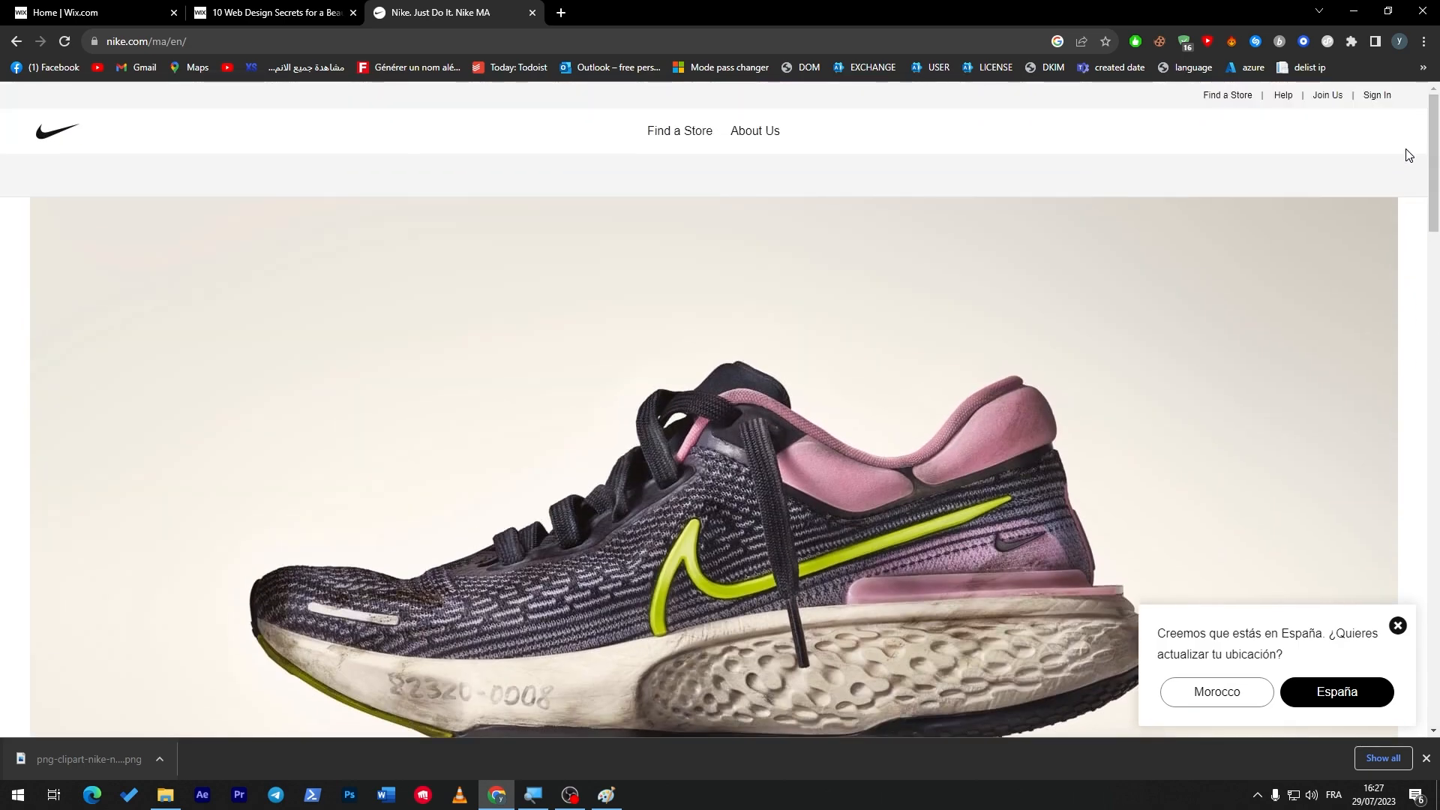
{"action": "mouse_move", "coordinate": [510, 157]}
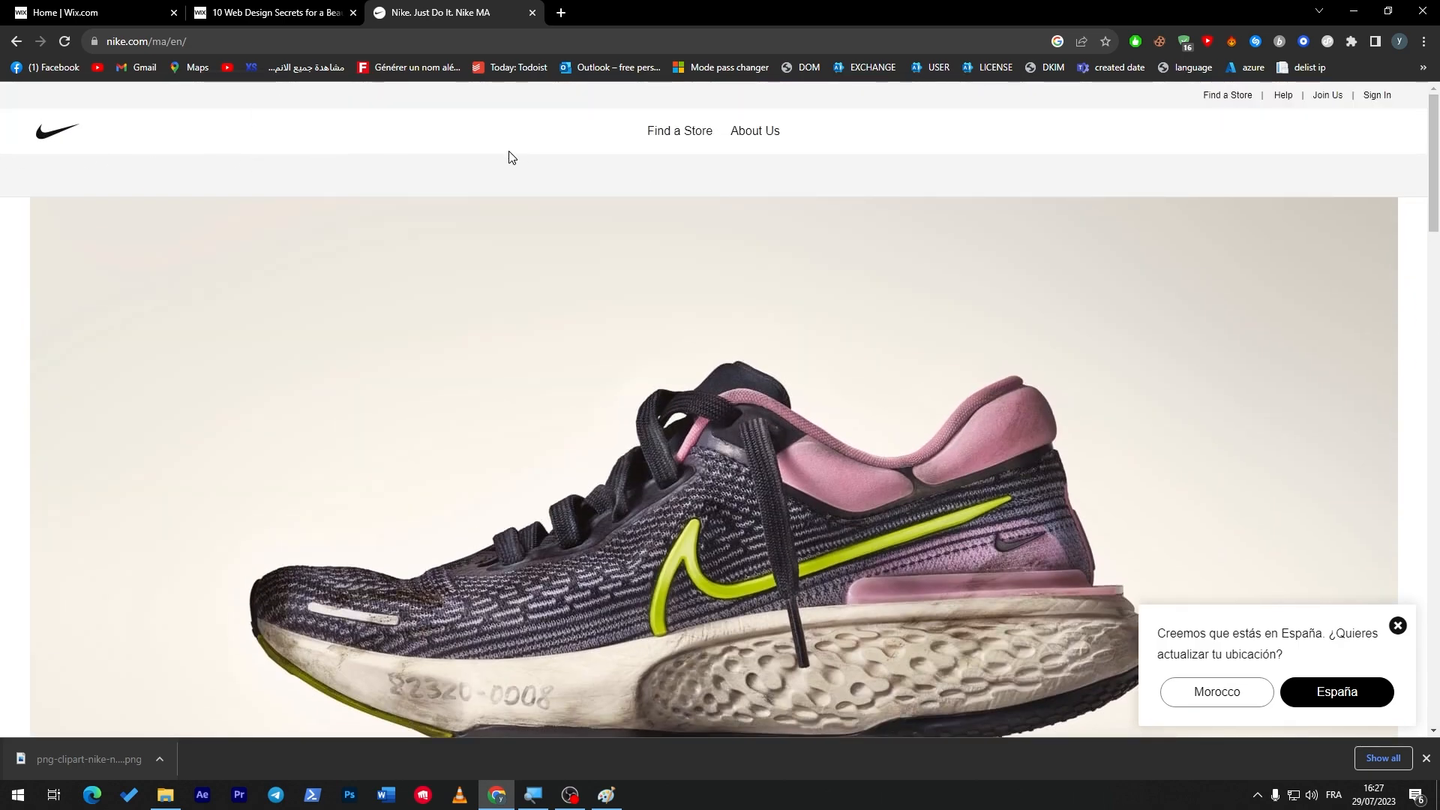
{"action": "scroll", "scroll_direction": "down", "scroll_amount": 3}
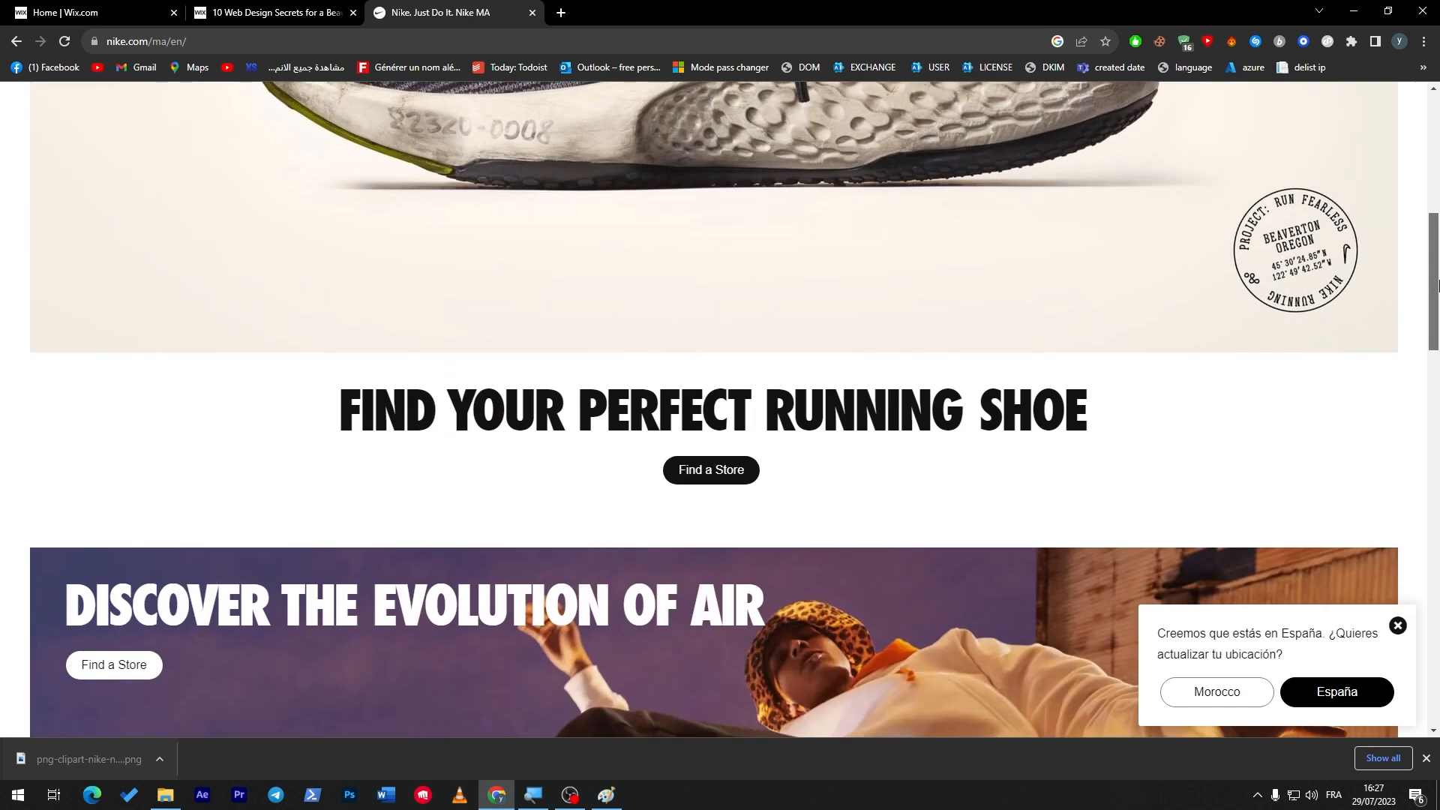
{"action": "left_click", "coordinate": [272, 12]}
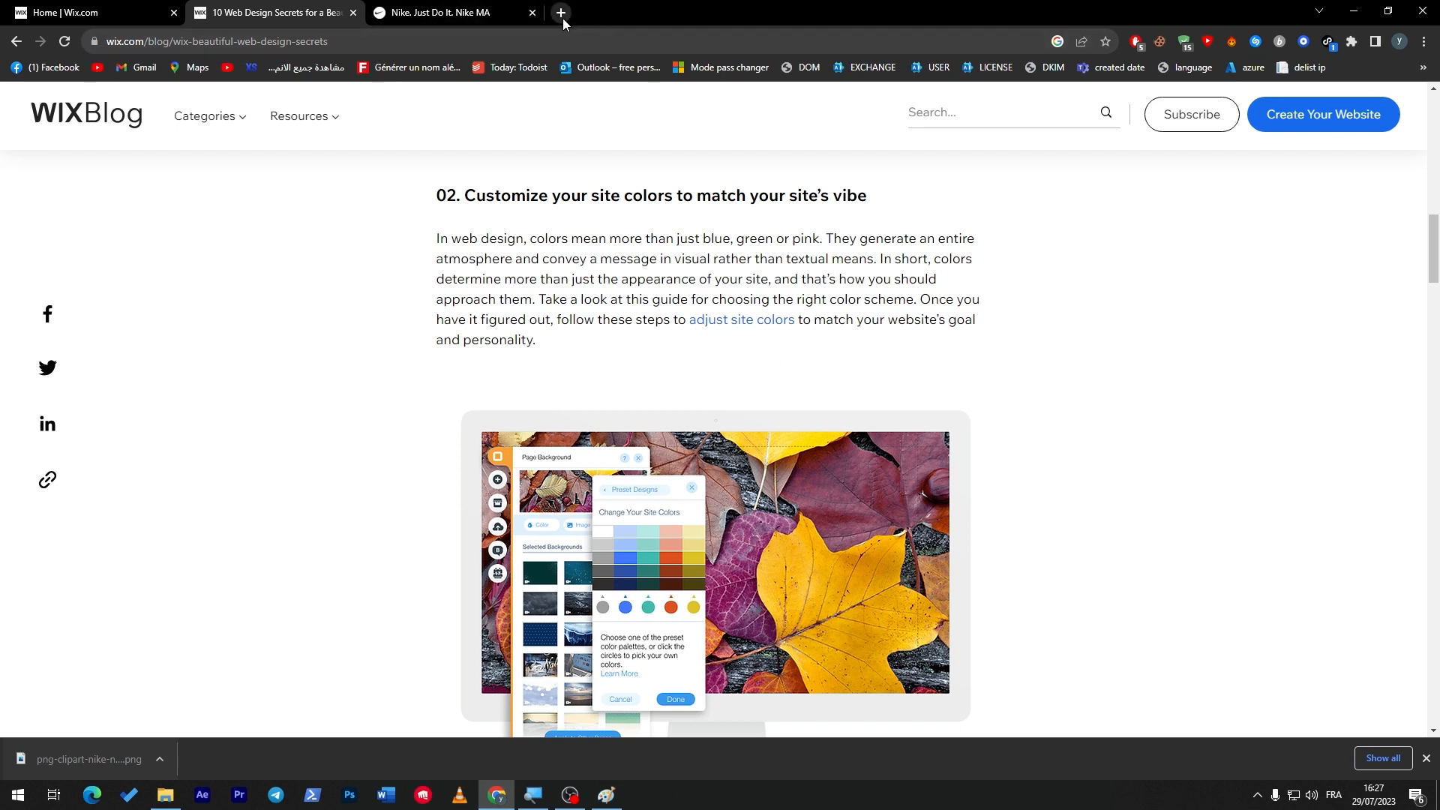
{"action": "mouse_move", "coordinate": [559, 18]}
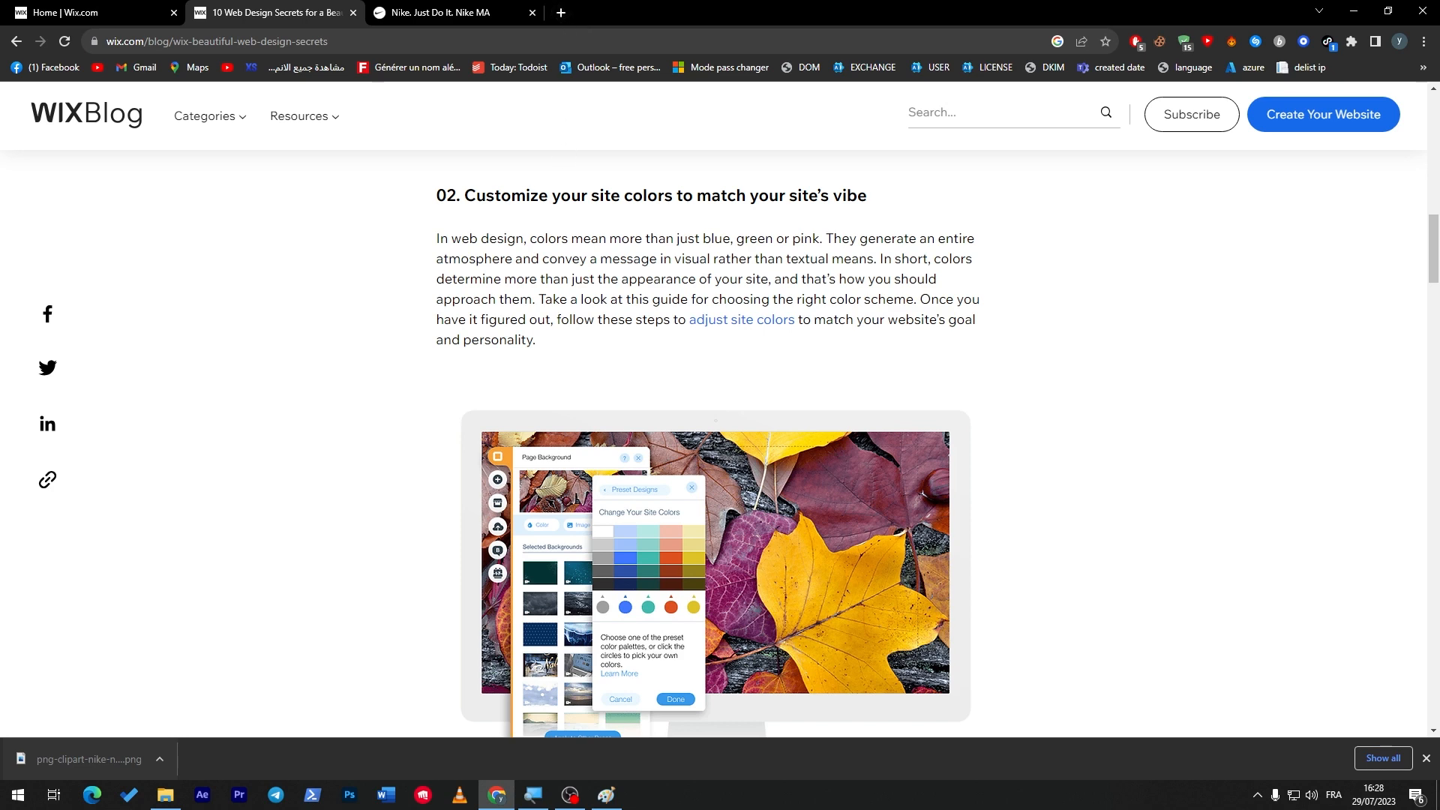
Step: Search Google for 'colors palette' in a new tab and open the Color Hunt result
{"action": "left_click", "coordinate": [558, 13]}
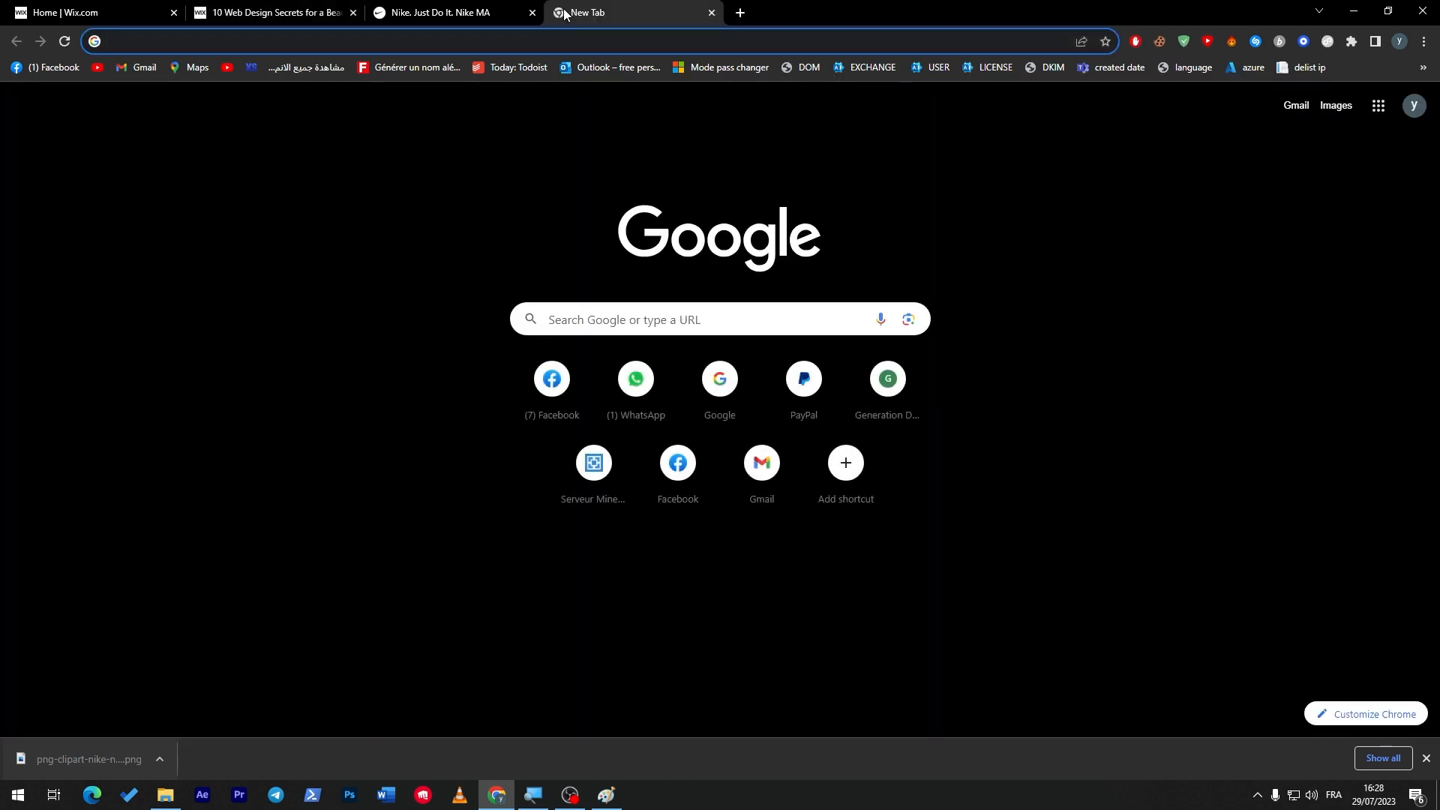
{"action": "type", "text": "colors palette"}
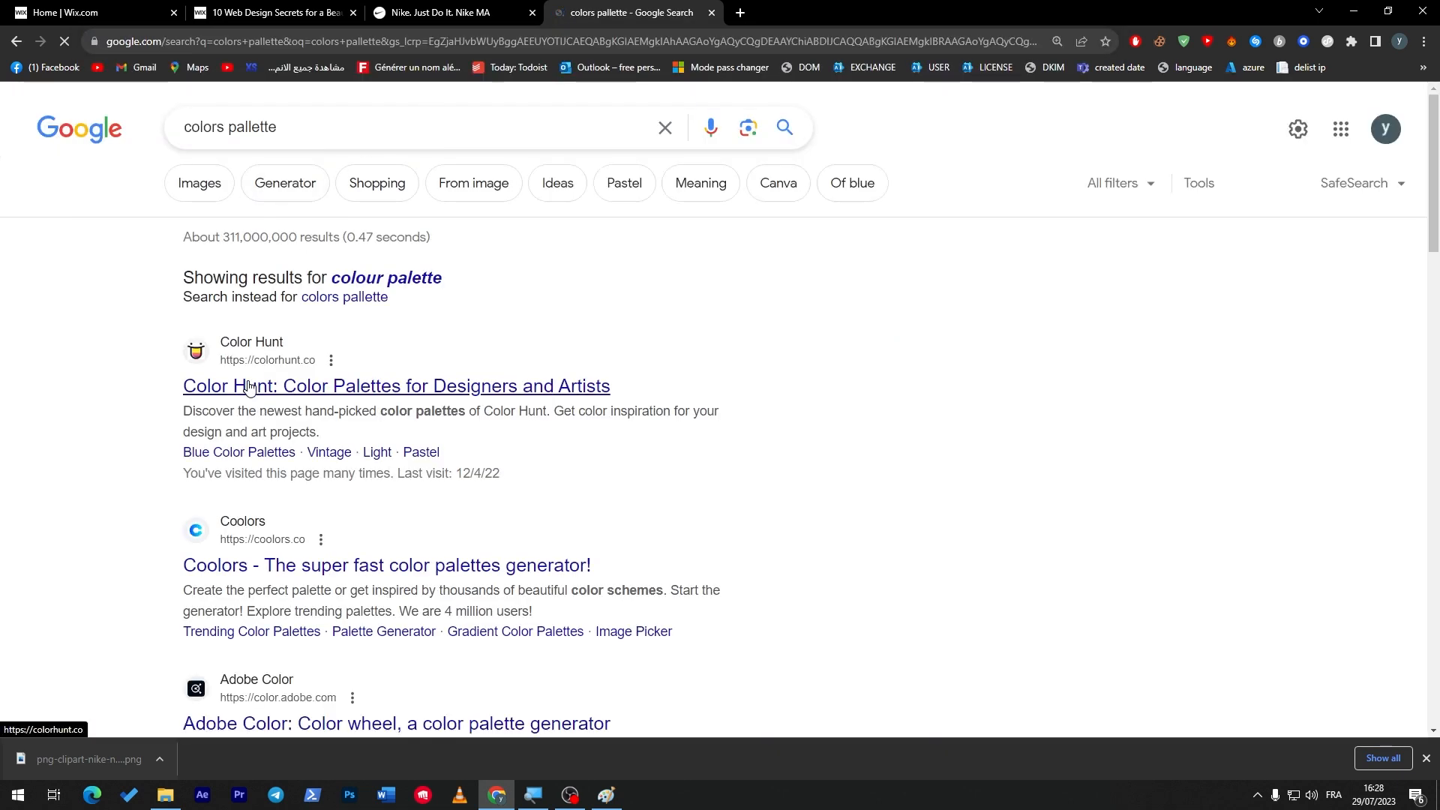
{"action": "left_click", "coordinate": [396, 386]}
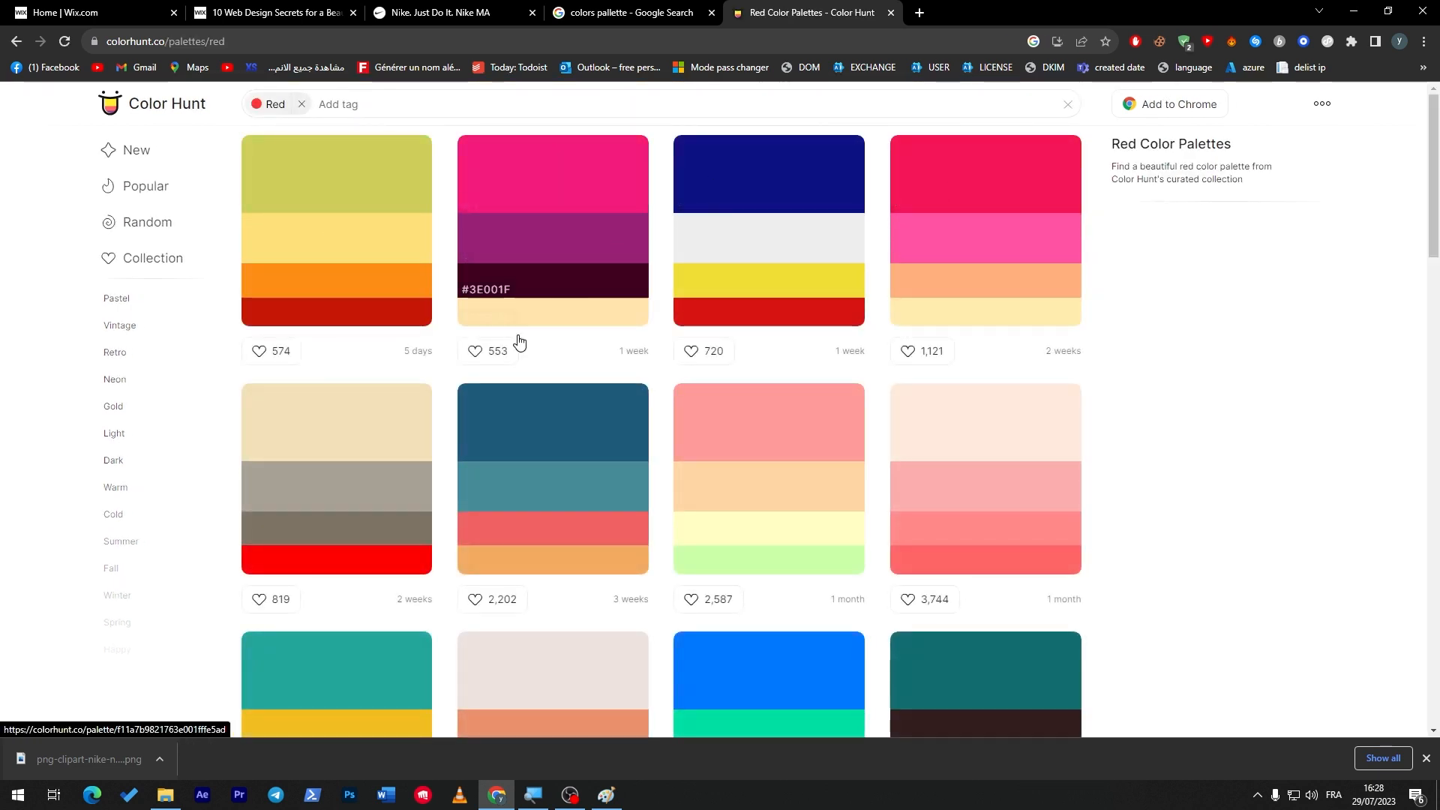
Step: Browse further through Color Hunt's red palettes and pick a colour swatch to copy its code
{"action": "scroll", "scroll_direction": "down", "scroll_amount": 3}
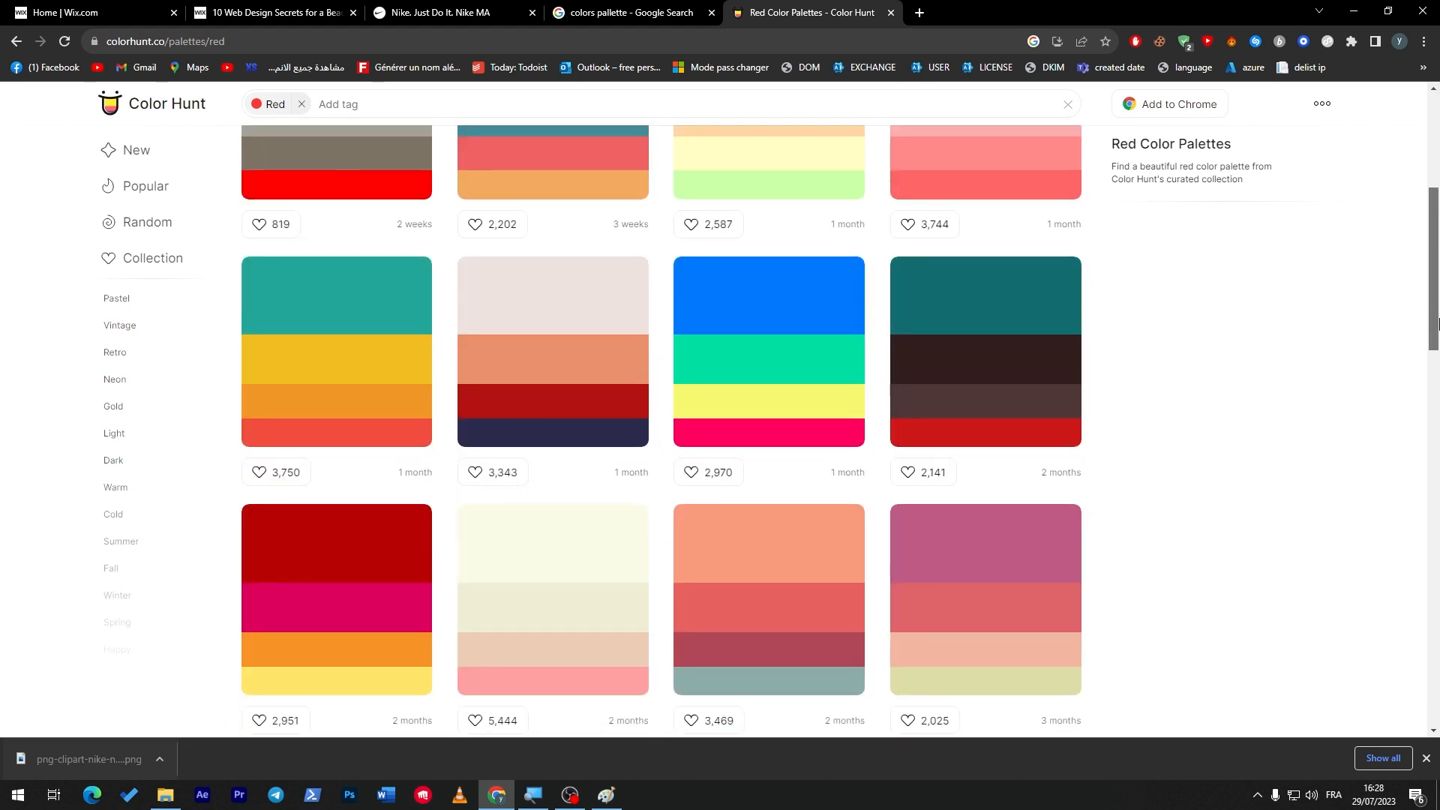
{"action": "scroll", "scroll_direction": "down", "scroll_amount": 3}
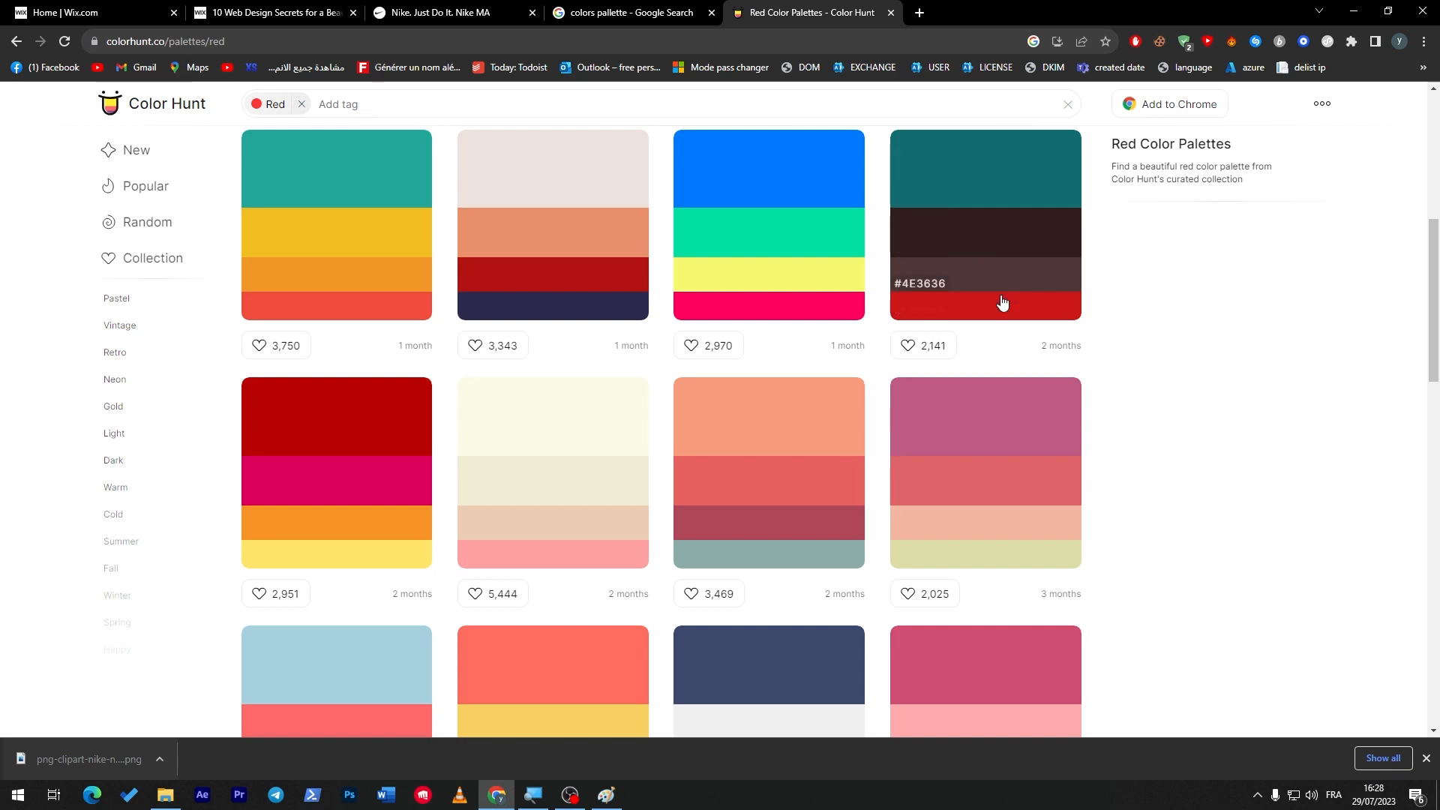
{"action": "left_click", "coordinate": [1000, 225]}
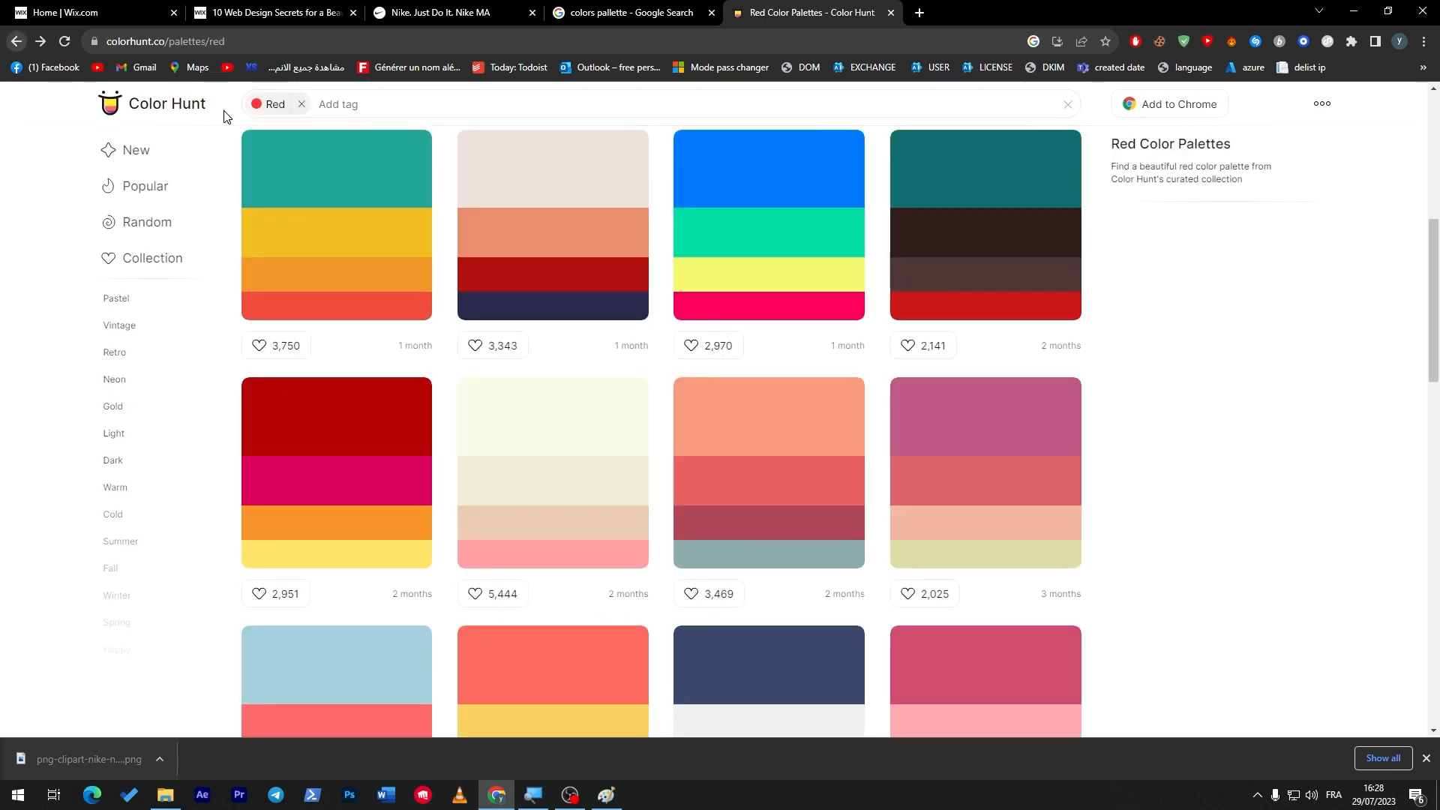
{"action": "scroll", "scroll_direction": "down", "scroll_amount": 3}
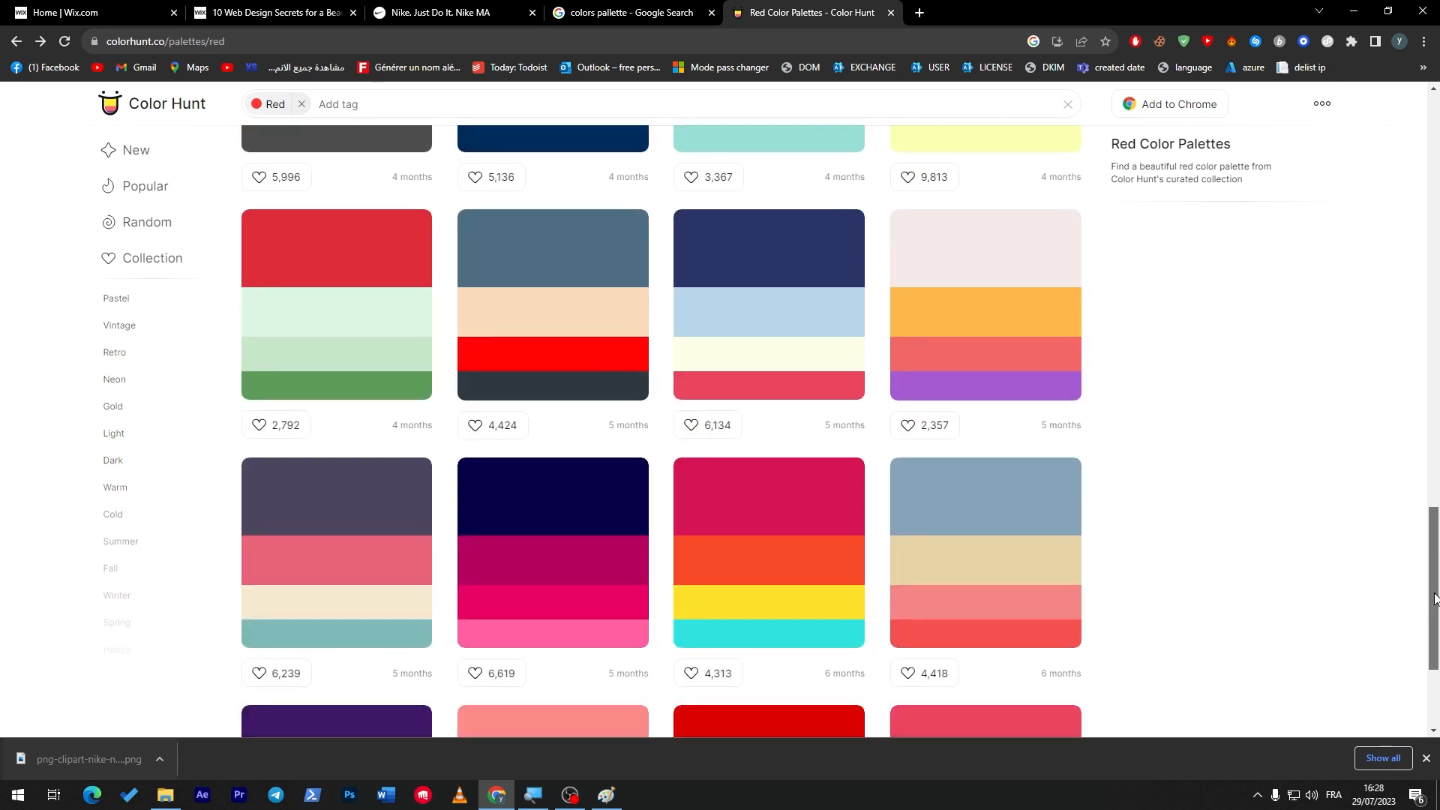
{"action": "scroll", "scroll_direction": "down", "scroll_amount": 3}
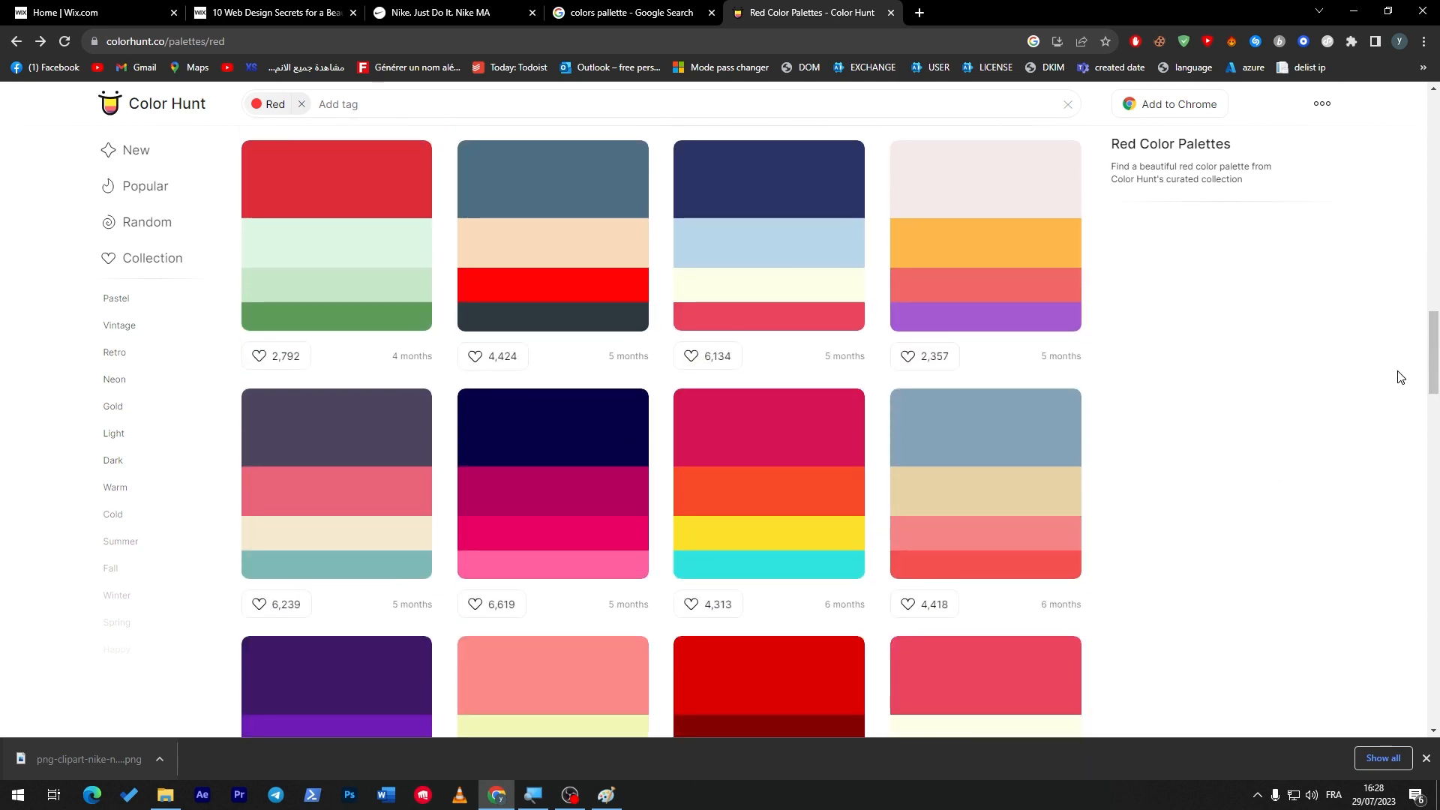
Step: Return to the Wix Blog article and reach tip 03 on scrolling effects
{"action": "left_click", "coordinate": [271, 12]}
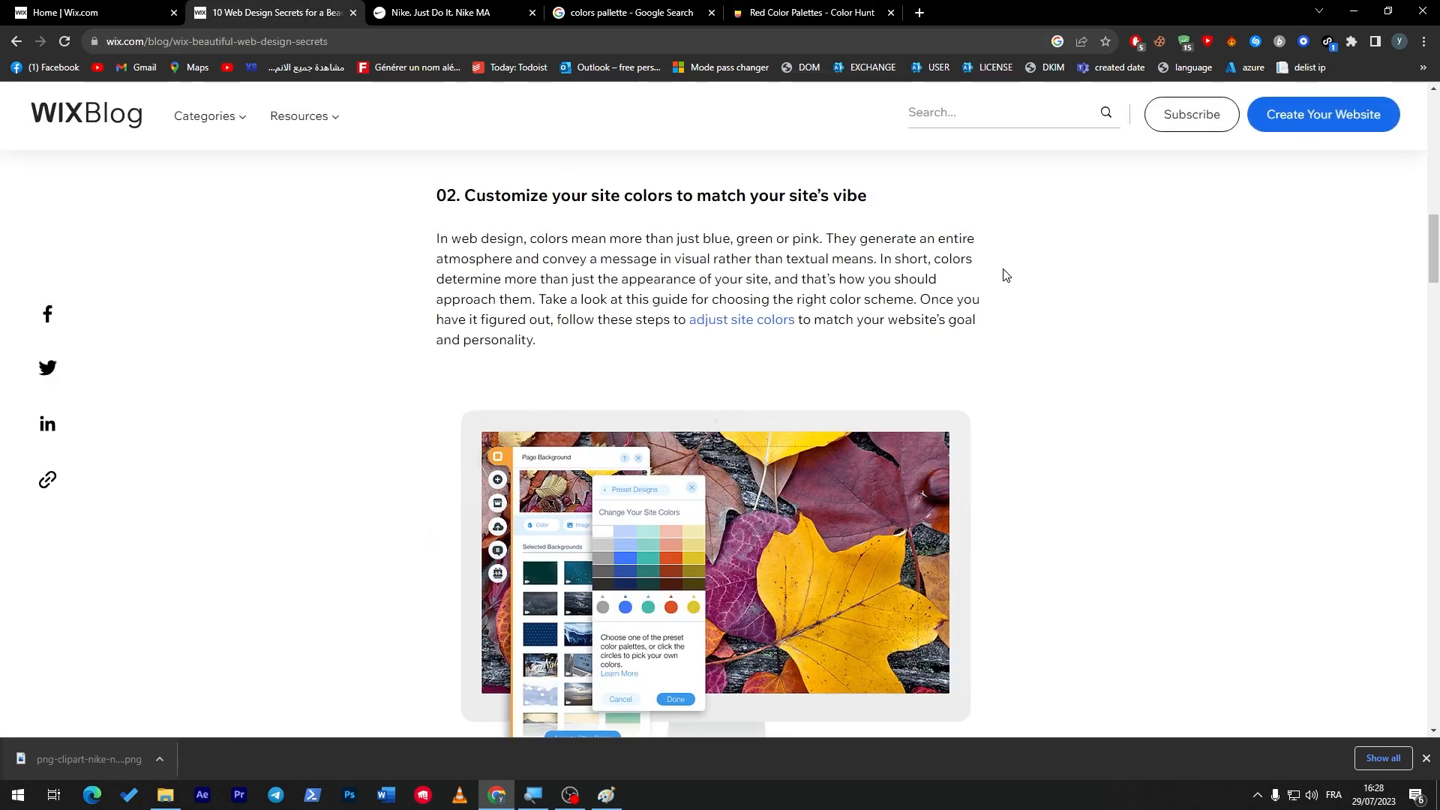
{"action": "scroll", "scroll_direction": "down", "scroll_amount": 3}
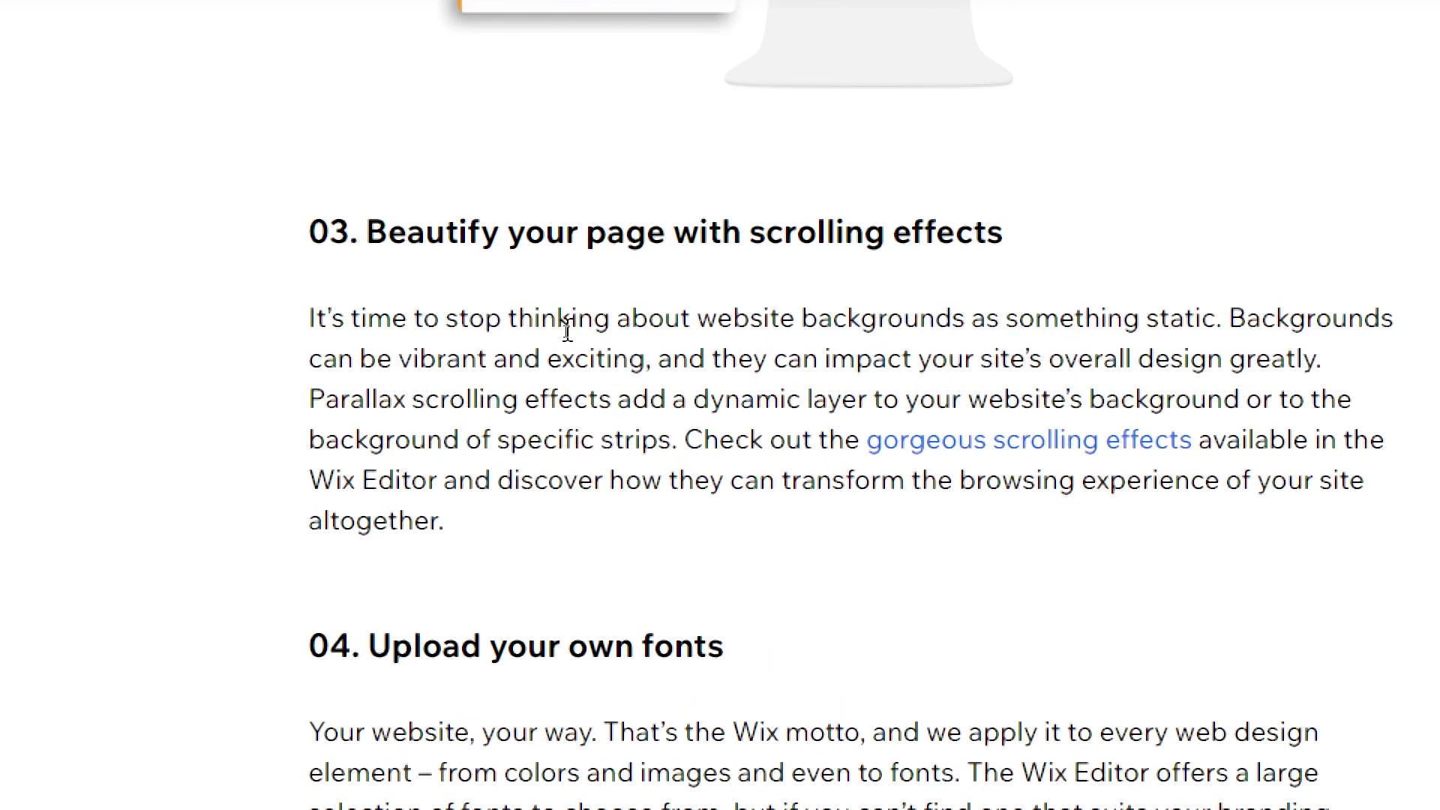
Step: Show the Nike home page again, scrolling through its running-shoe and Air sections to the athlete grid
{"action": "left_click", "coordinate": [450, 12]}
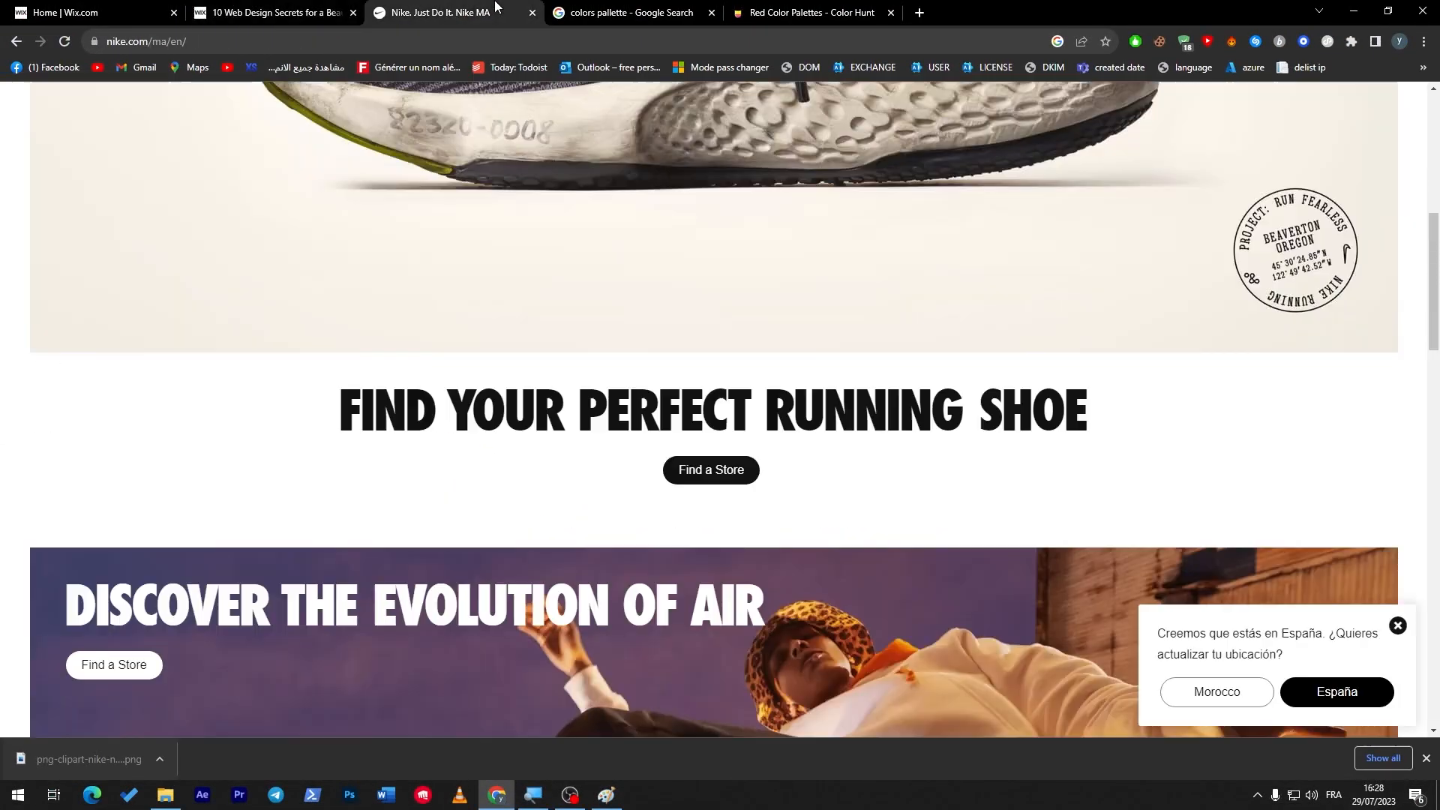
{"action": "scroll", "scroll_direction": "down", "scroll_amount": 3}
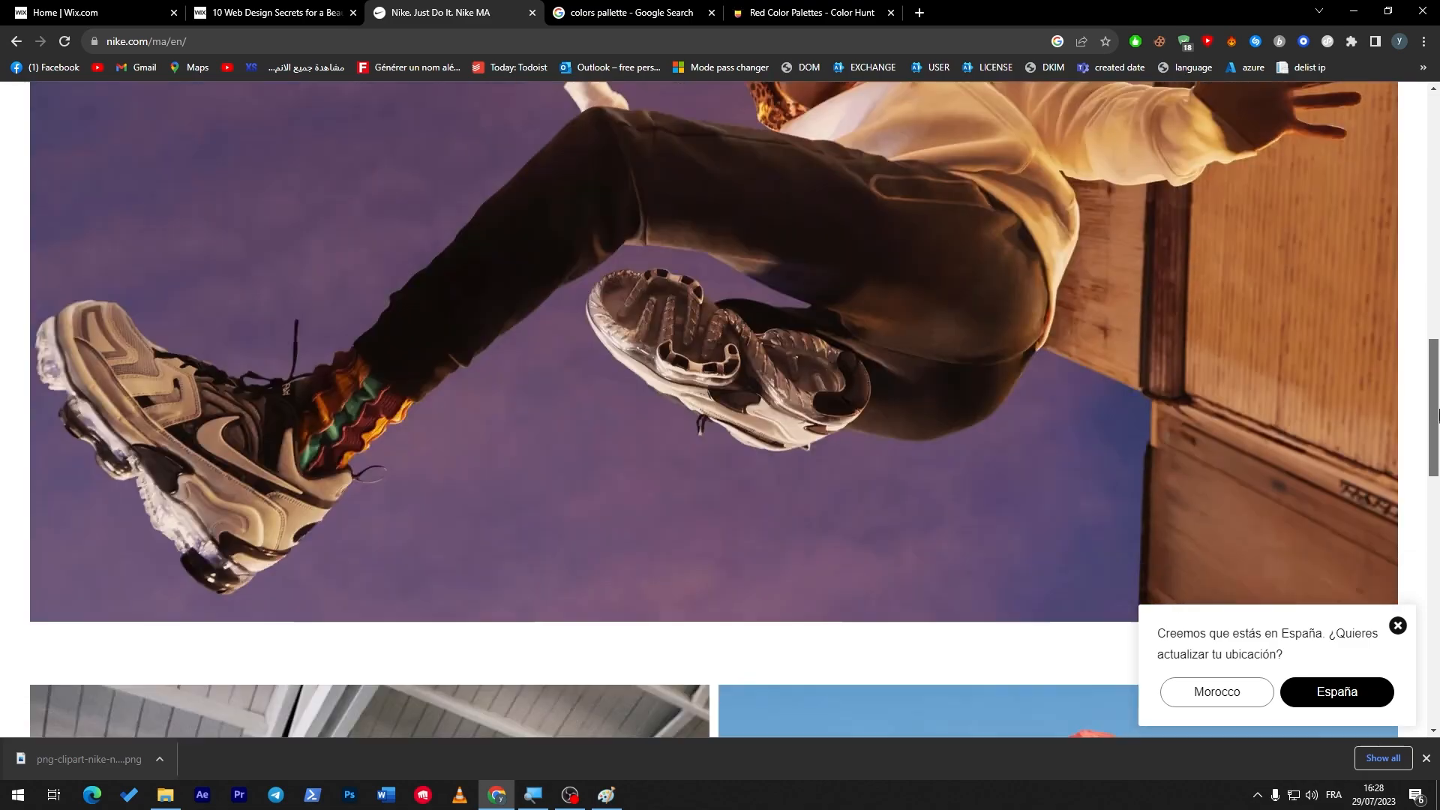
{"action": "scroll", "scroll_direction": "down", "scroll_amount": 3}
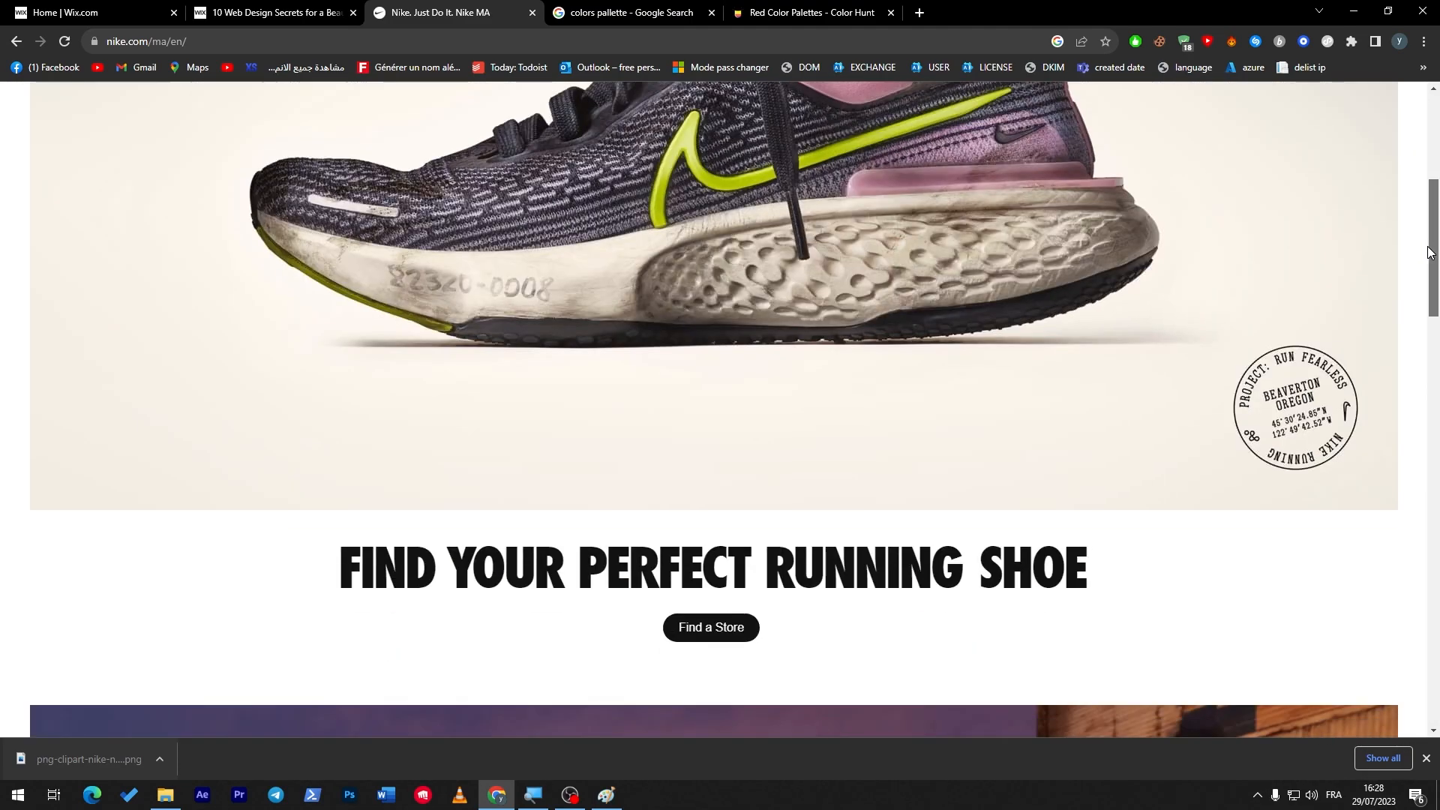
{"action": "scroll", "scroll_direction": "down", "scroll_amount": 3}
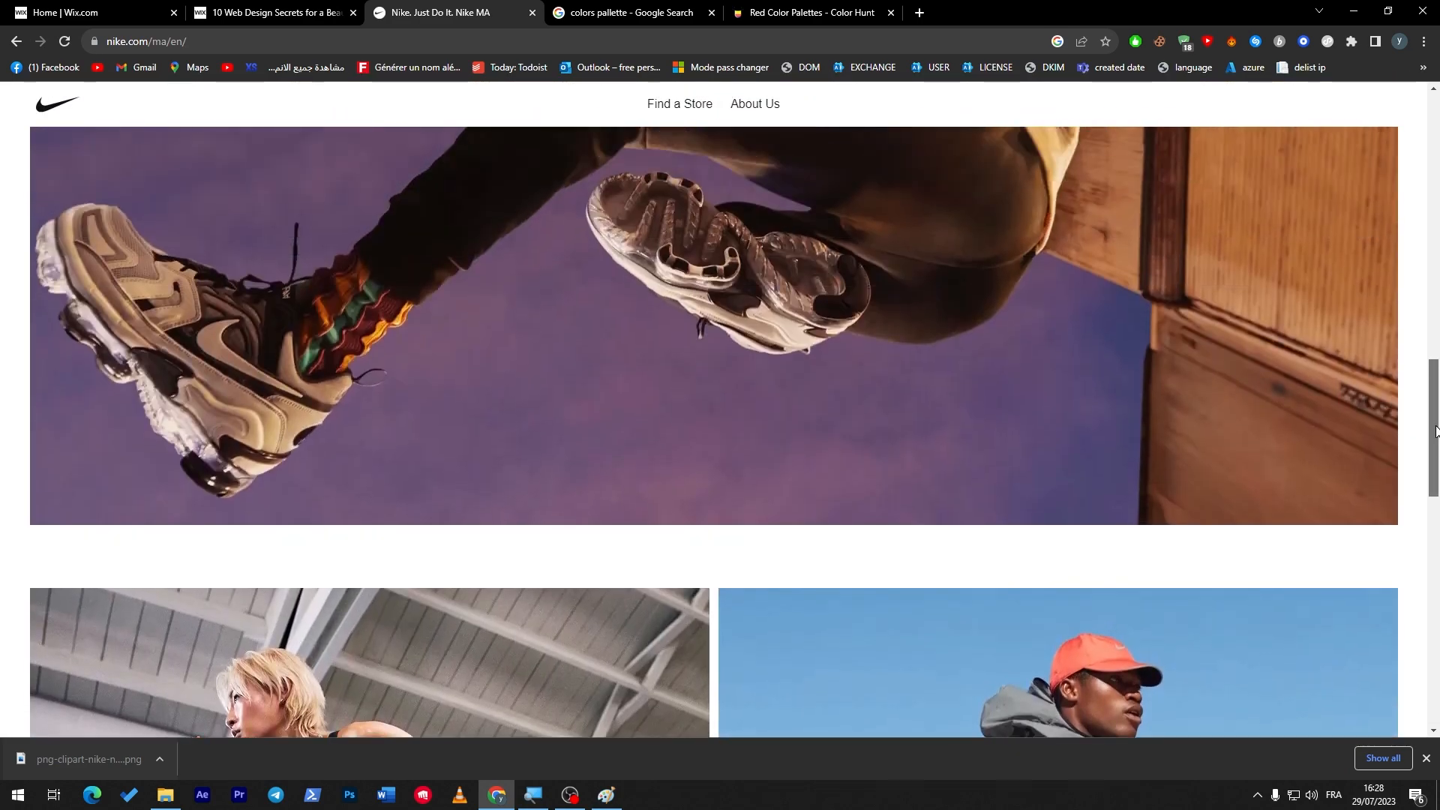
Step: In a new tab, search '3js' and go to the three.js site
{"action": "left_click", "coordinate": [916, 12]}
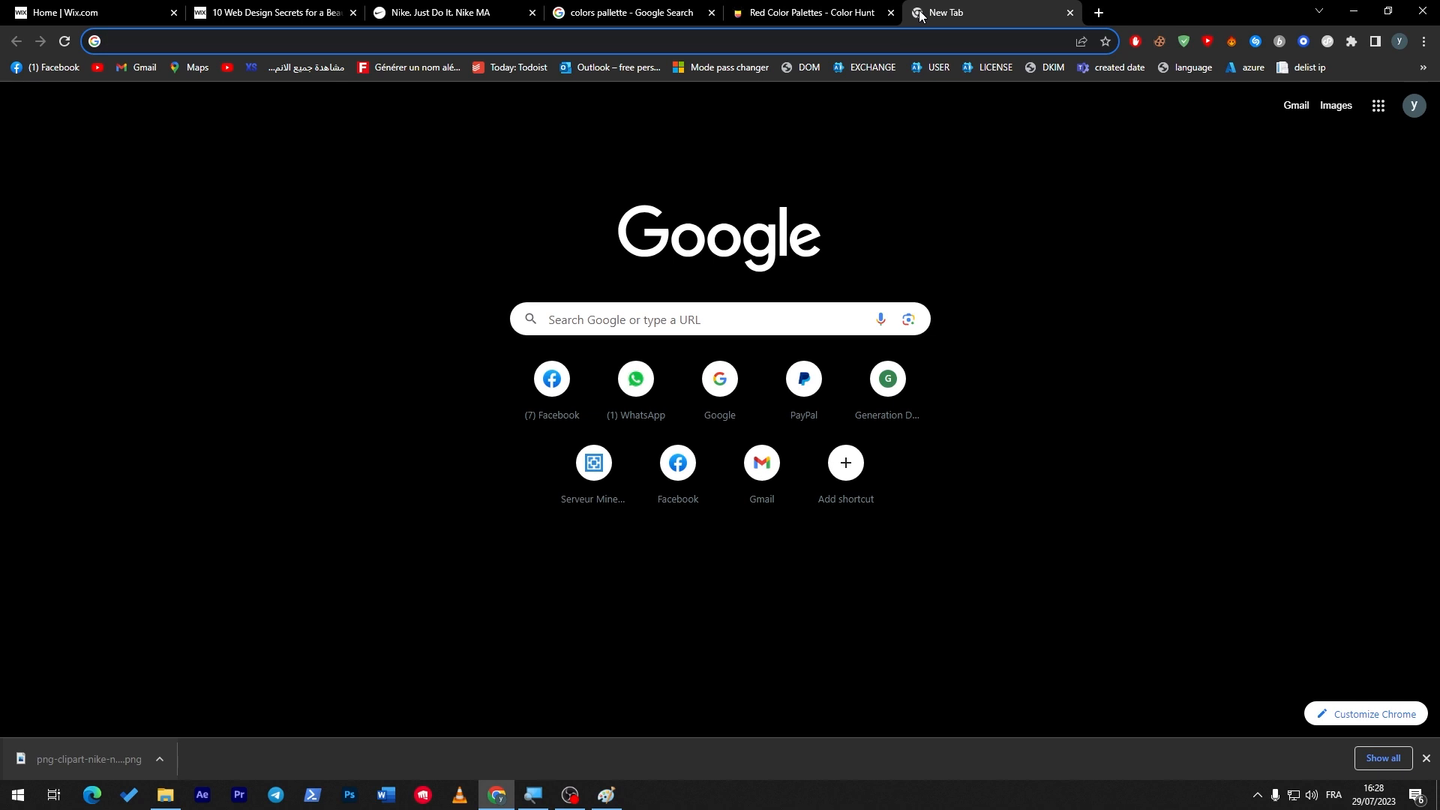
{"action": "type", "text": "3js"}
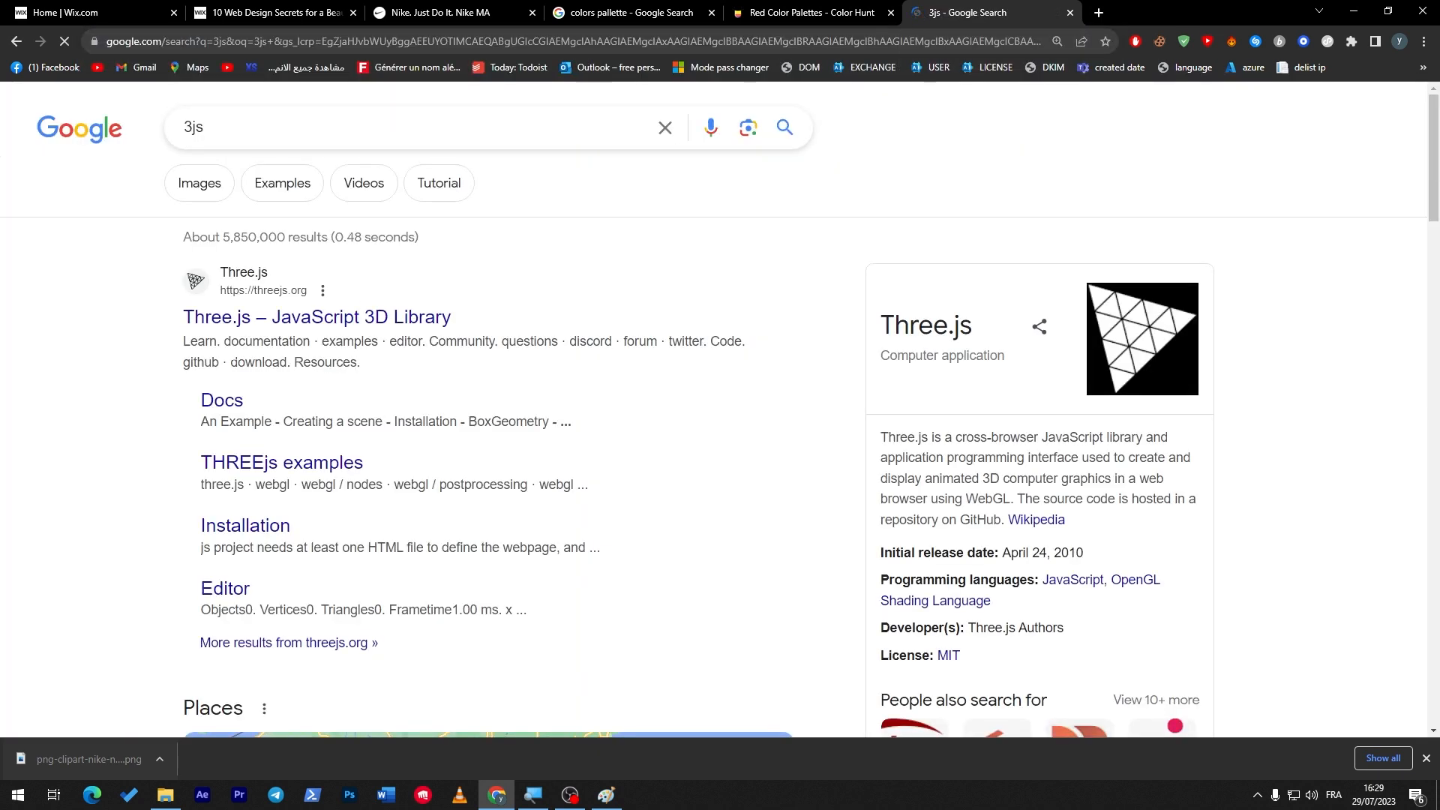
{"action": "left_click", "coordinate": [317, 317]}
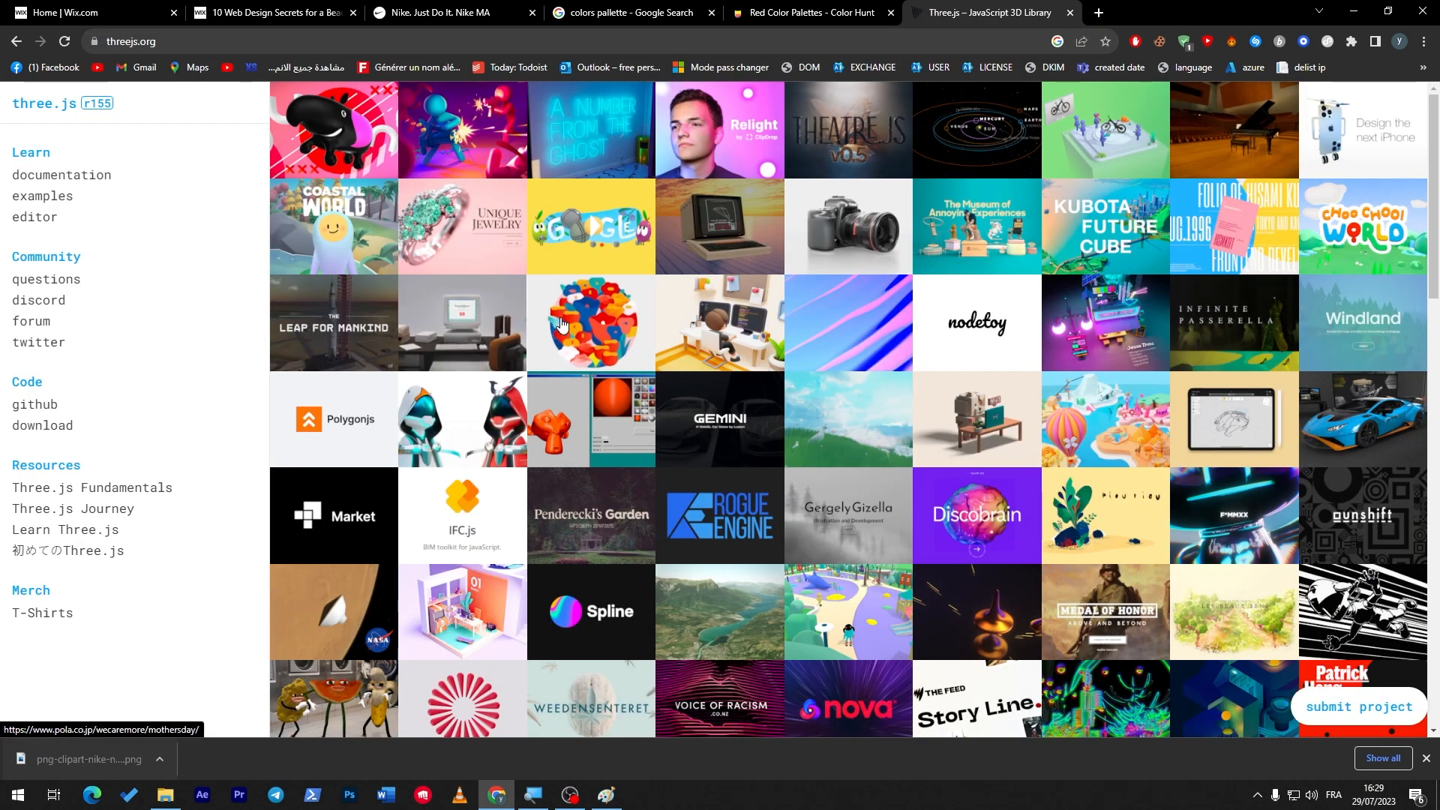
{"action": "mouse_move", "coordinate": [489, 329]}
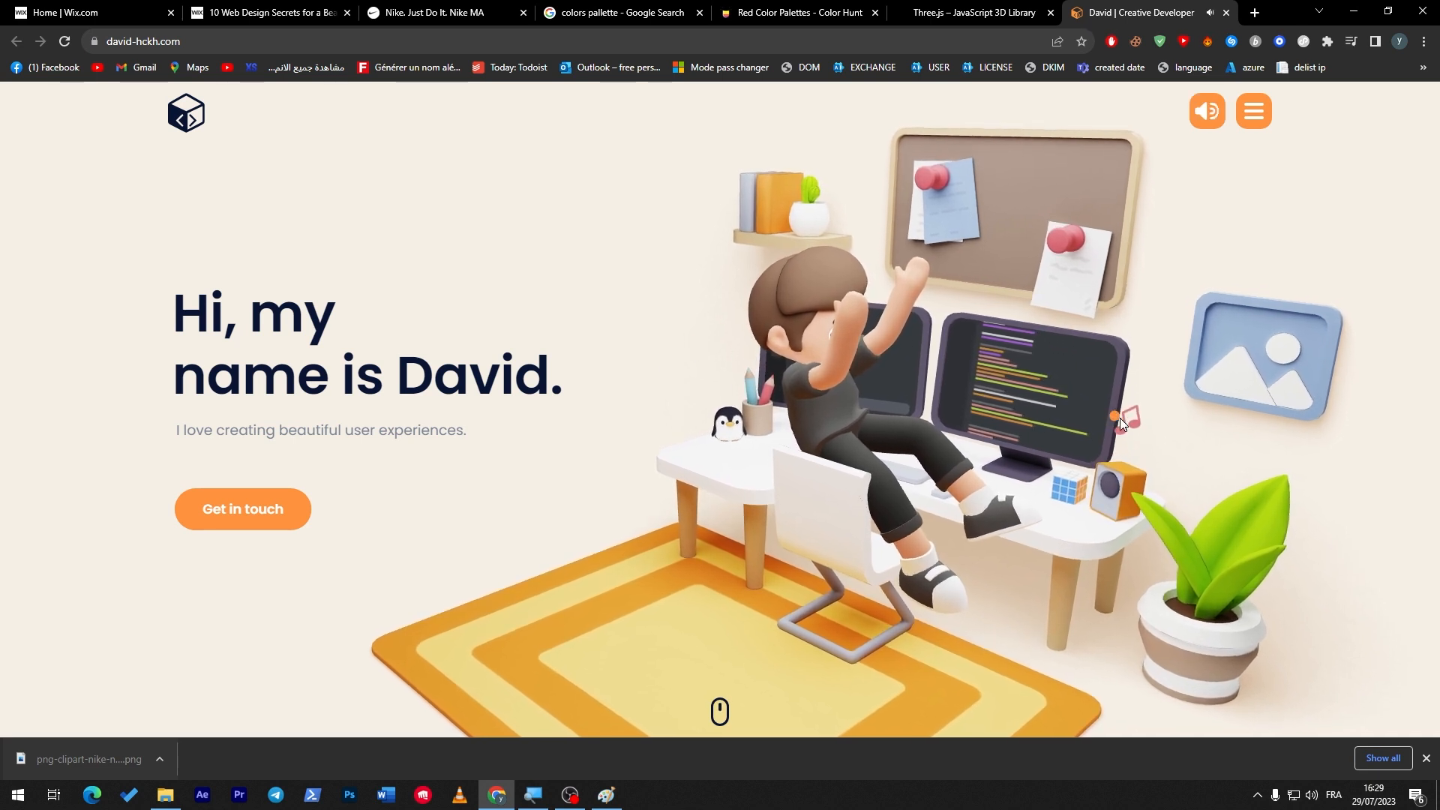
Step: In David's 3D portfolio, mute the music, rotate the desk scene and show its navigation menu
{"action": "left_click", "coordinate": [1204, 110]}
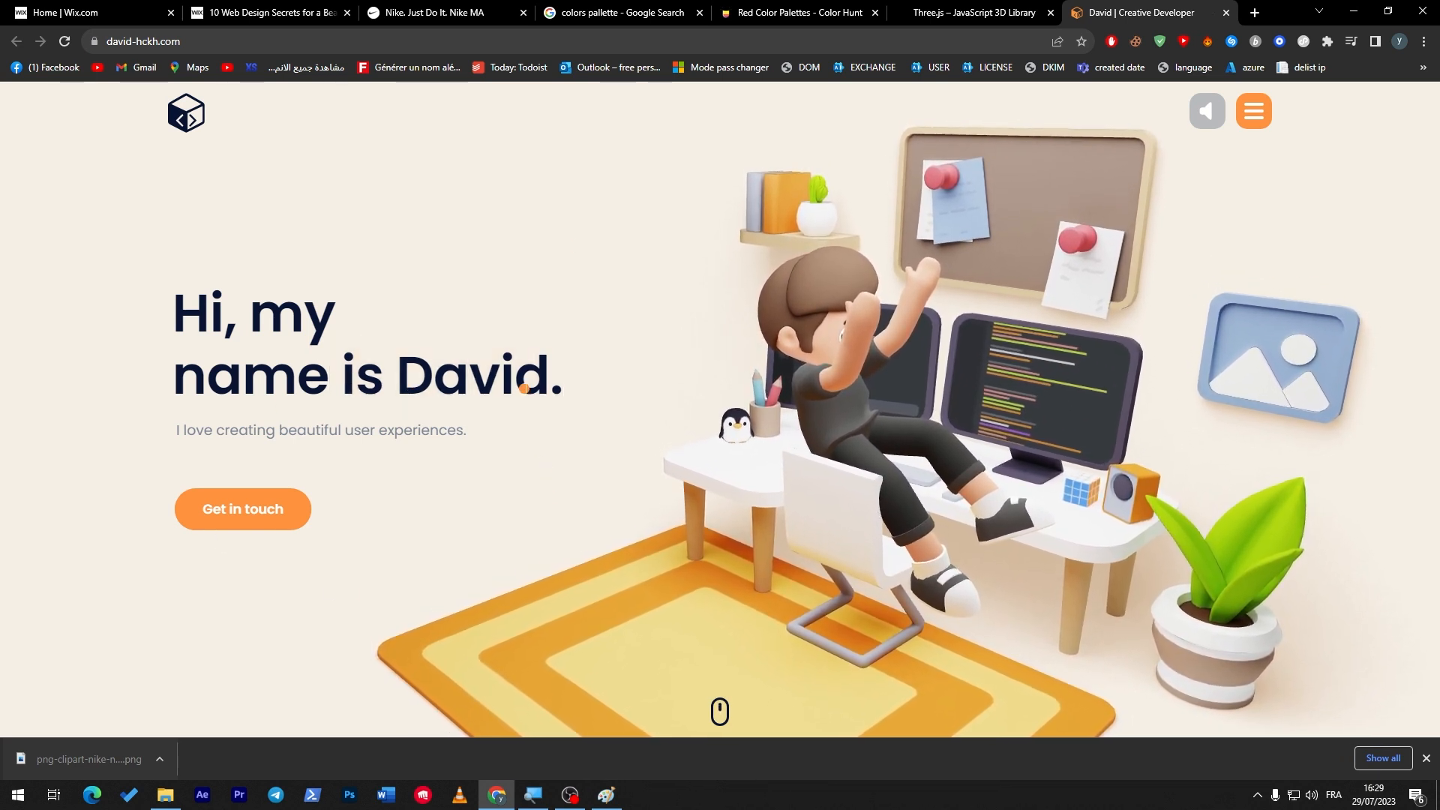
{"action": "left_click_drag", "start_coordinate": [172, 375], "coordinate": [560, 375]}
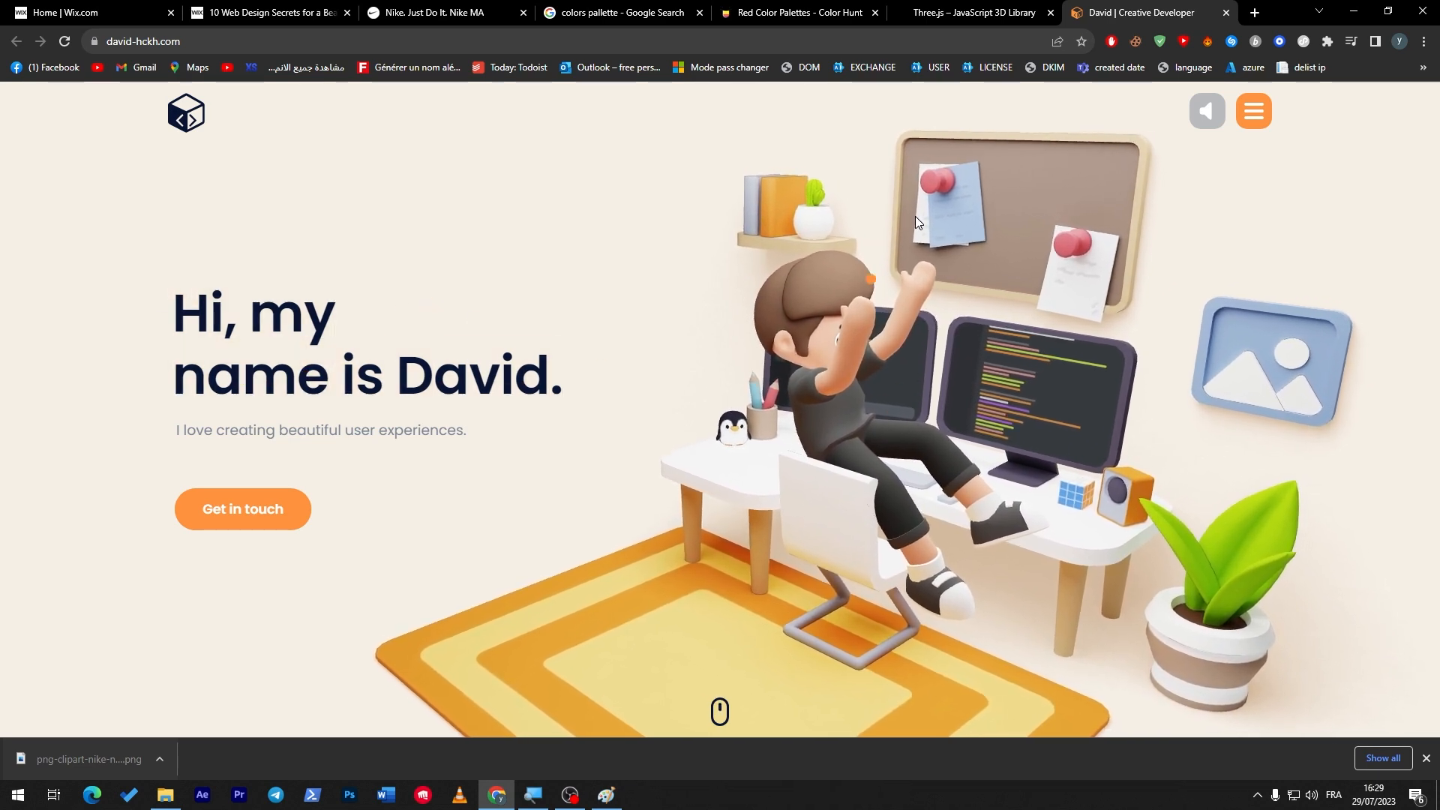
{"action": "left_click", "coordinate": [1259, 110]}
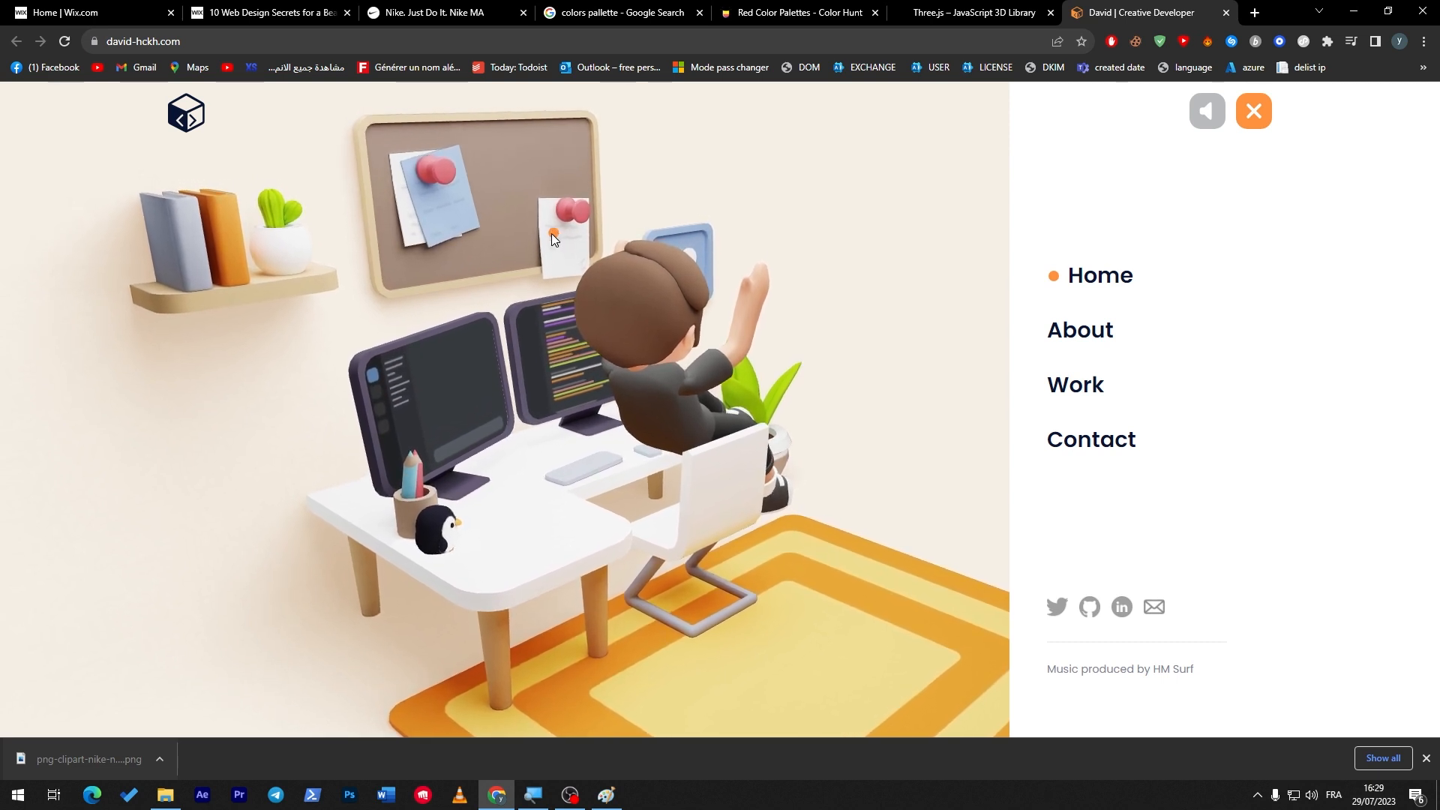
Step: Close the portfolio tab and continue the Wix article to tip 04 on uploading your own fonts
{"action": "left_click", "coordinate": [267, 12]}
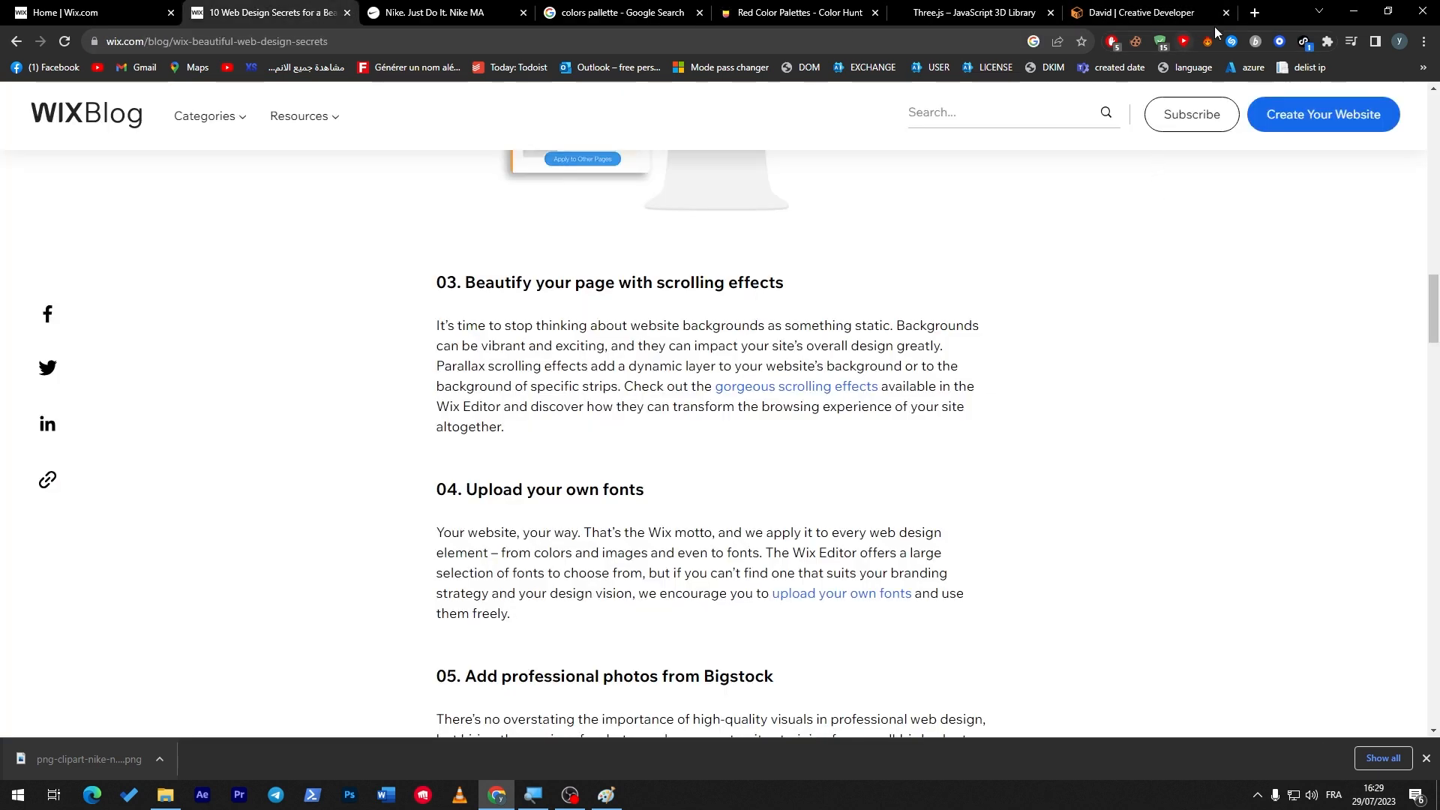
{"action": "left_click", "coordinate": [1225, 12]}
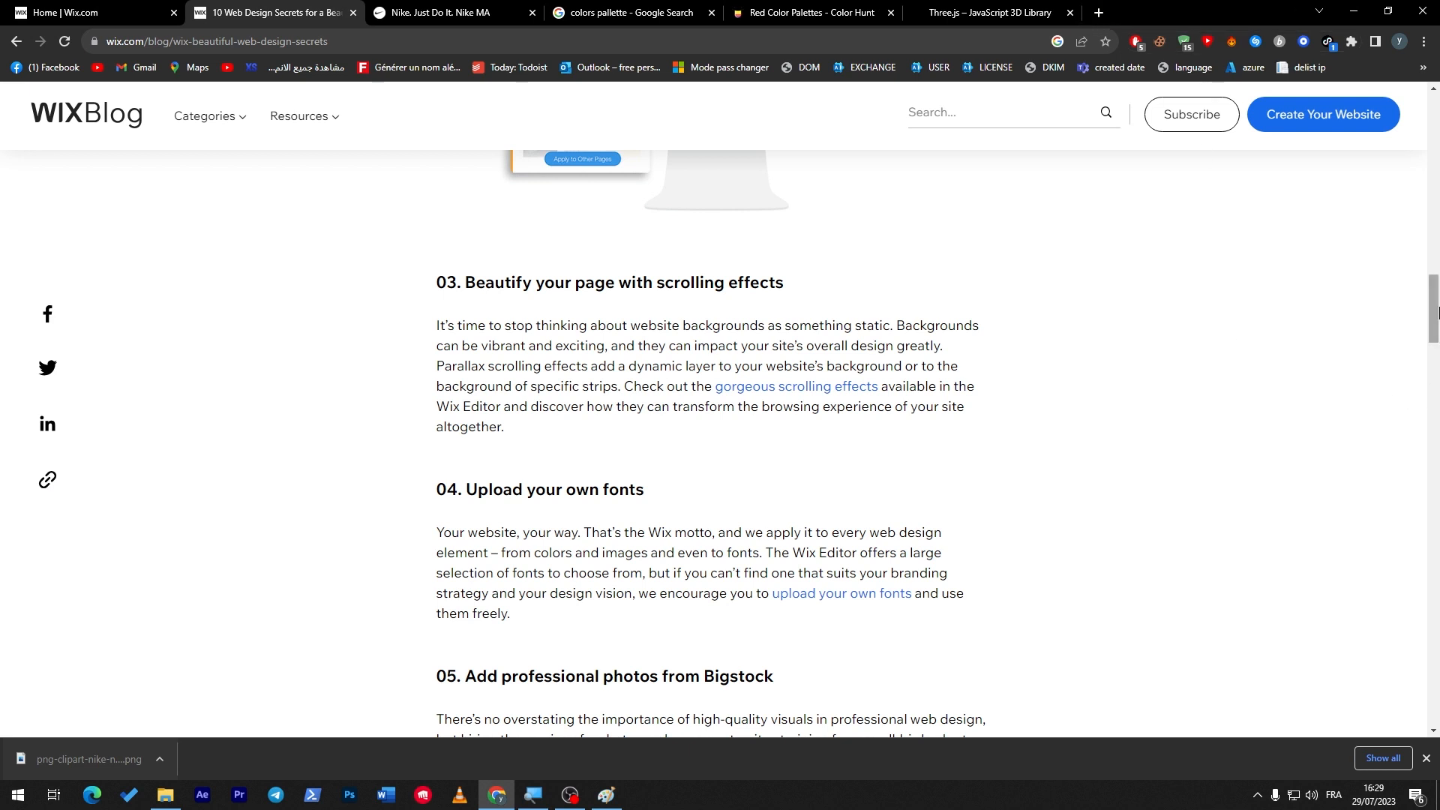
{"action": "scroll", "scroll_direction": "down", "scroll_amount": 3}
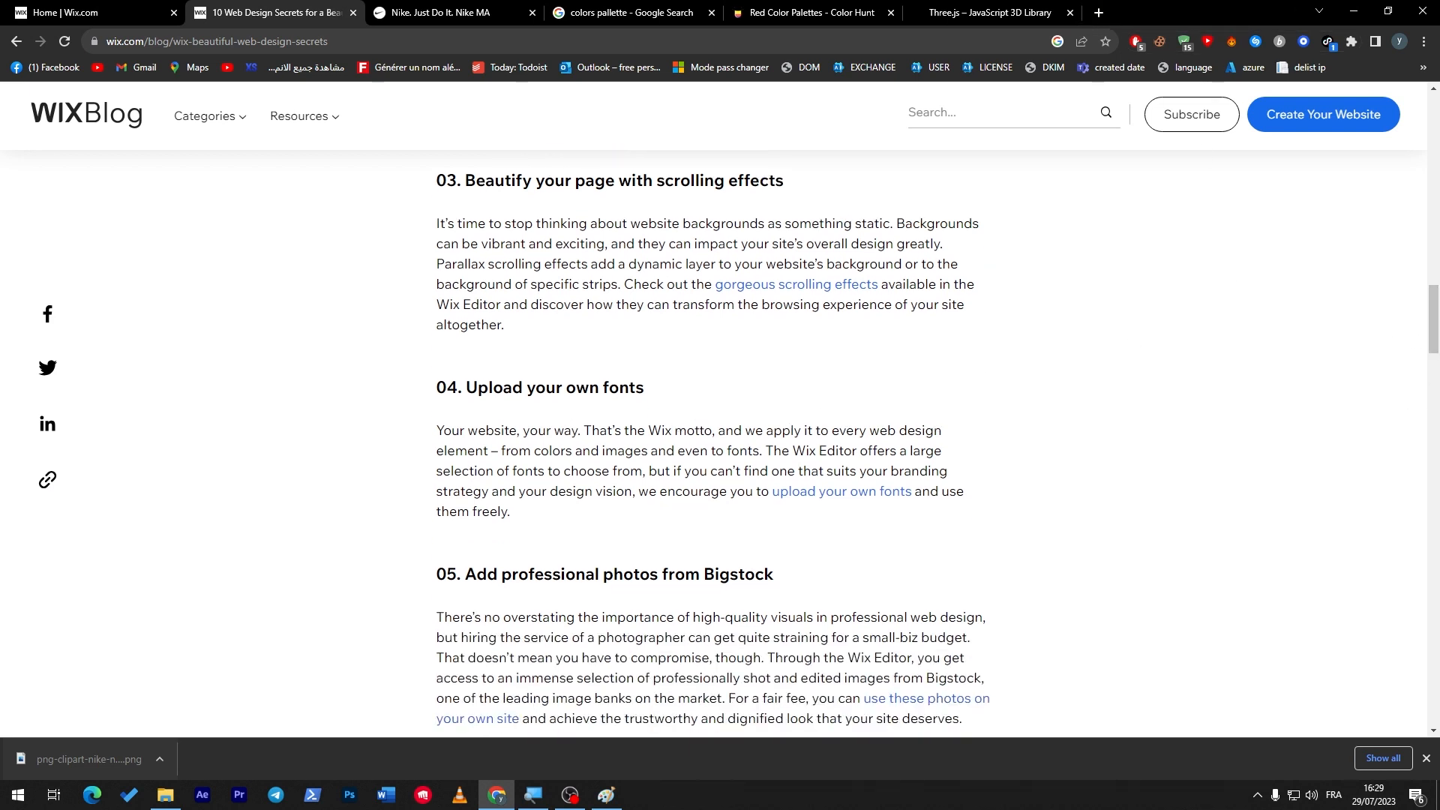
{"action": "mouse_move", "coordinate": [598, 447]}
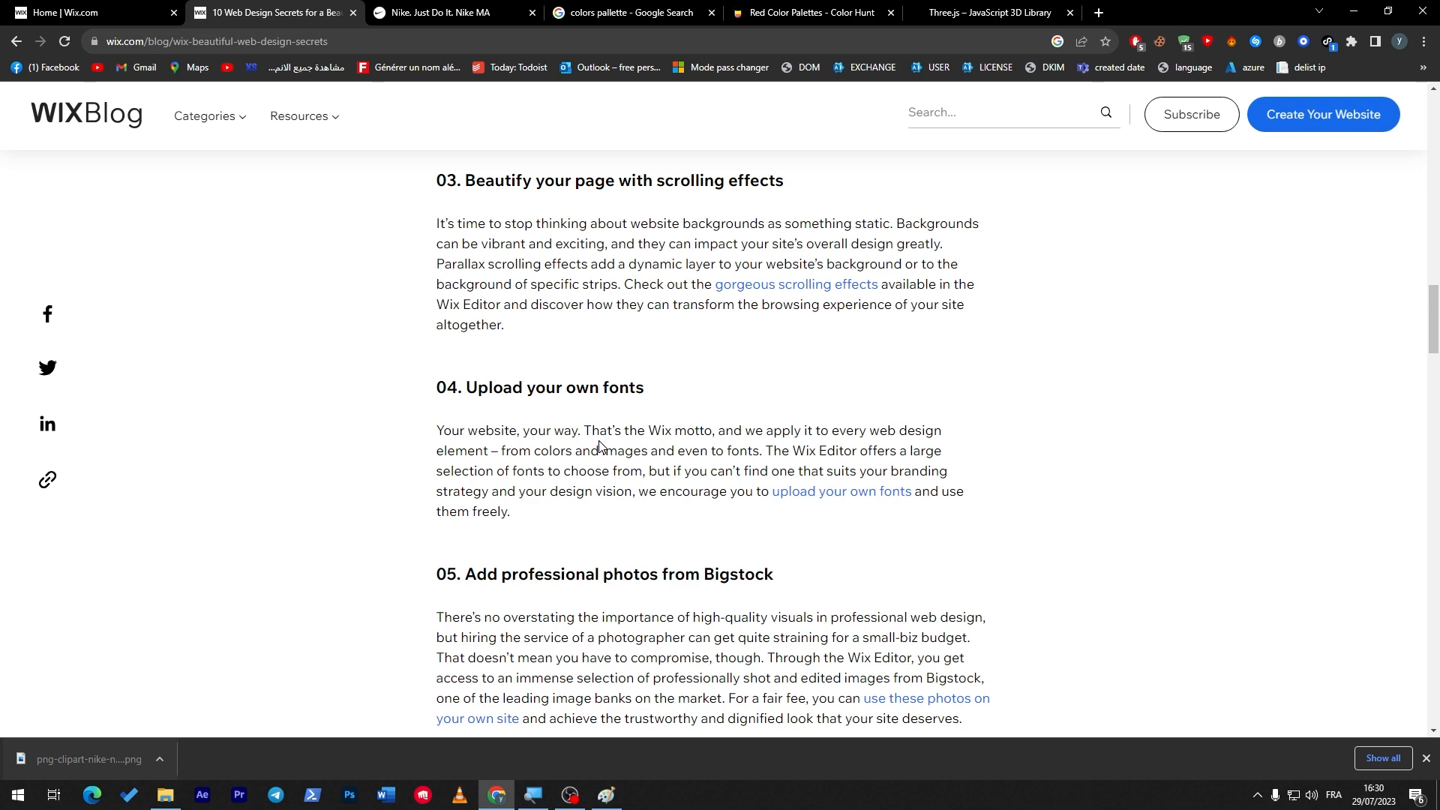
{"action": "mouse_move", "coordinate": [641, 567]}
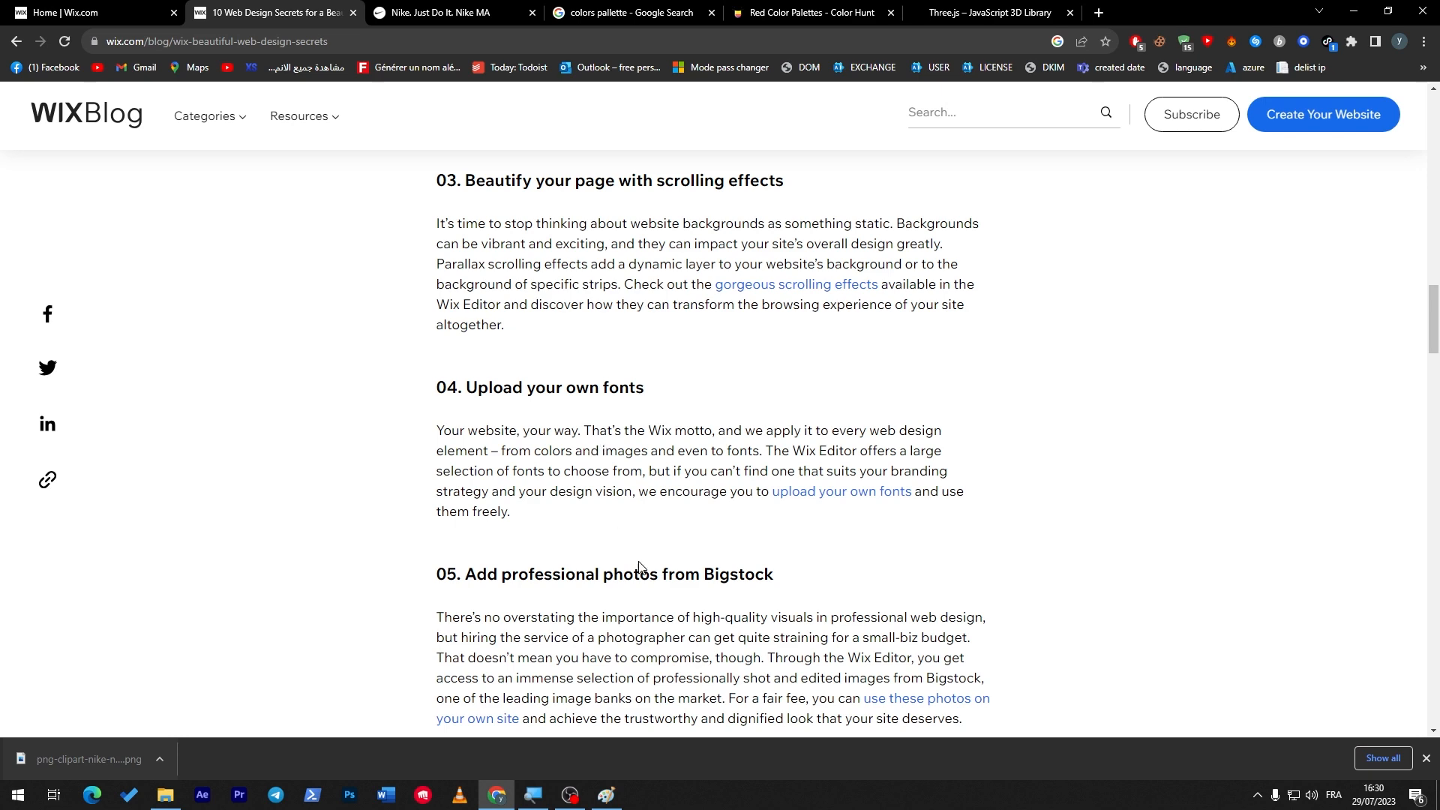
Step: Briefly bring up the Nike logo in Paint, then switch to the Nike home page tab
{"action": "left_click", "coordinate": [604, 795]}
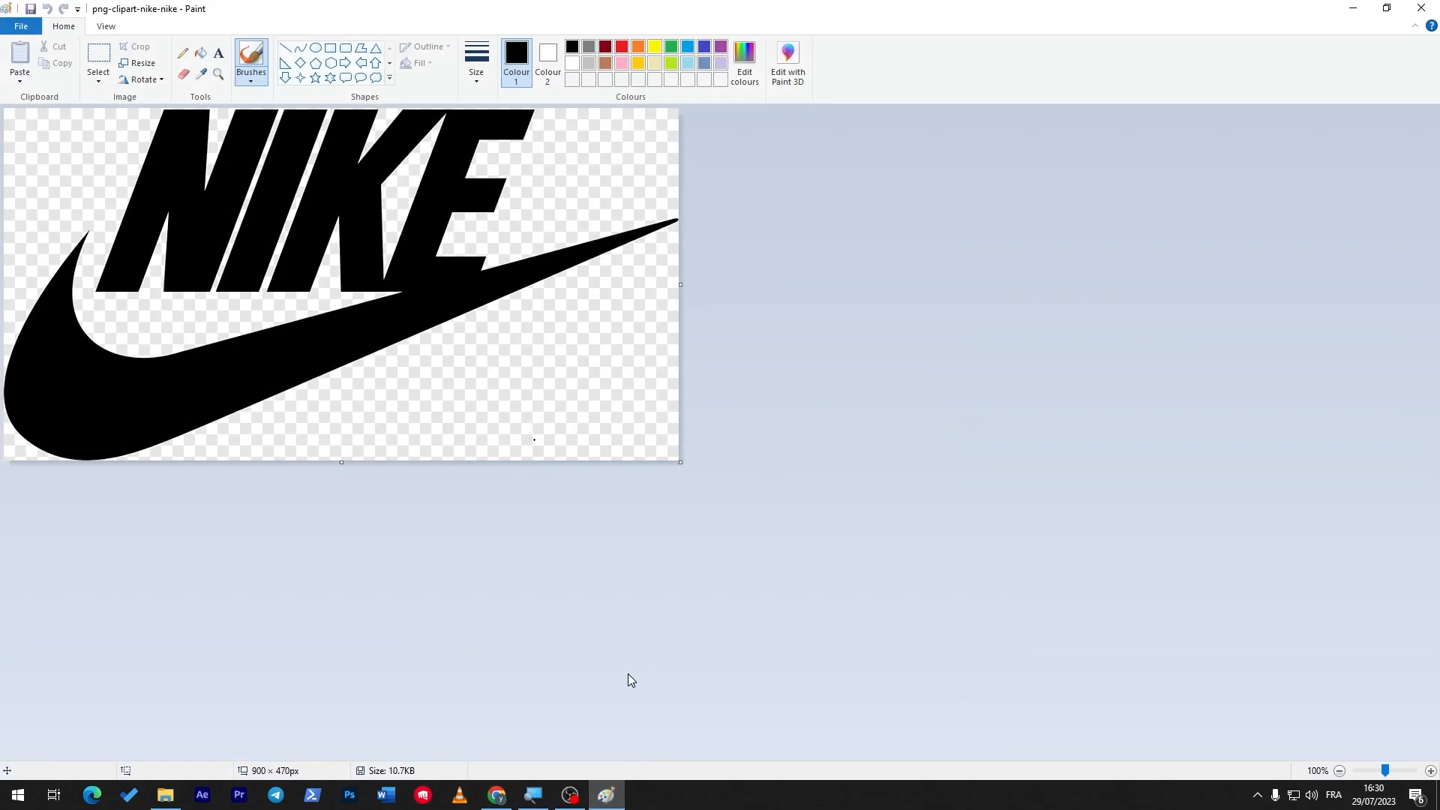
{"action": "left_click", "coordinate": [495, 802]}
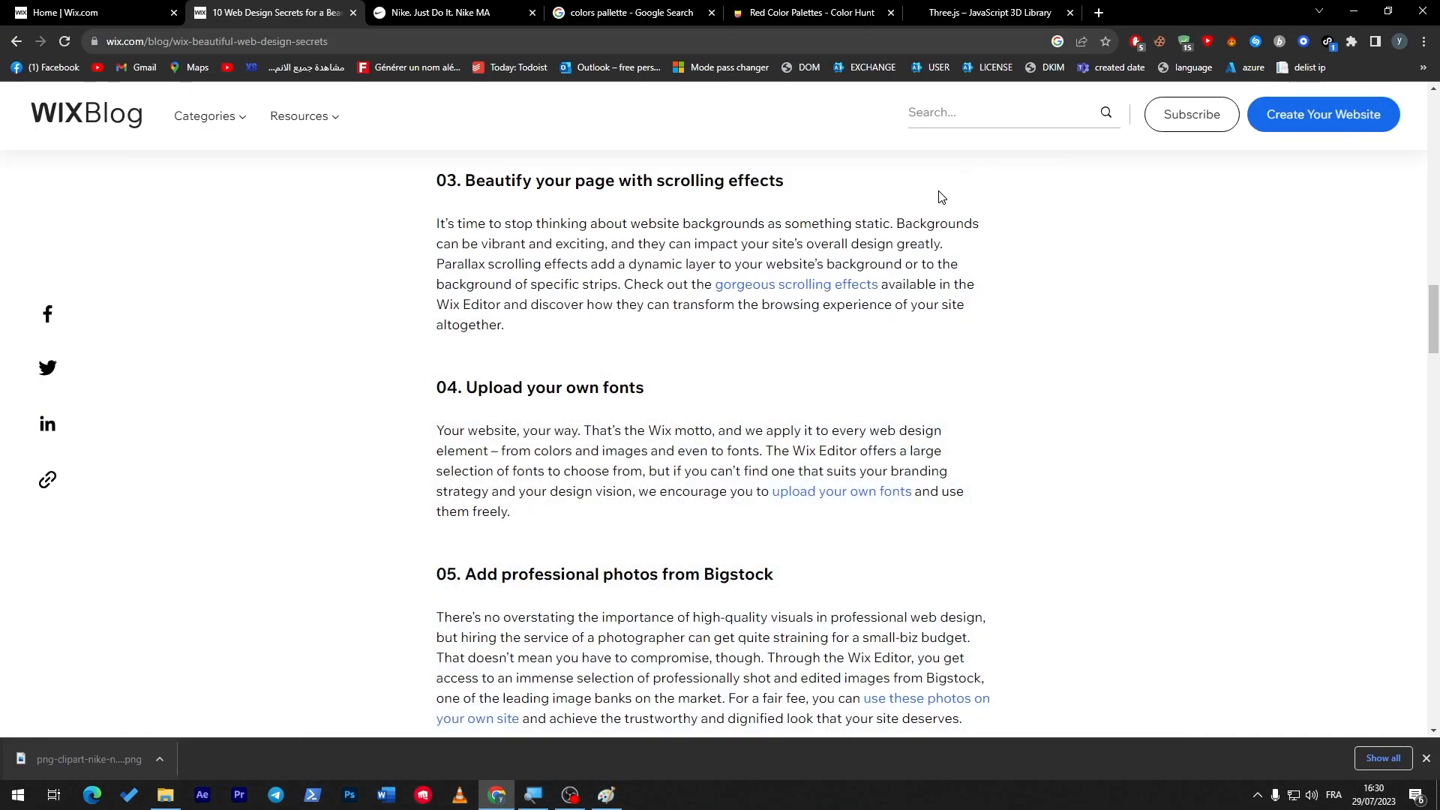
{"action": "left_click", "coordinate": [441, 12]}
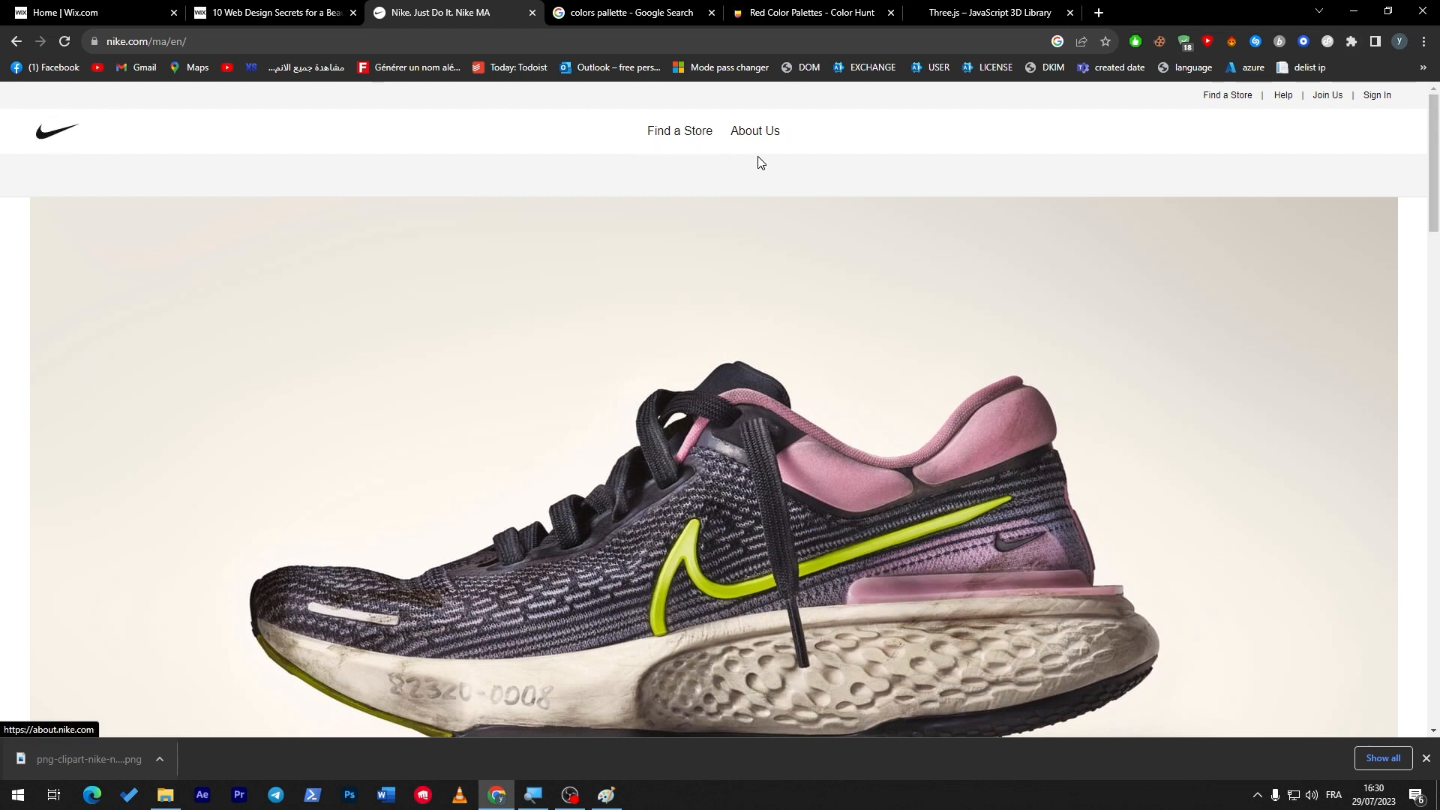
{"action": "mouse_move", "coordinate": [680, 130]}
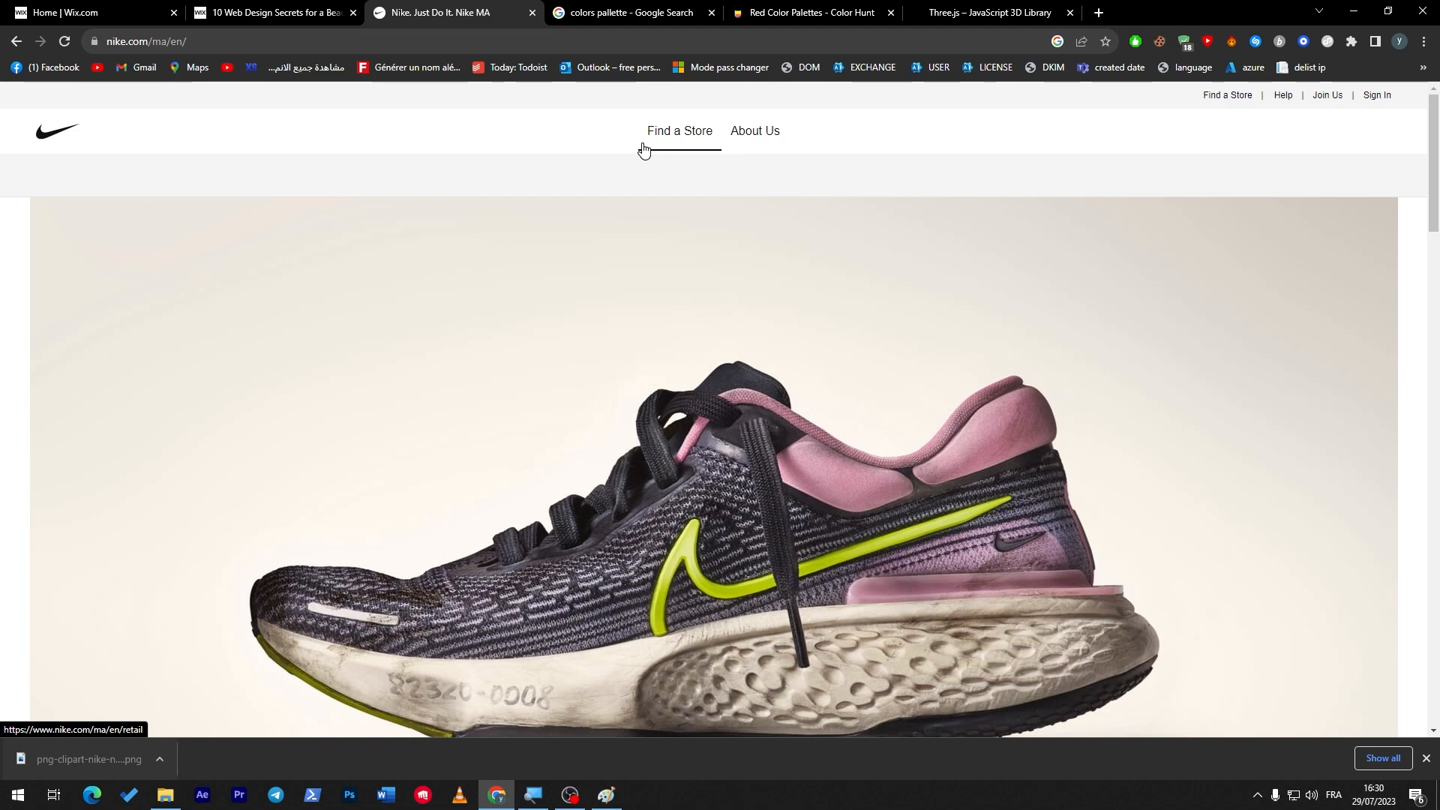
Step: Scroll the Nike page down to its NTC and Run Club app sections, then return to the Wix article
{"action": "scroll", "scroll_direction": "down", "scroll_amount": 3}
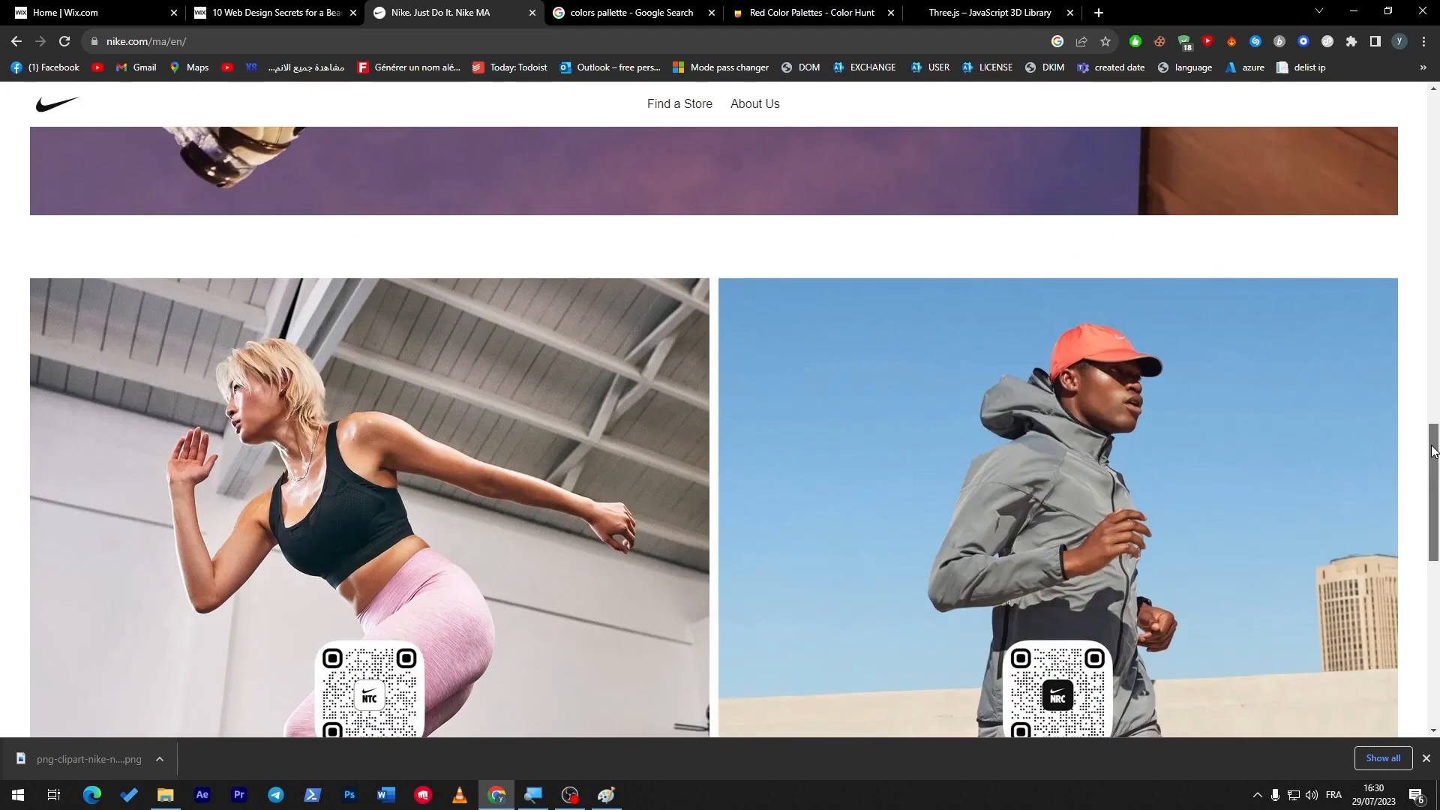
{"action": "scroll", "scroll_direction": "up", "scroll_amount": 3}
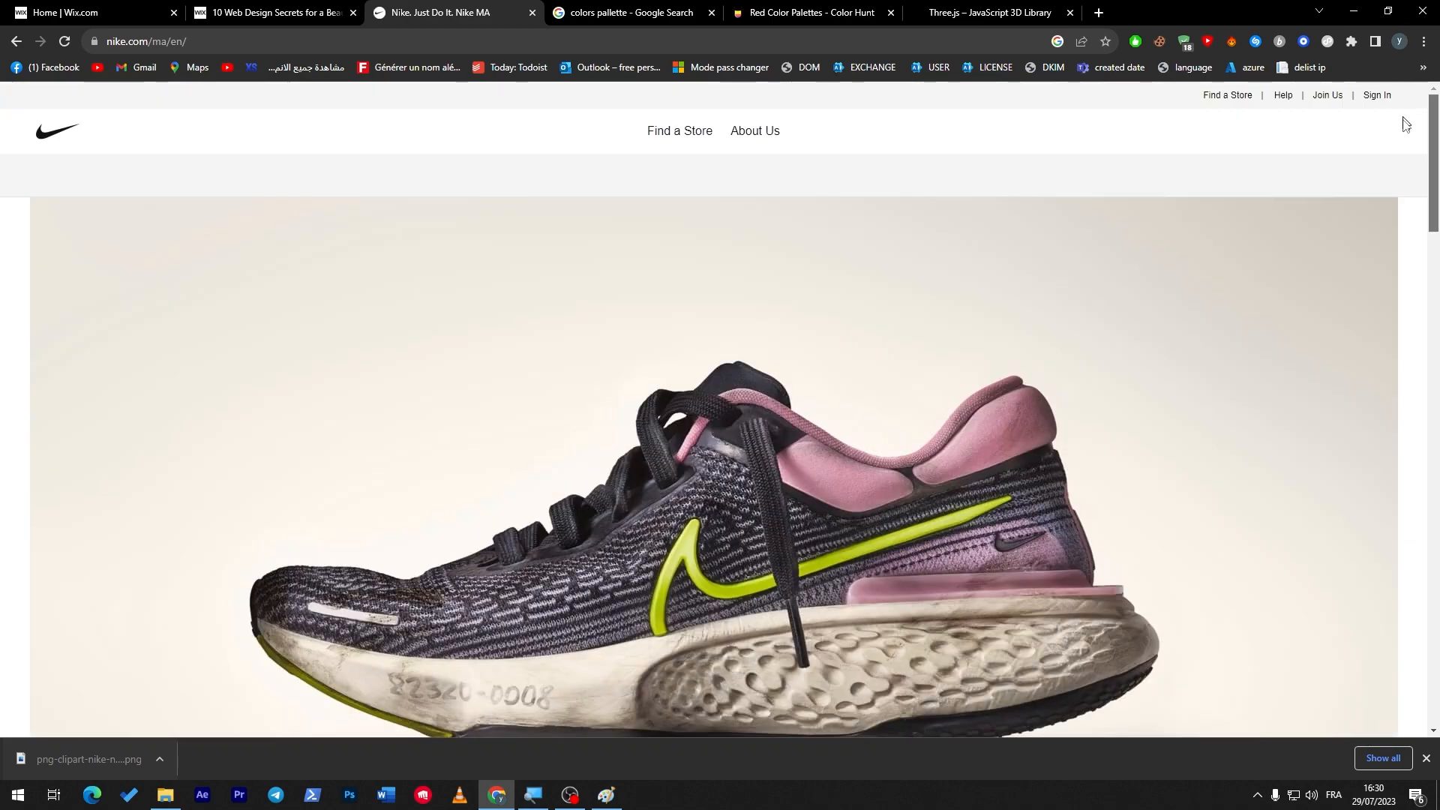
{"action": "scroll", "scroll_direction": "down", "scroll_amount": 3}
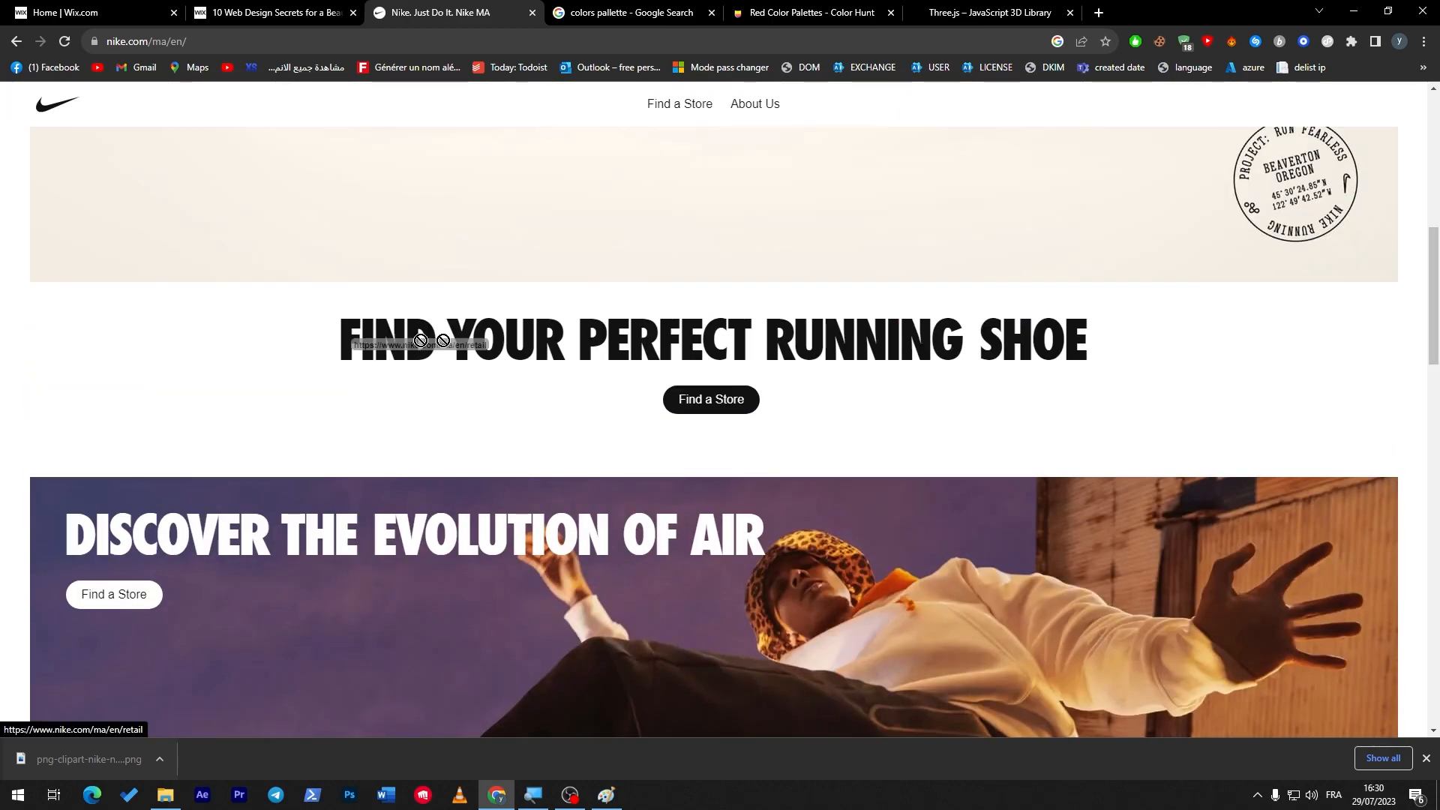
{"action": "mouse_move", "coordinate": [1102, 347]}
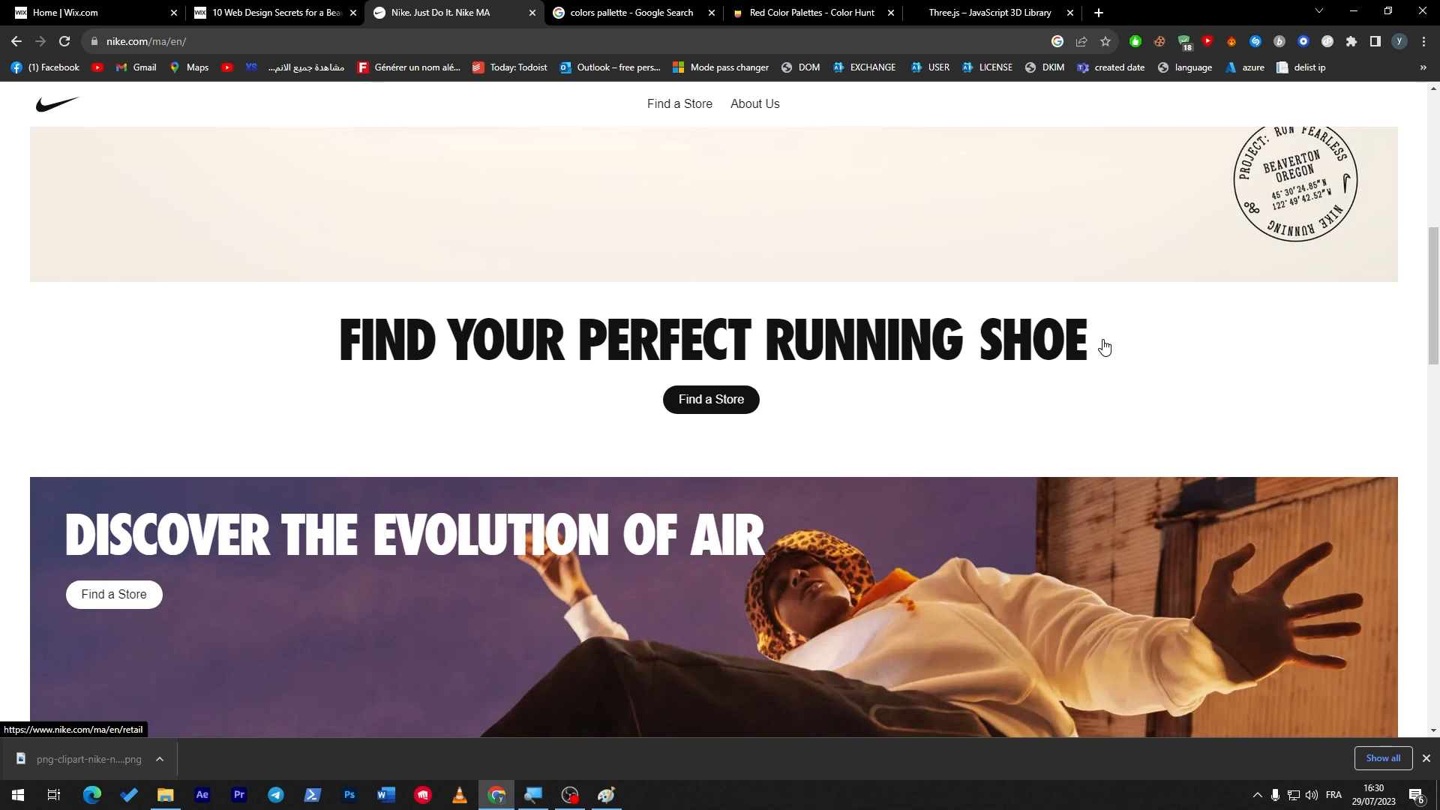
{"action": "mouse_move", "coordinate": [382, 379]}
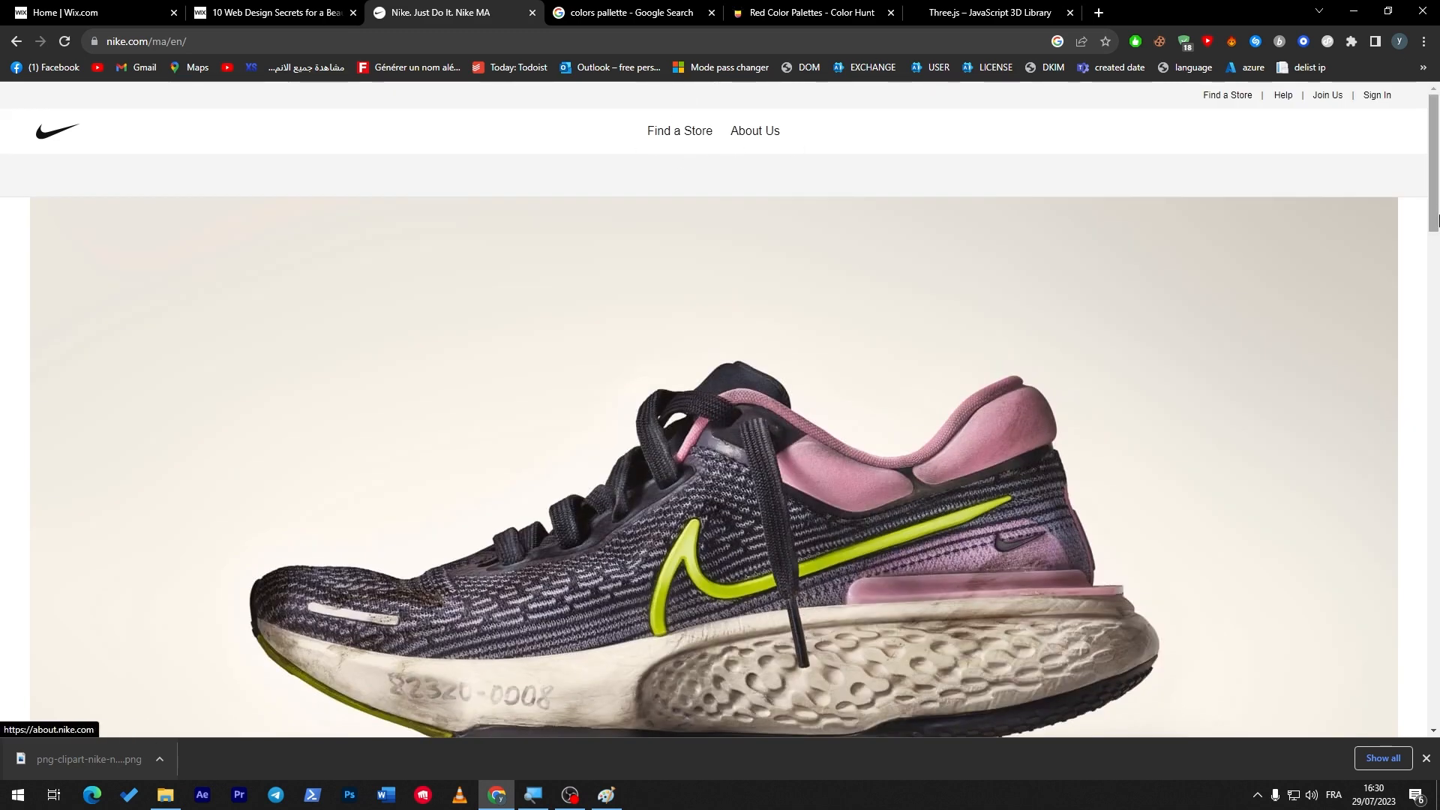
{"action": "scroll", "scroll_direction": "down", "scroll_amount": 3}
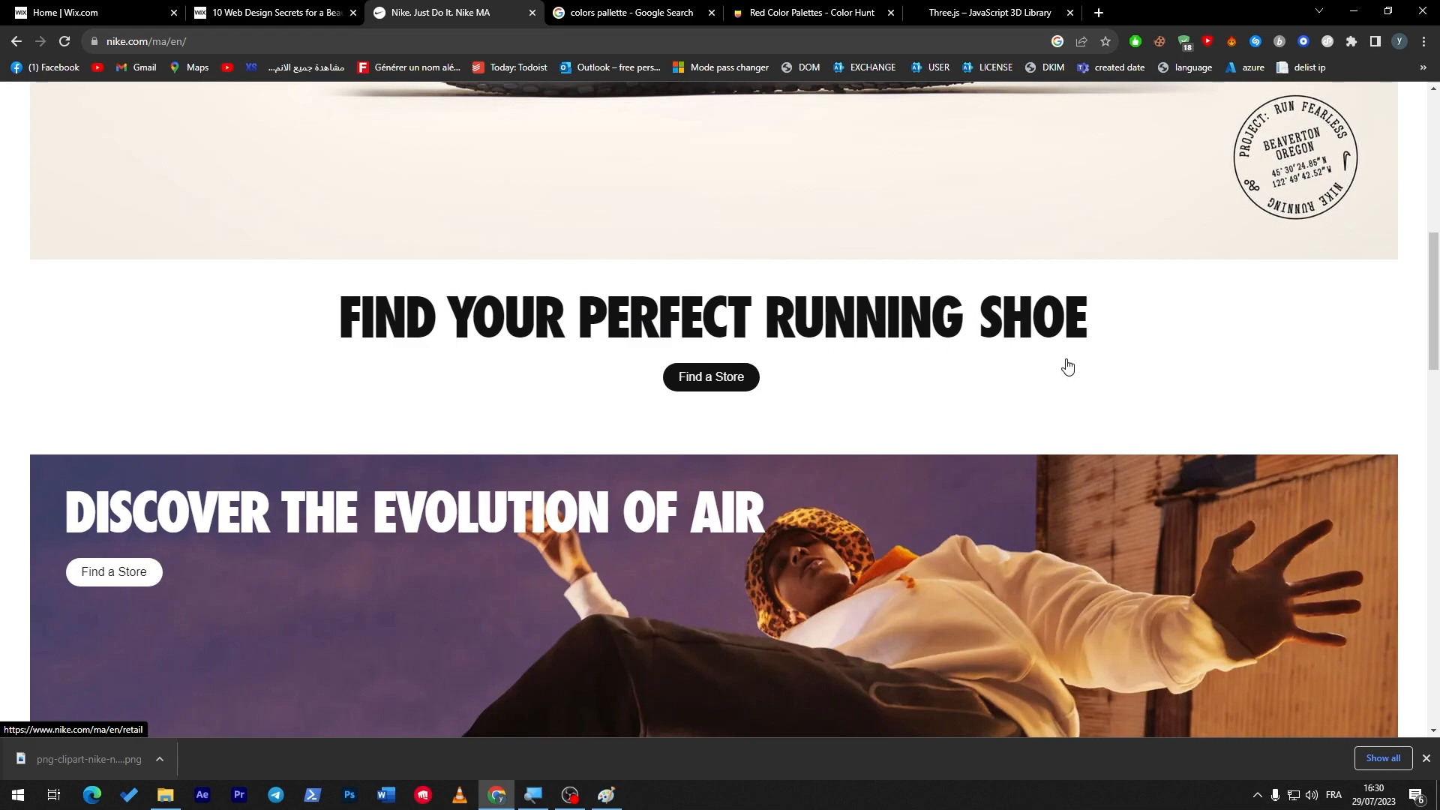
{"action": "mouse_move", "coordinate": [1175, 349]}
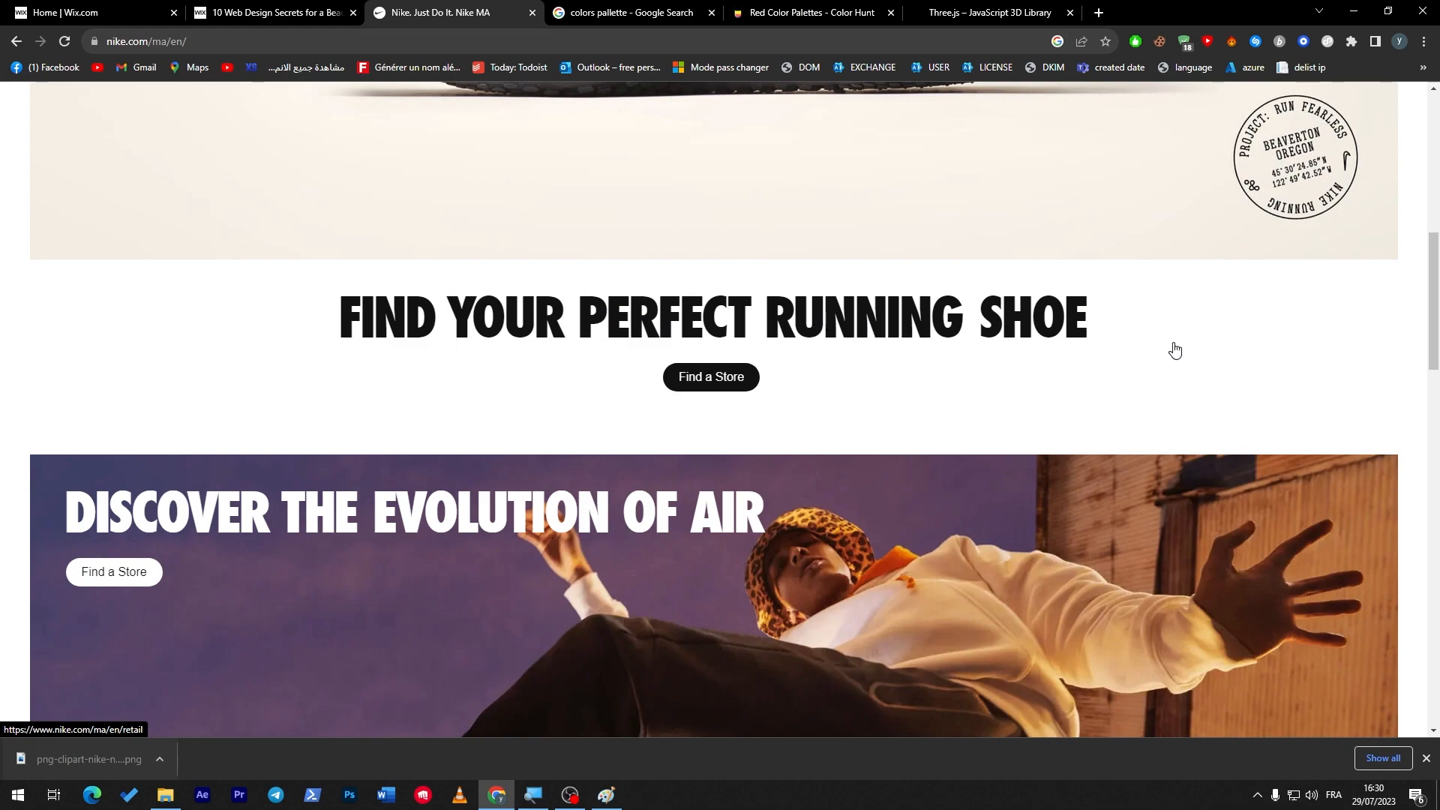
{"action": "scroll", "scroll_direction": "down", "scroll_amount": 3}
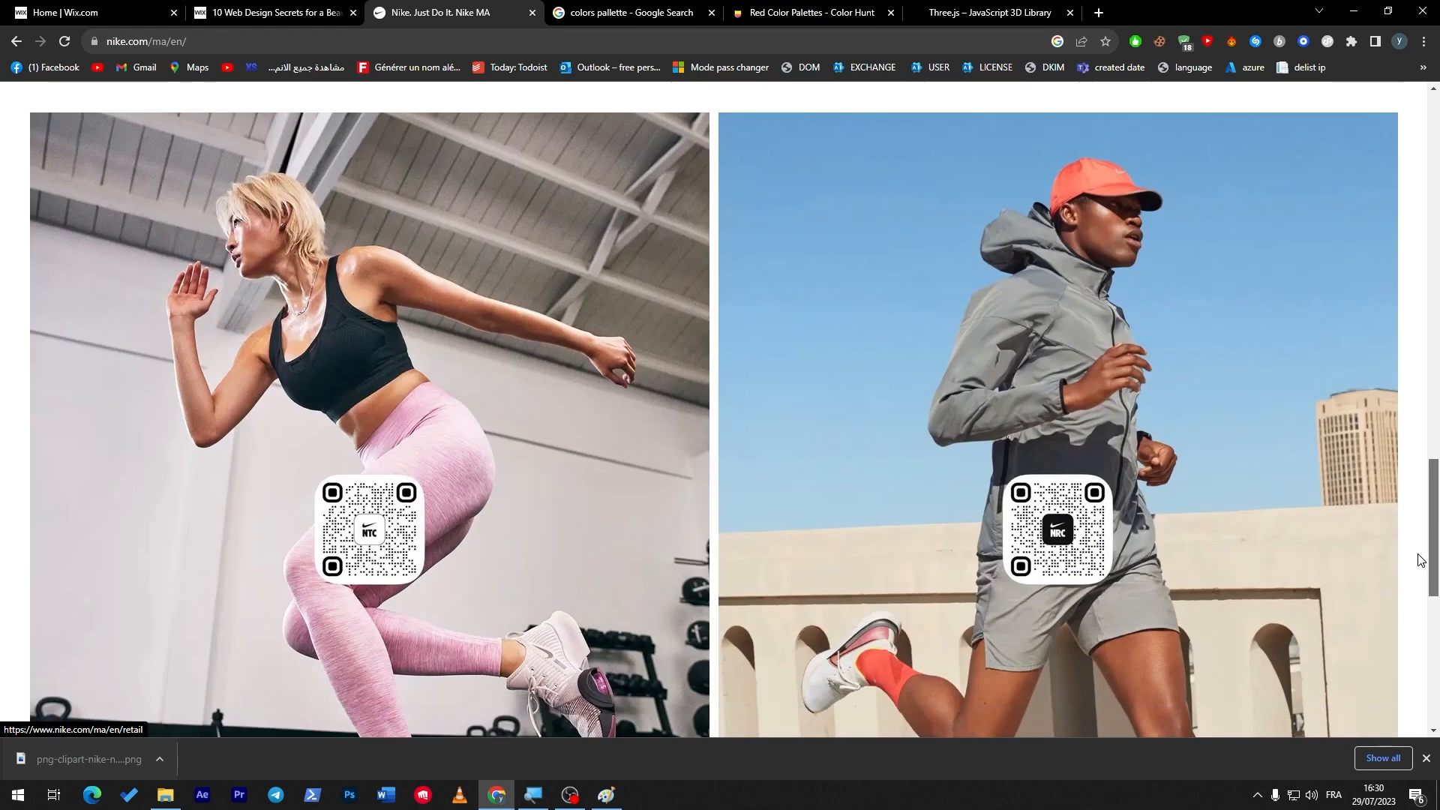
{"action": "scroll", "scroll_direction": "down", "scroll_amount": 3}
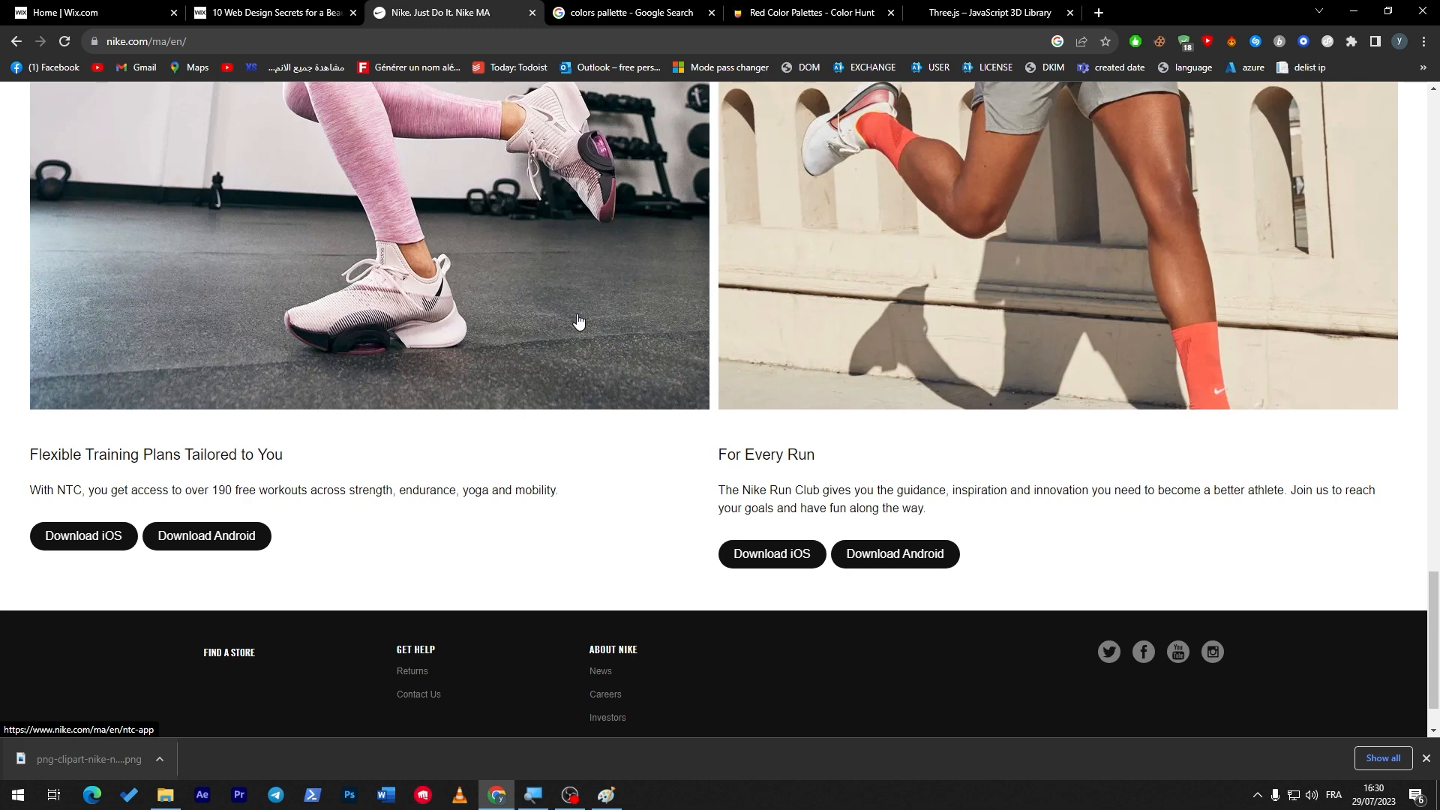
{"action": "left_click", "coordinate": [270, 12]}
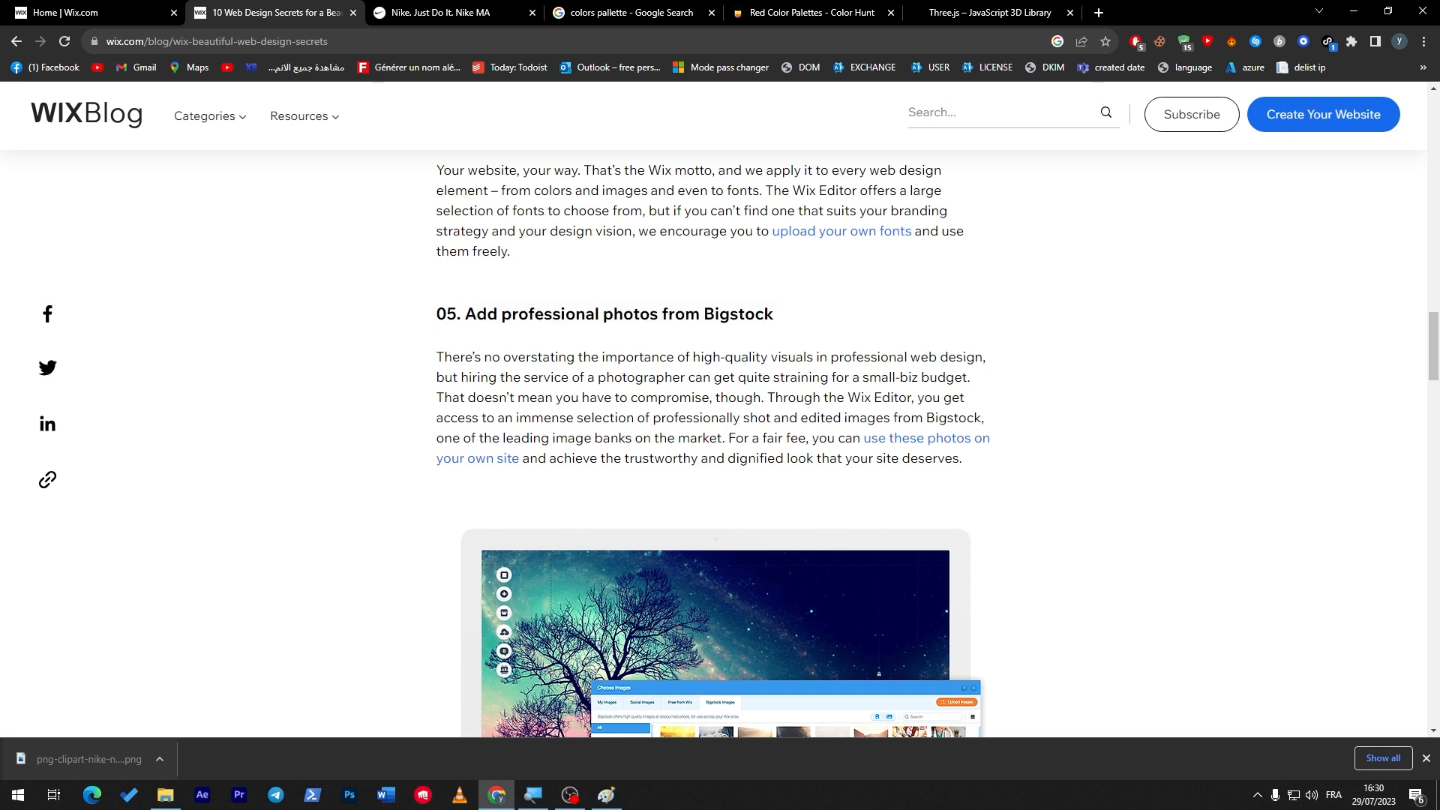
Step: Reach the Bigstock photos tip in the Wix article and start a new blank tab
{"action": "scroll", "scroll_direction": "down", "scroll_amount": 3}
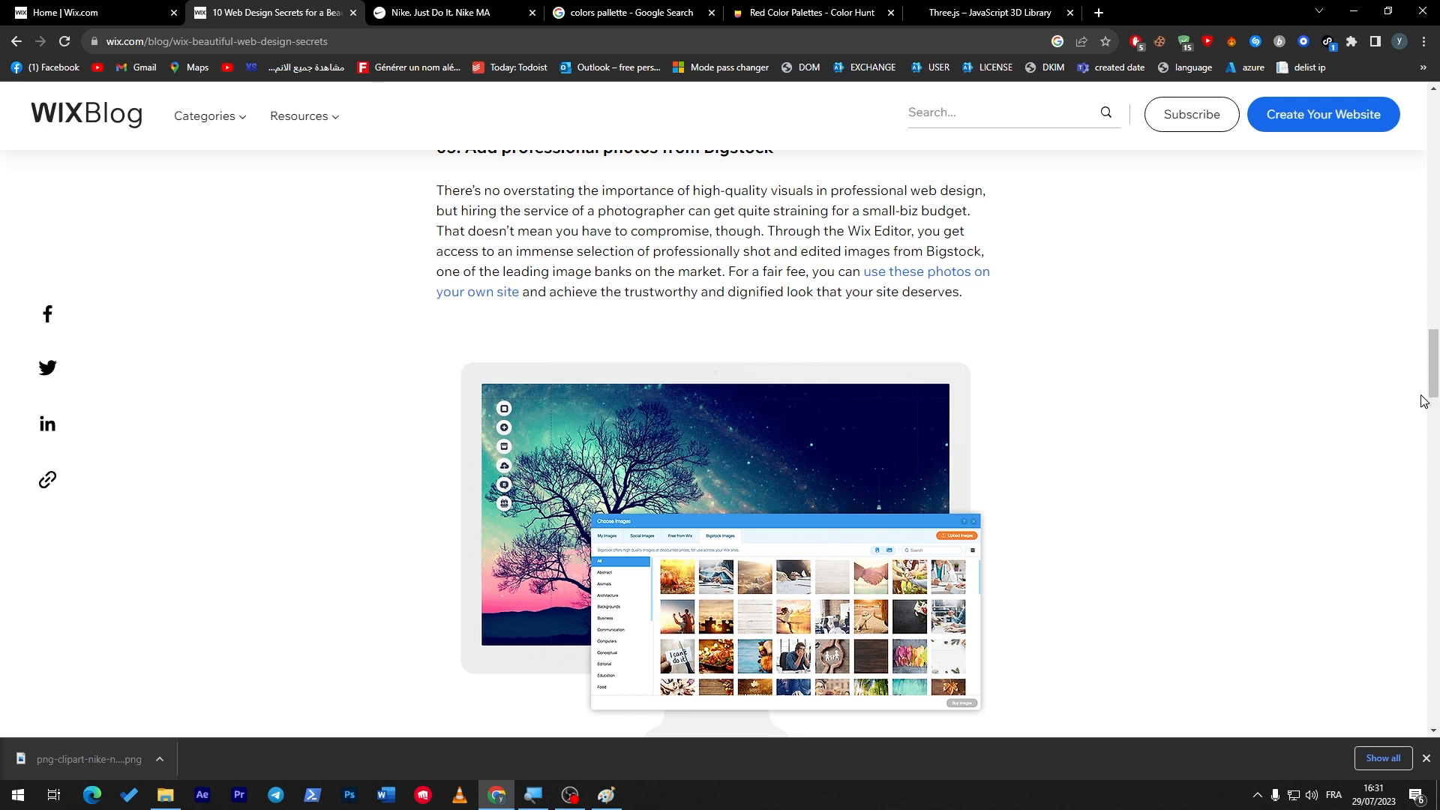
{"action": "mouse_move", "coordinate": [1406, 411]}
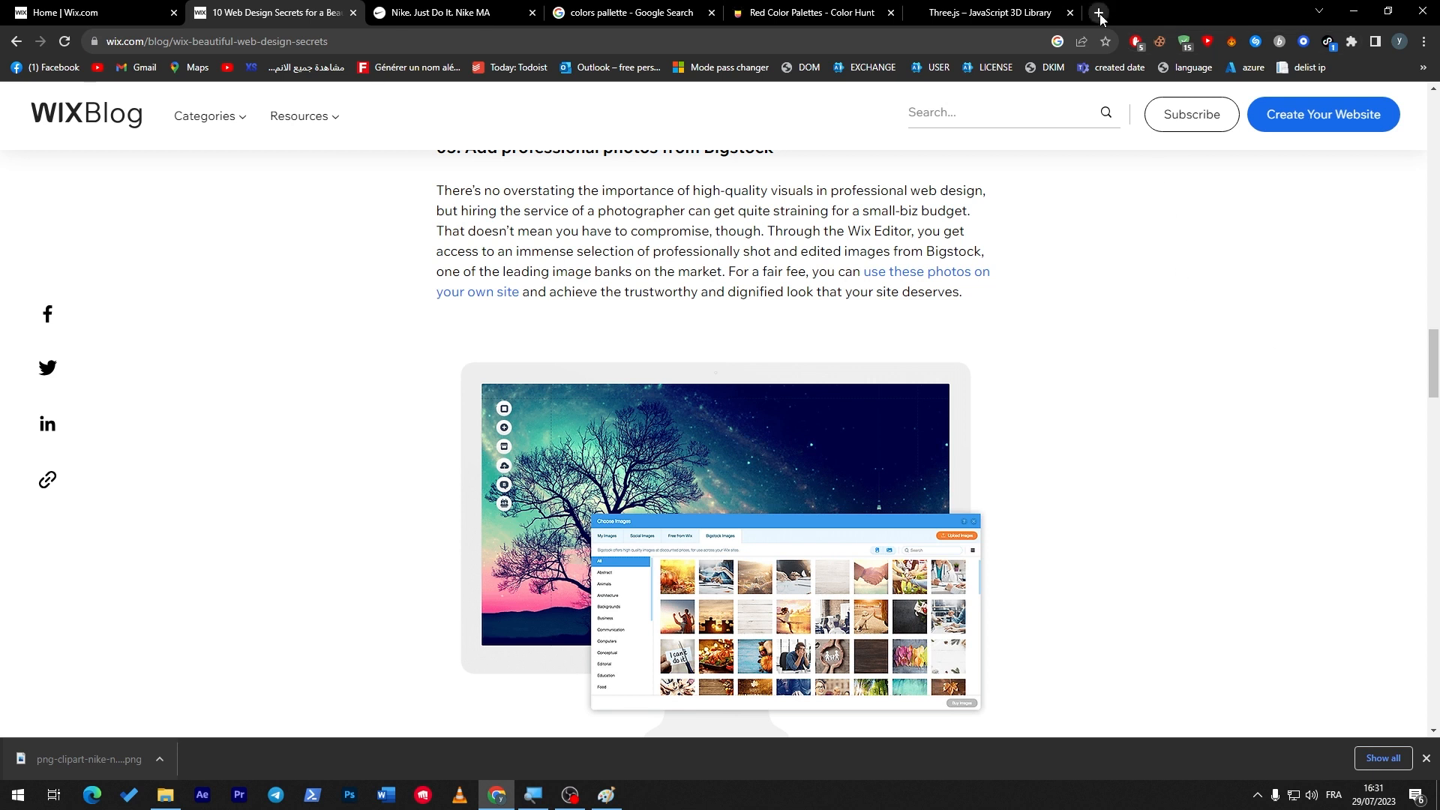
{"action": "left_click", "coordinate": [1099, 12]}
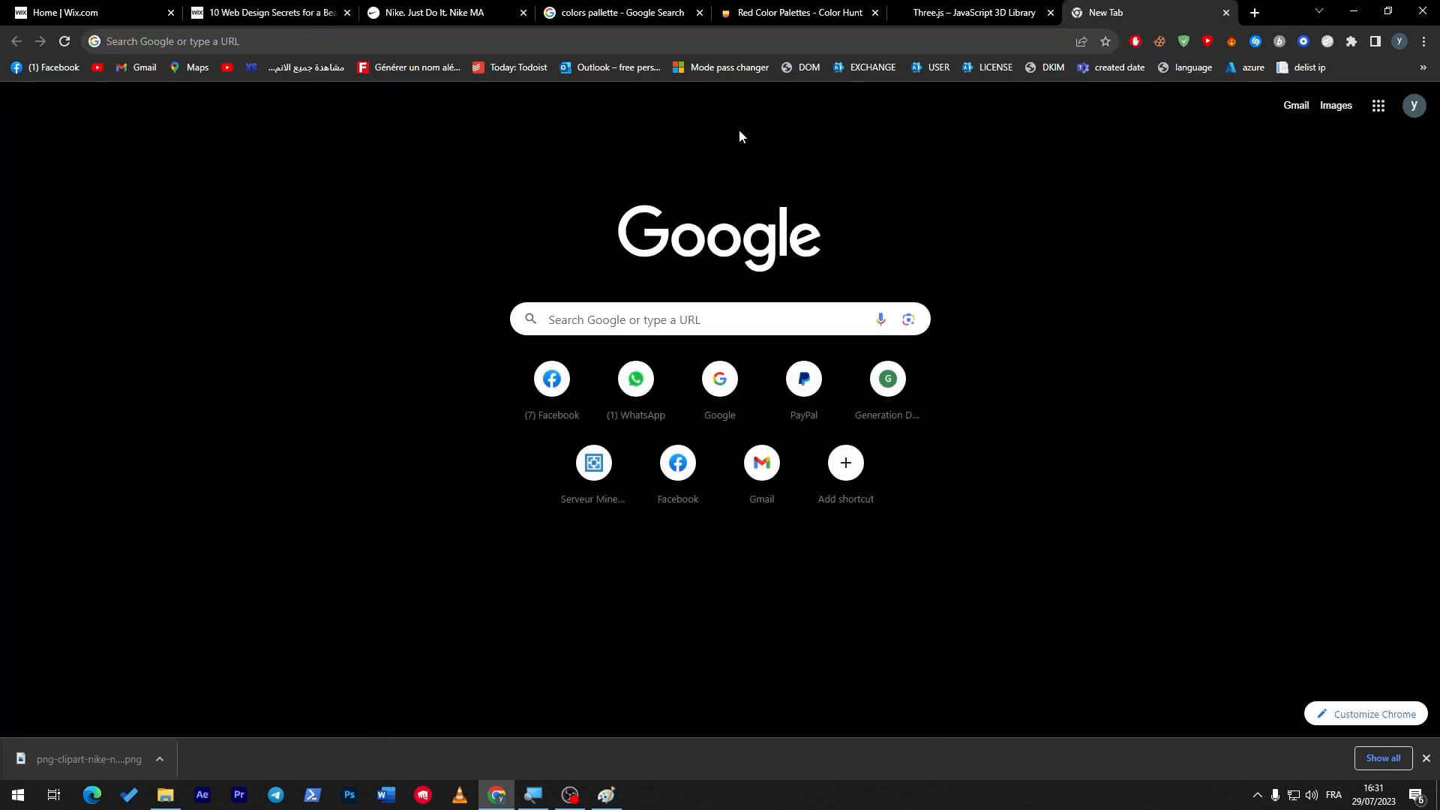
{"action": "mouse_move", "coordinate": [849, 165]}
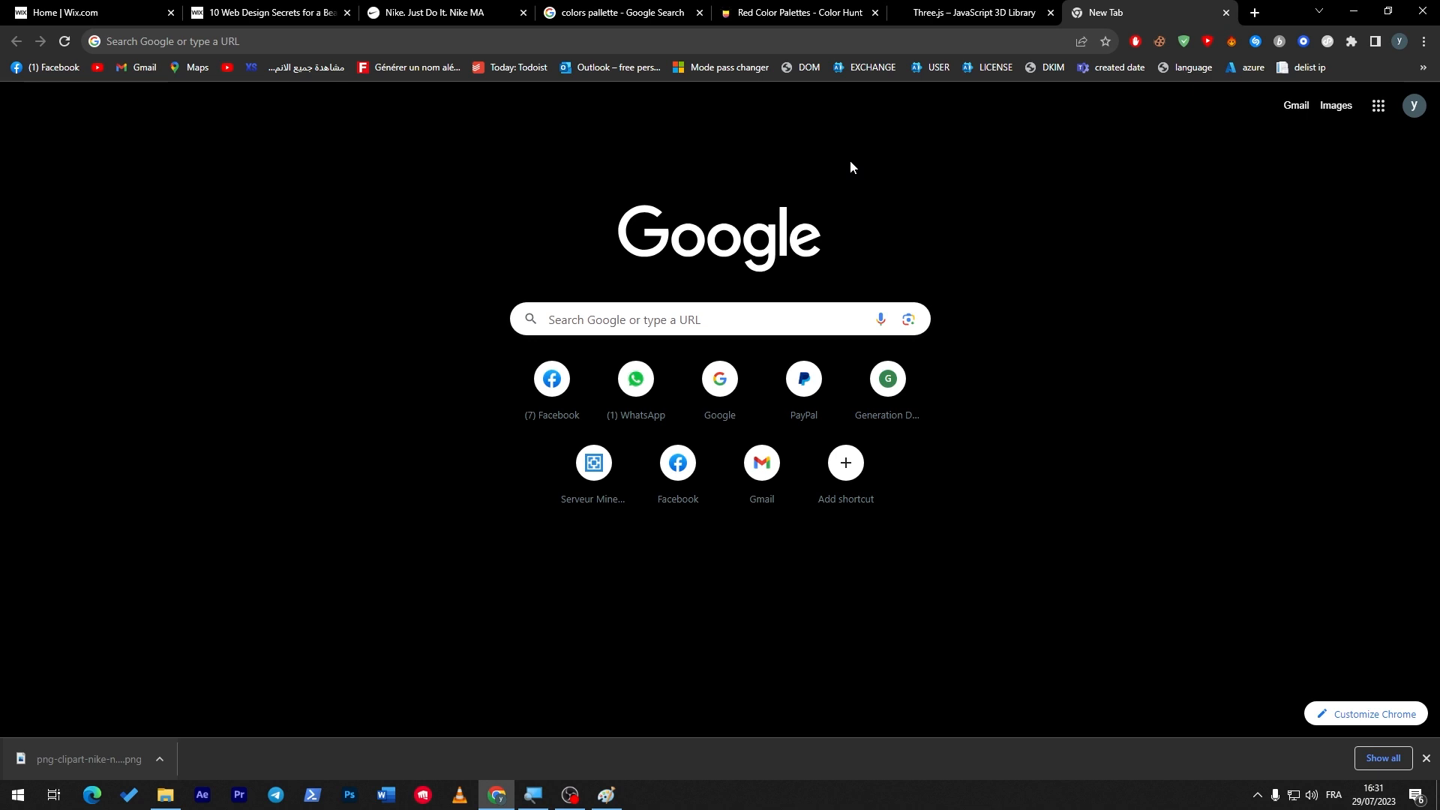
{"action": "mouse_move", "coordinate": [801, 92]}
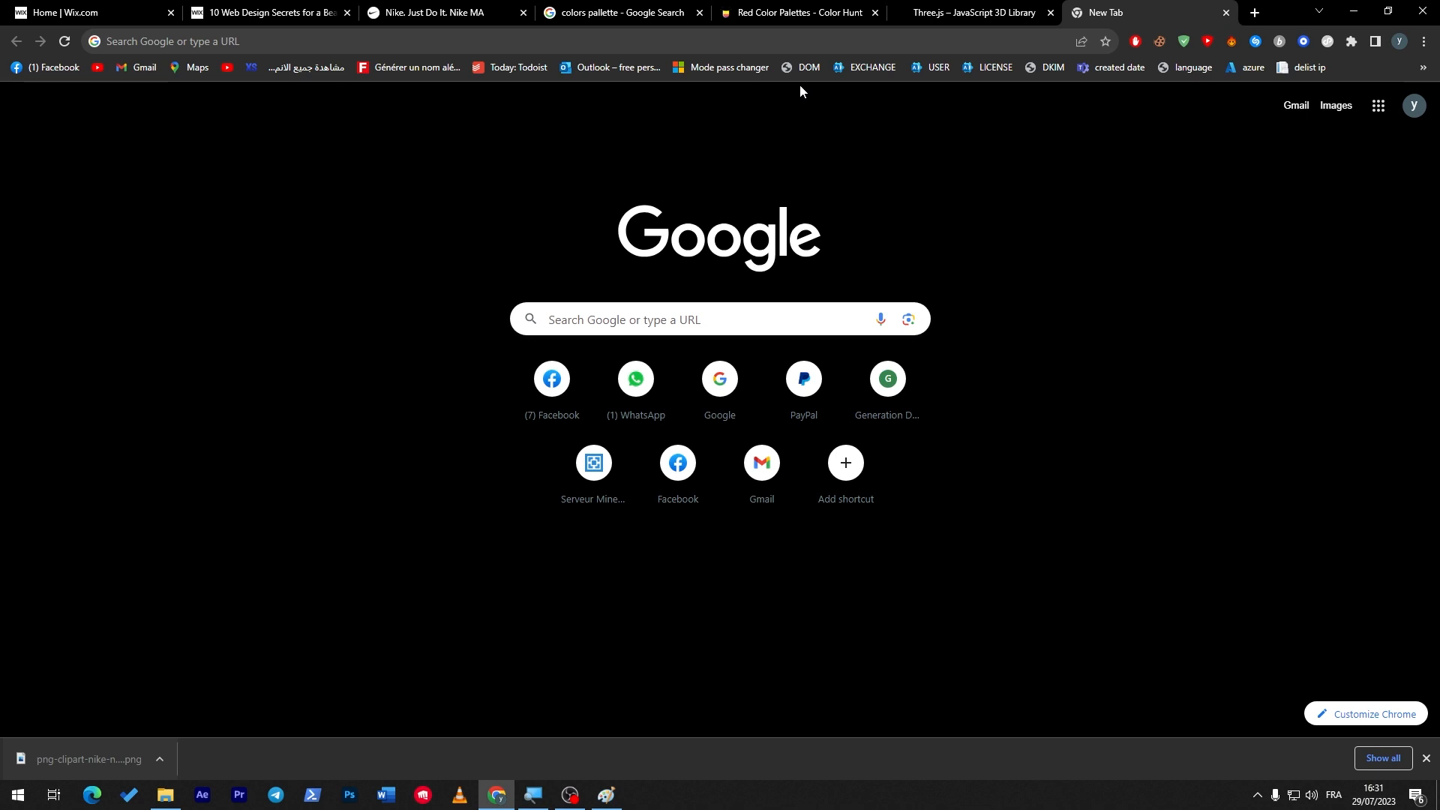
Step: Go to pexels.com and browse down through its free stock photo feed
{"action": "type", "text": "pexels.com"}
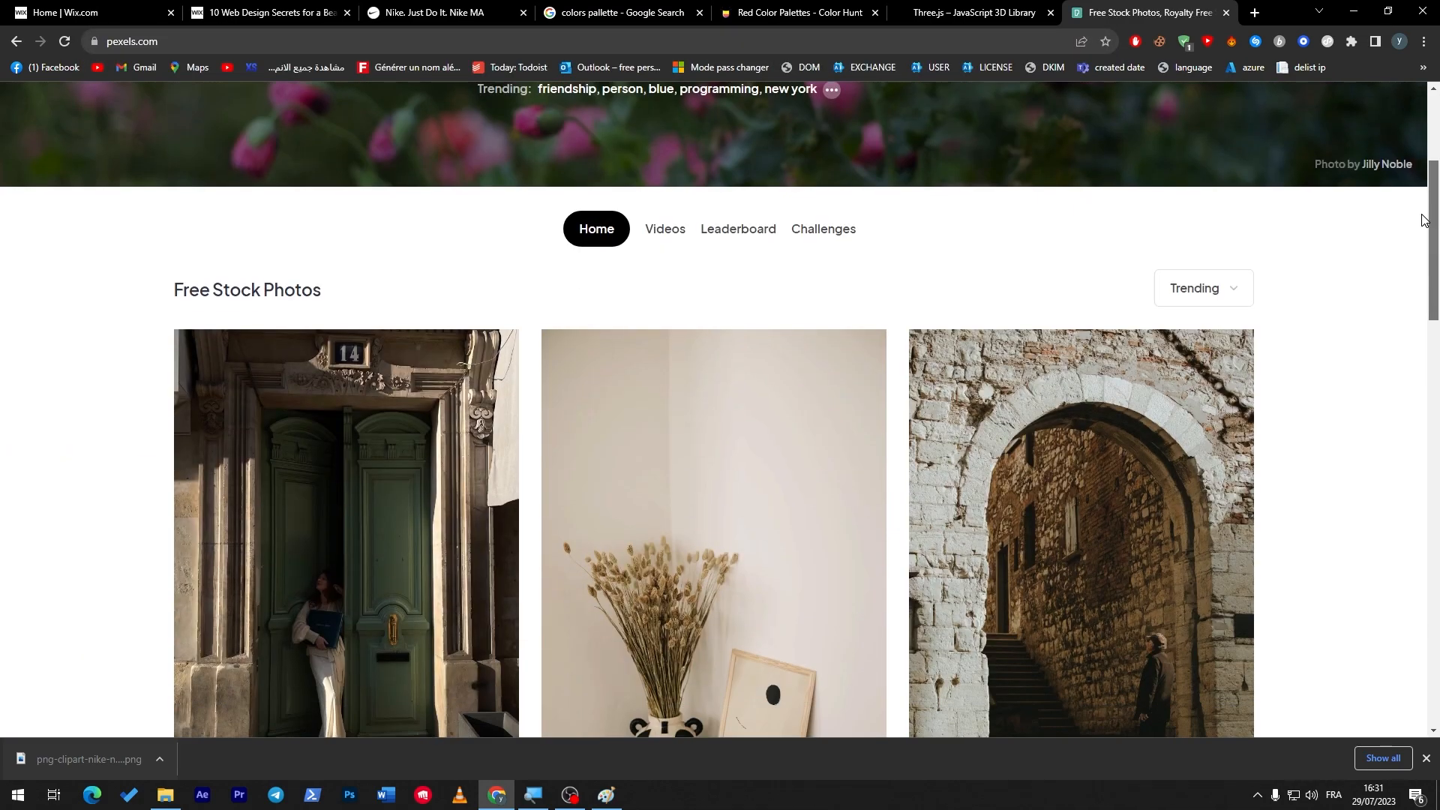
{"action": "scroll", "scroll_direction": "down", "scroll_amount": 3}
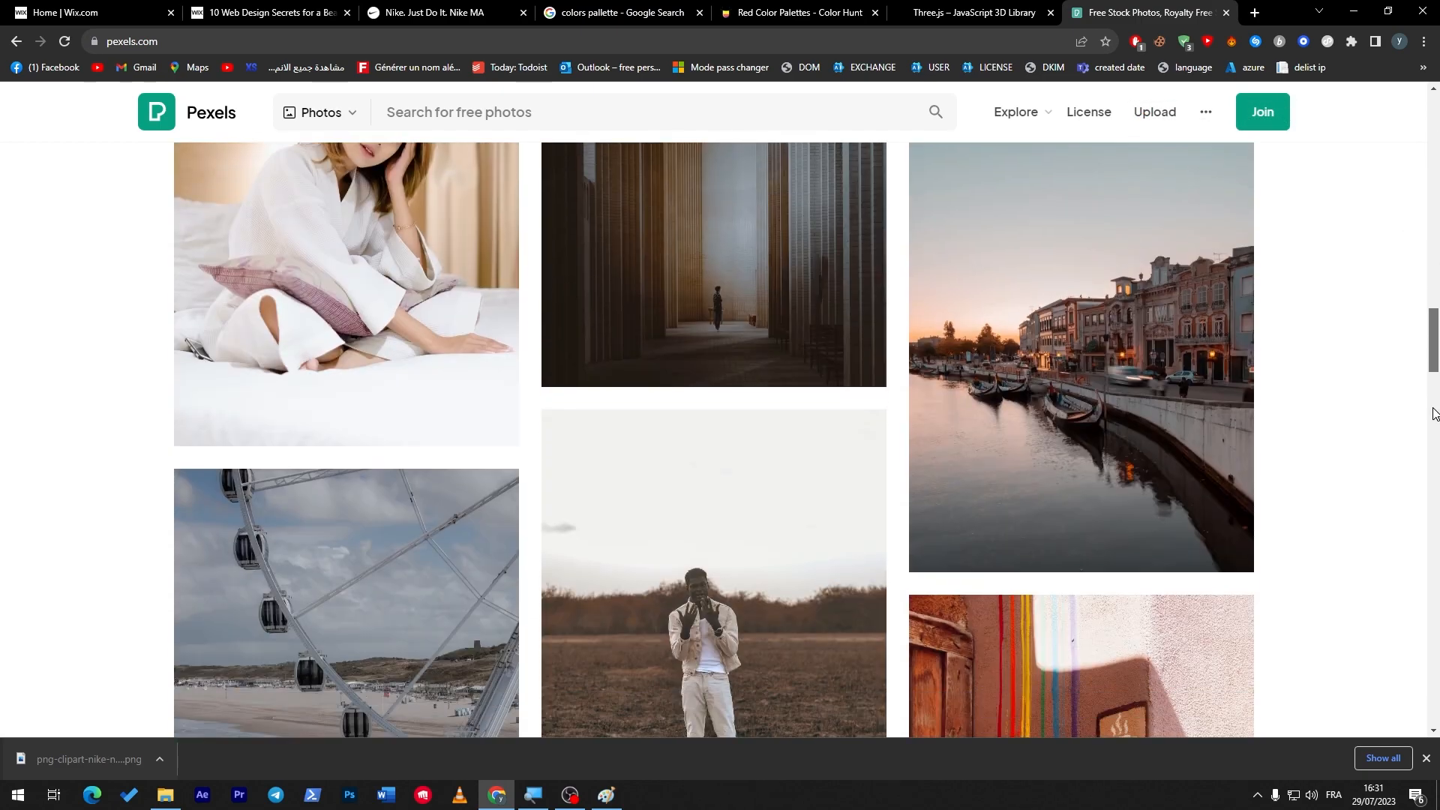
{"action": "scroll", "scroll_direction": "down", "scroll_amount": 3}
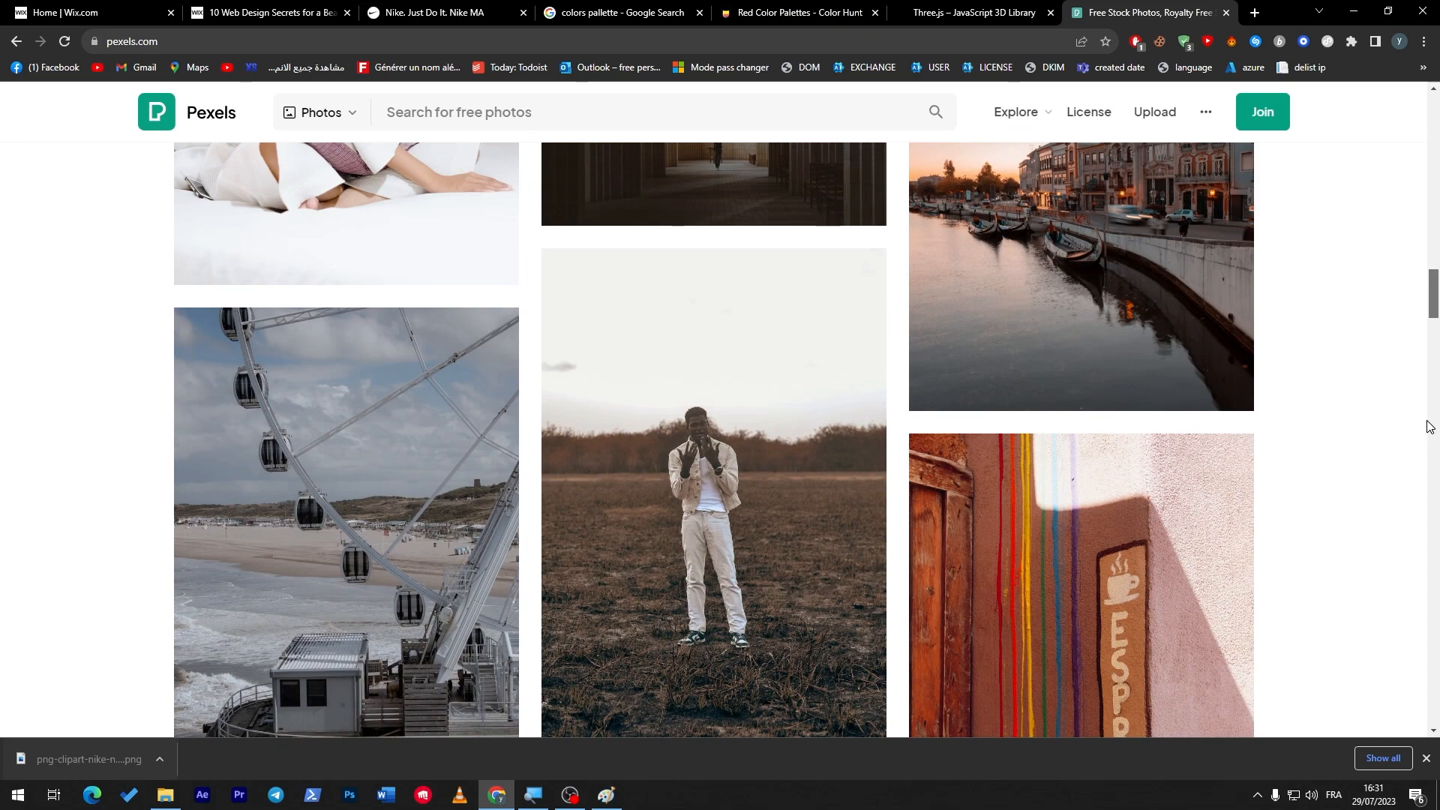
{"action": "scroll", "scroll_direction": "down", "scroll_amount": 3}
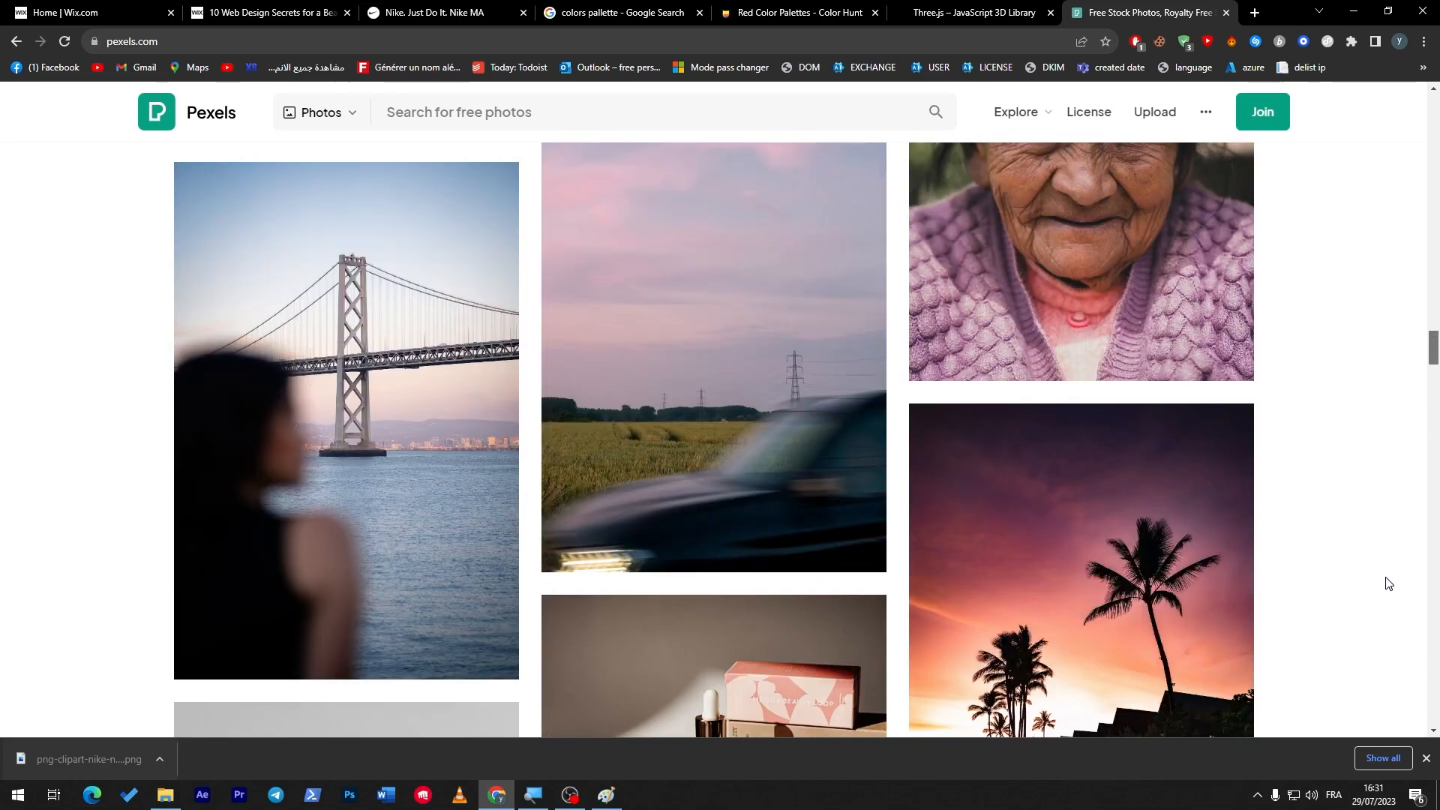
{"action": "scroll", "scroll_direction": "down", "scroll_amount": 3}
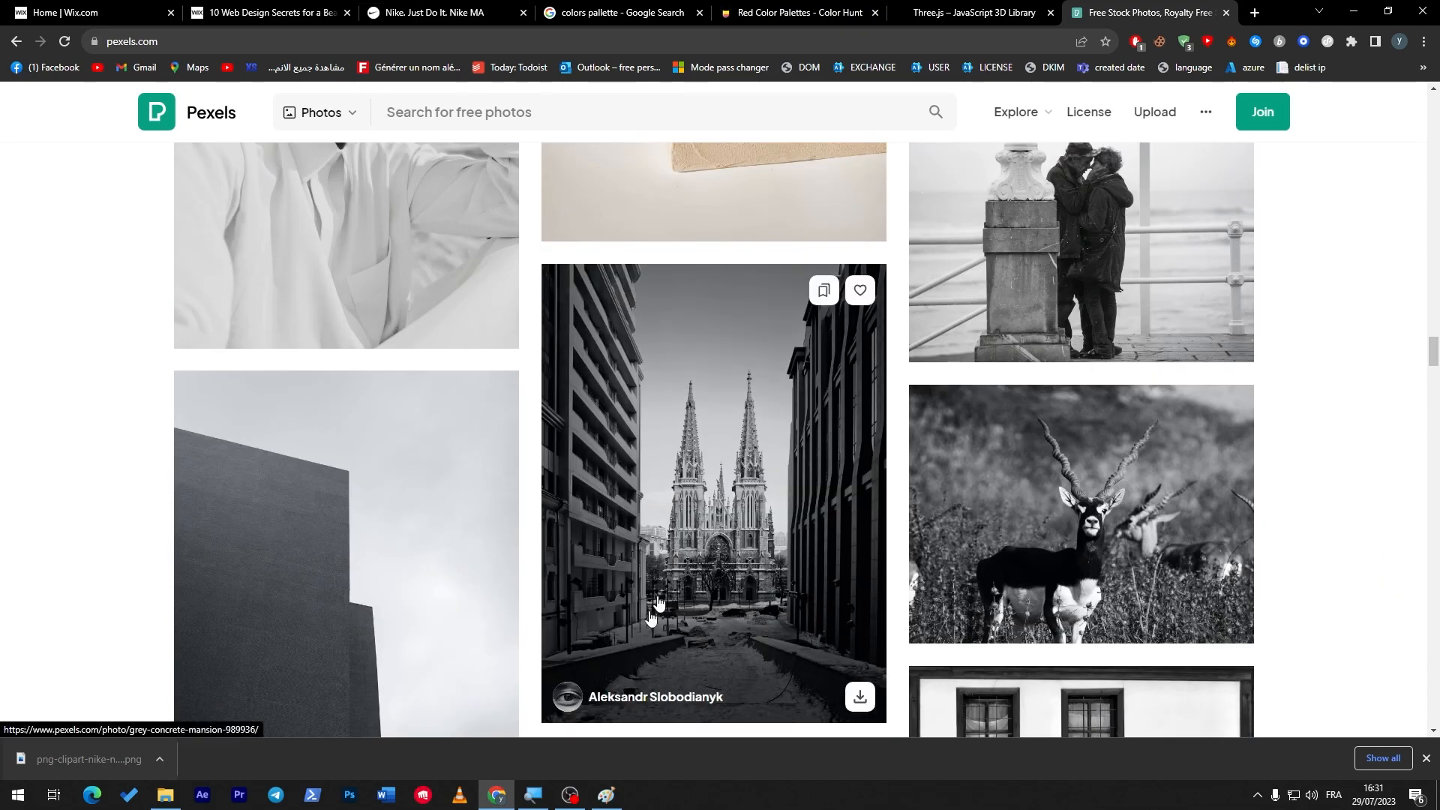
{"action": "scroll", "scroll_direction": "down", "scroll_amount": 3}
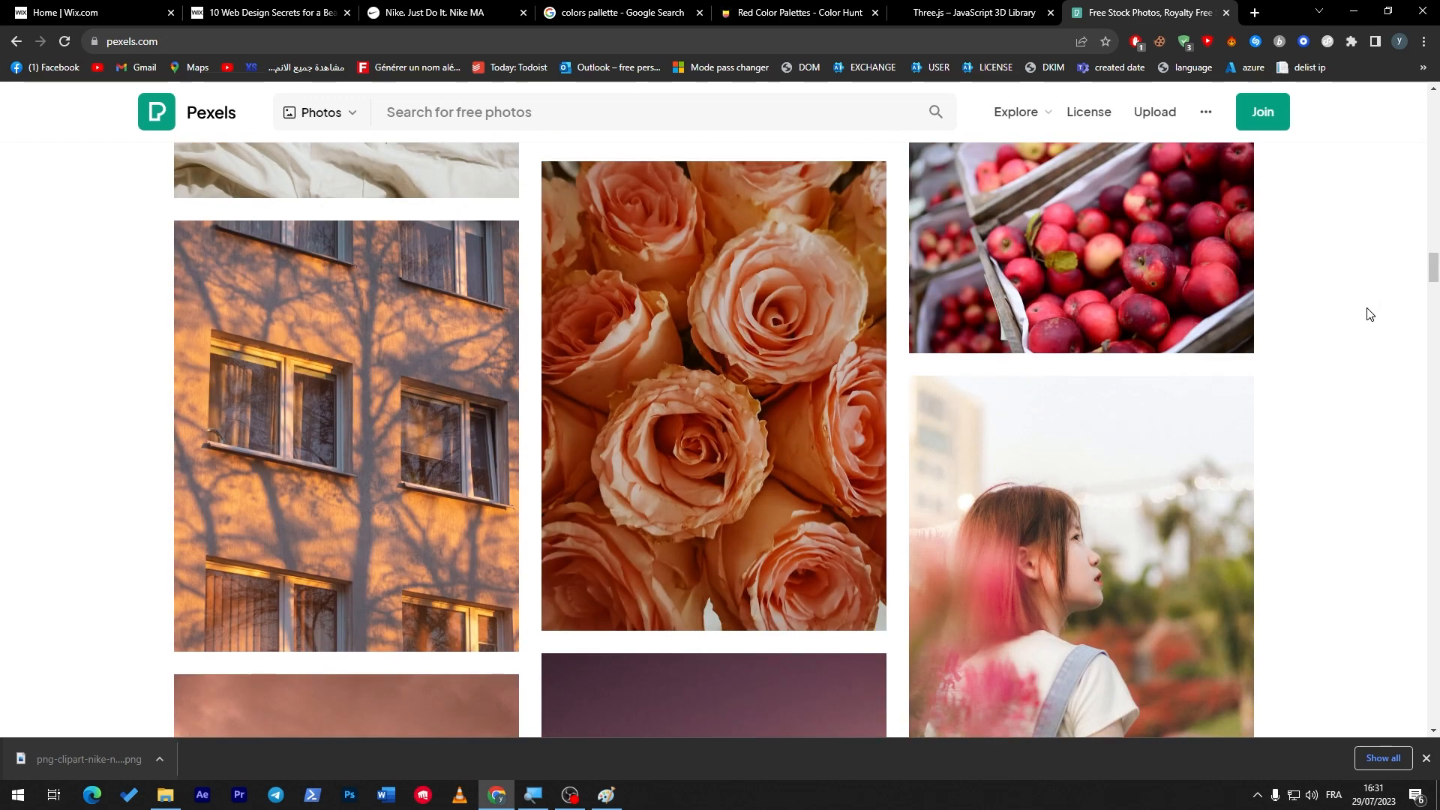